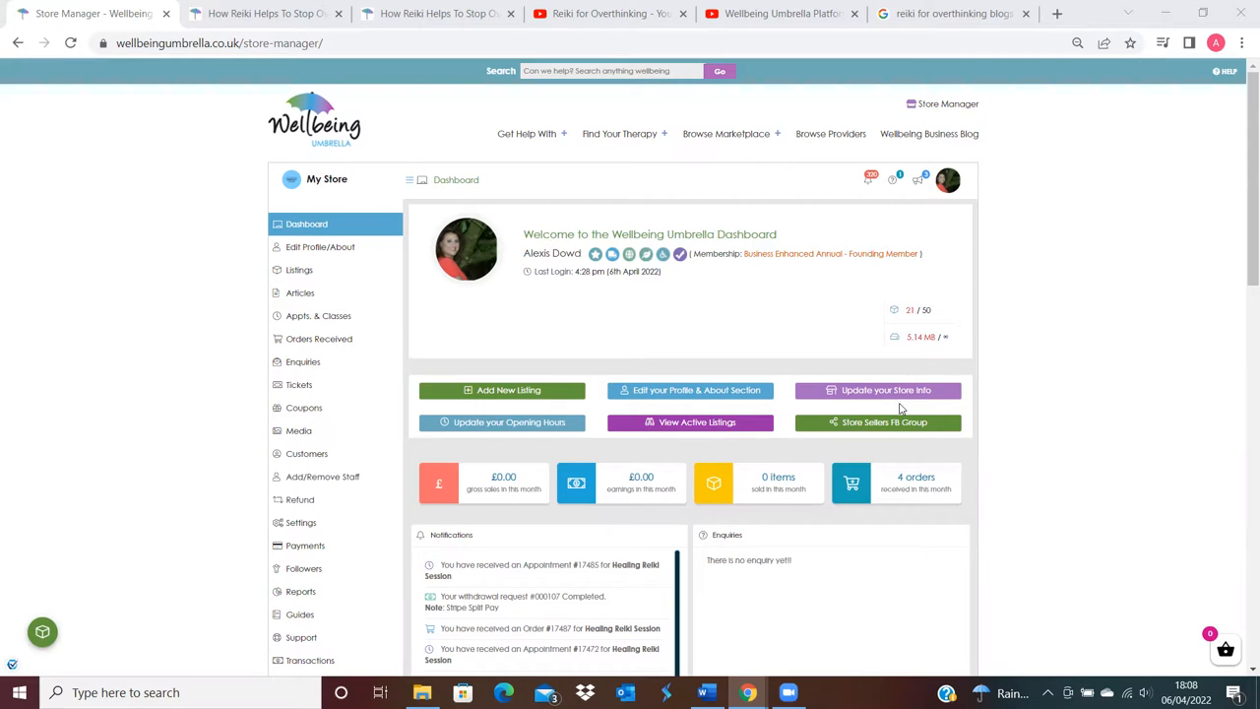
{"action": "mouse_move", "coordinate": [532, 286]}
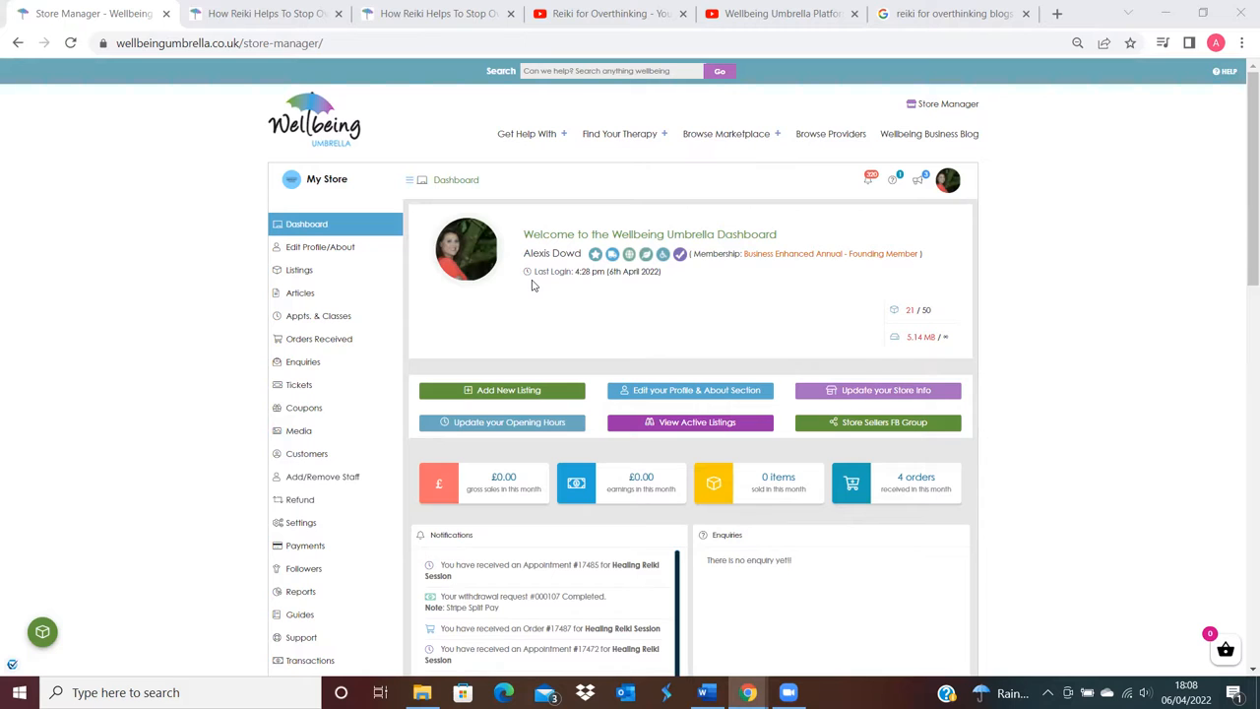
{"action": "mouse_move", "coordinate": [662, 254]}
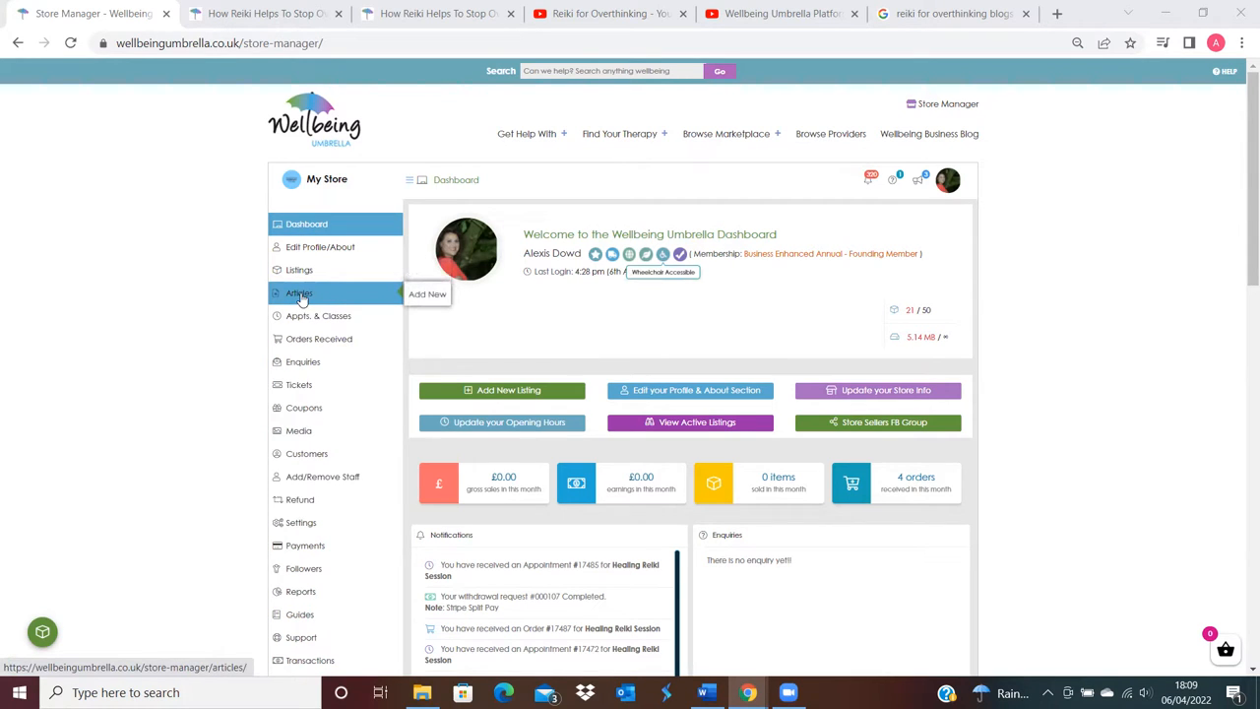
Show the store's Articles list and pick the published Reiki article for editing.
{"action": "left_click", "coordinate": [299, 292]}
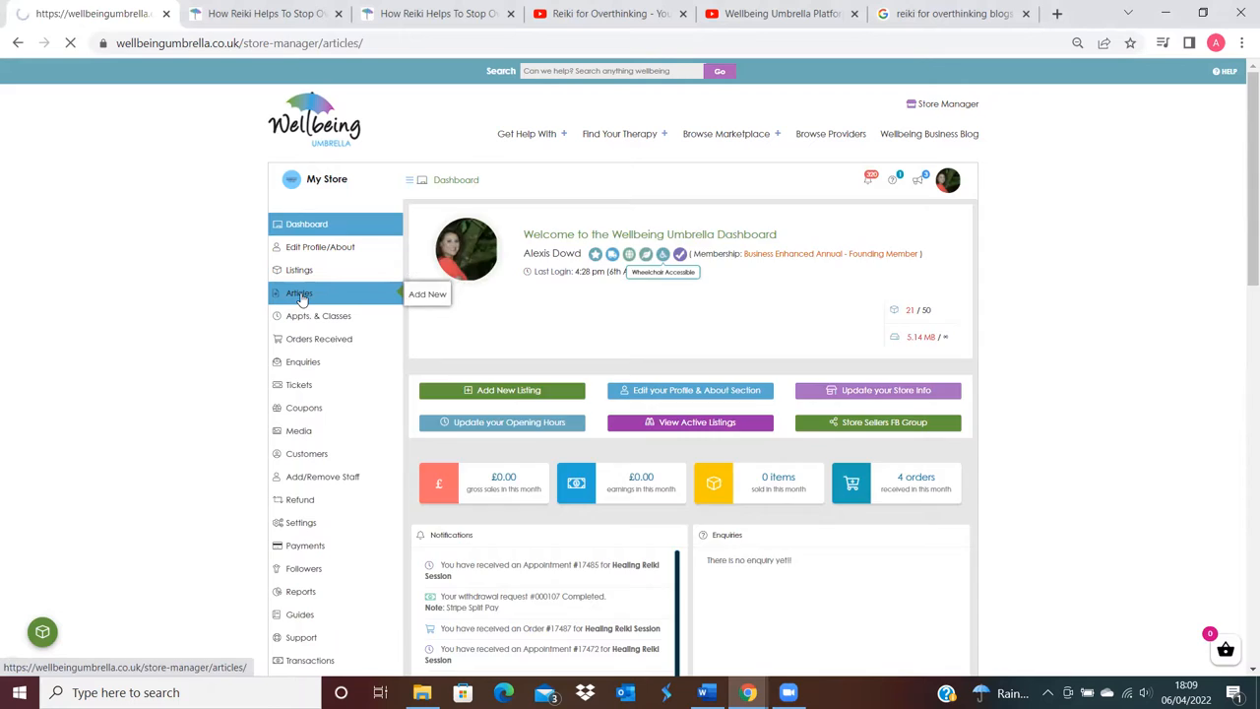
{"action": "left_click", "coordinate": [300, 292]}
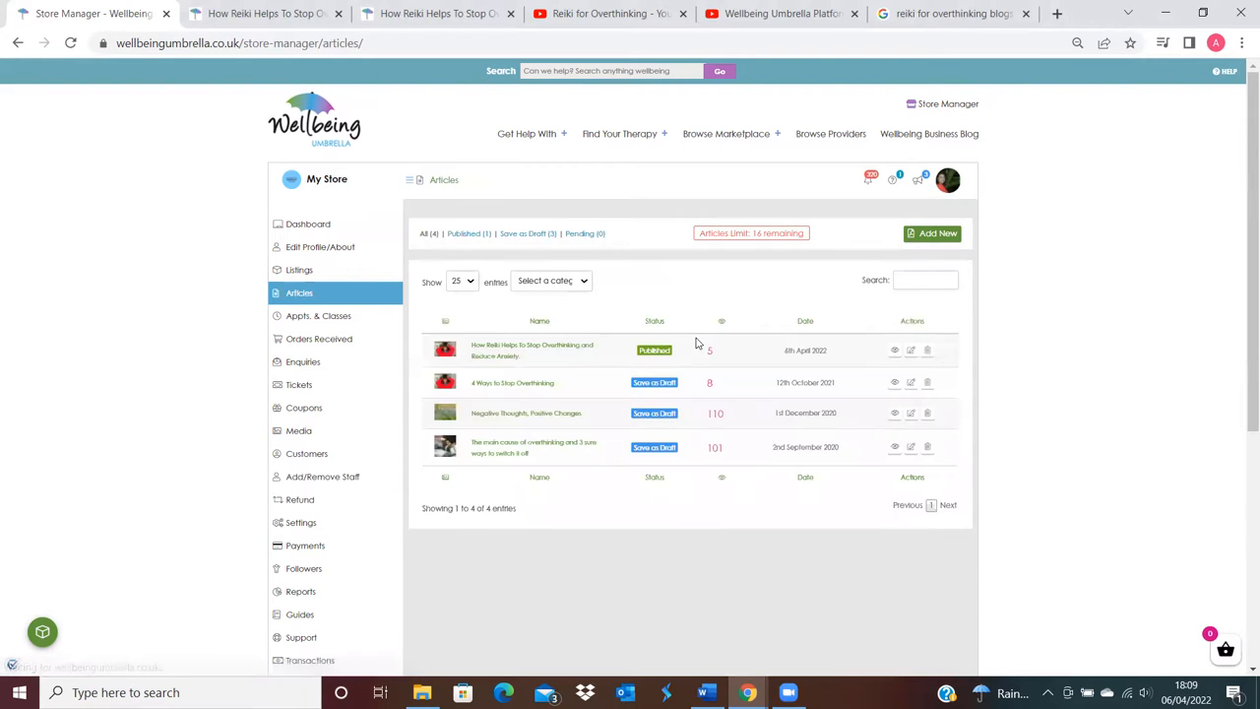
{"action": "mouse_move", "coordinate": [910, 351]}
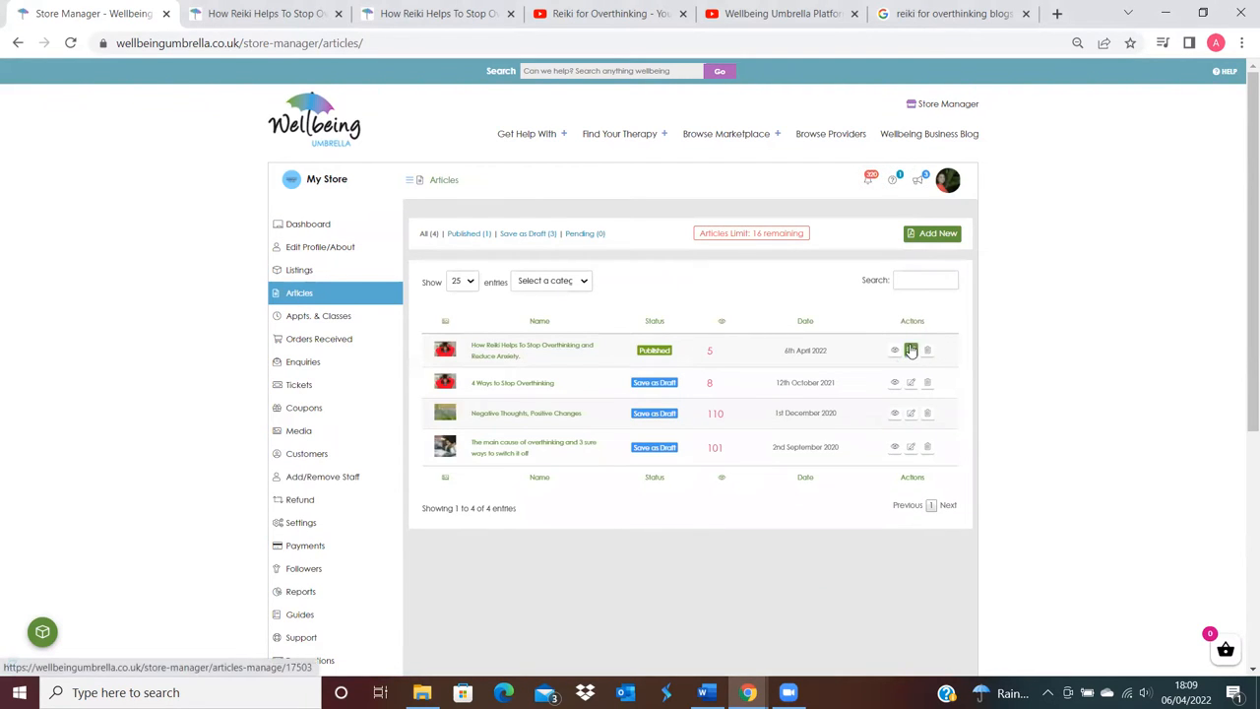
{"action": "left_click", "coordinate": [910, 351]}
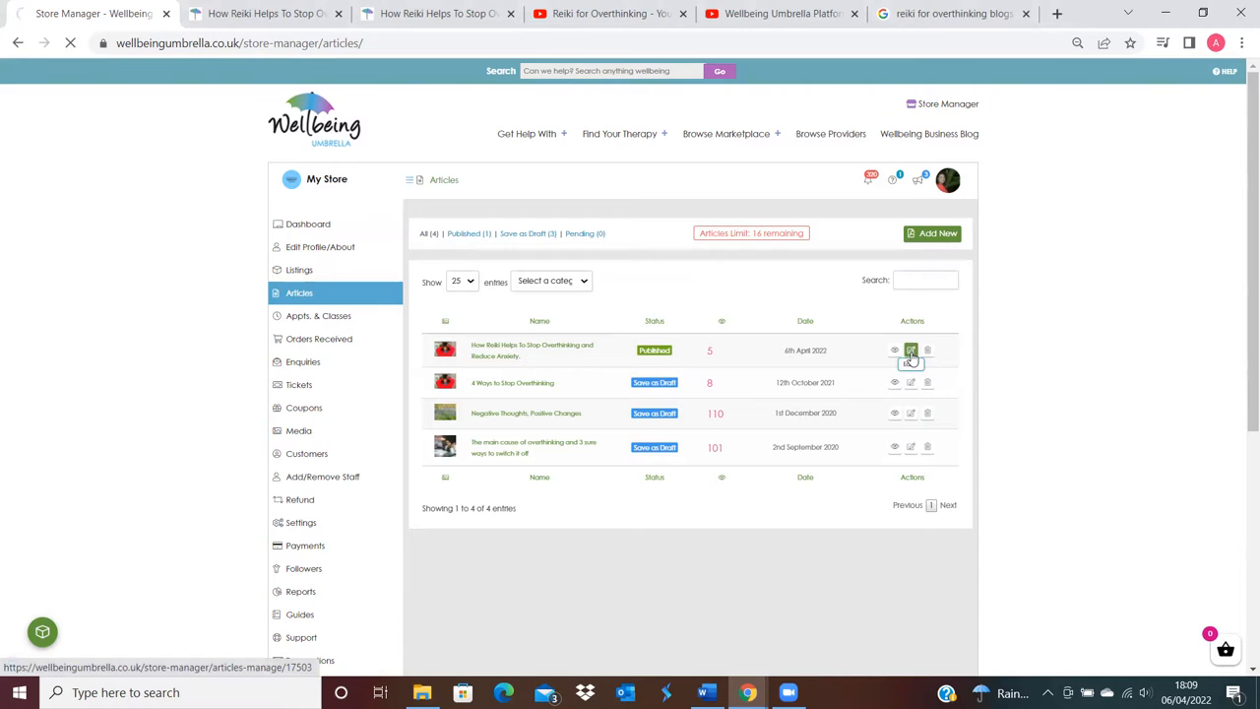
Edit the published Reiki article and select the sentence introducing the short video.
{"action": "left_click", "coordinate": [910, 350]}
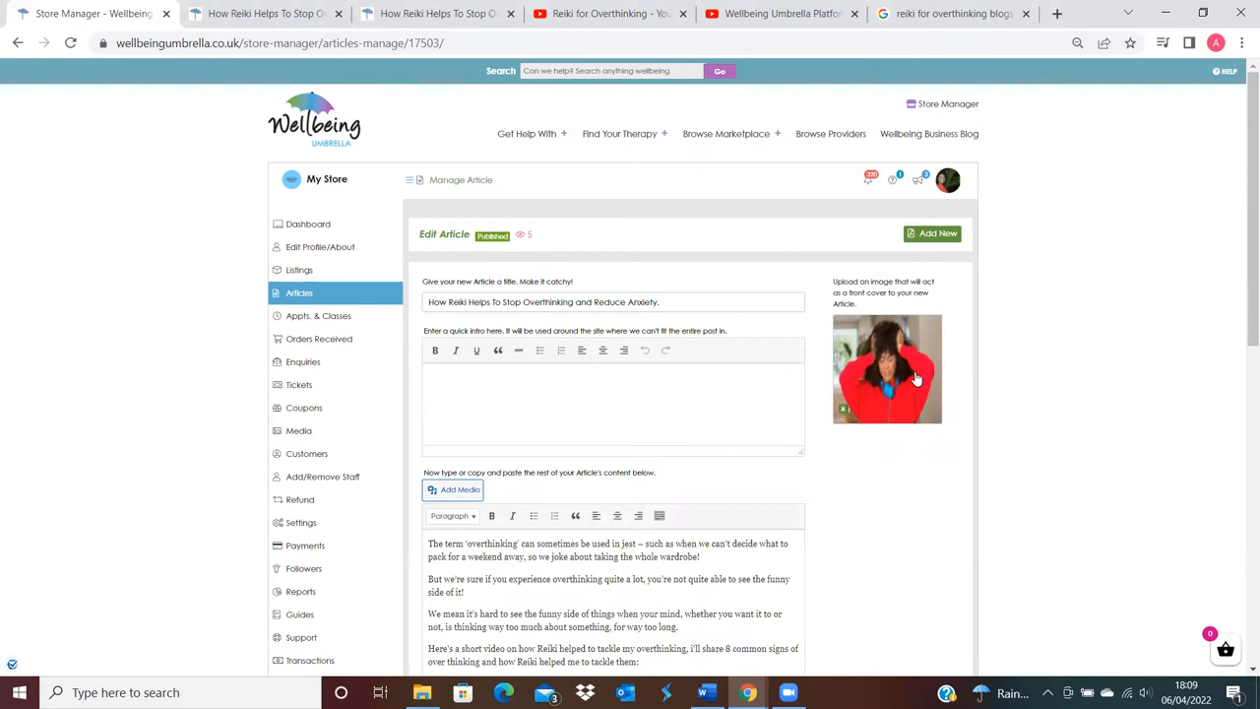
{"action": "mouse_move", "coordinate": [896, 374]}
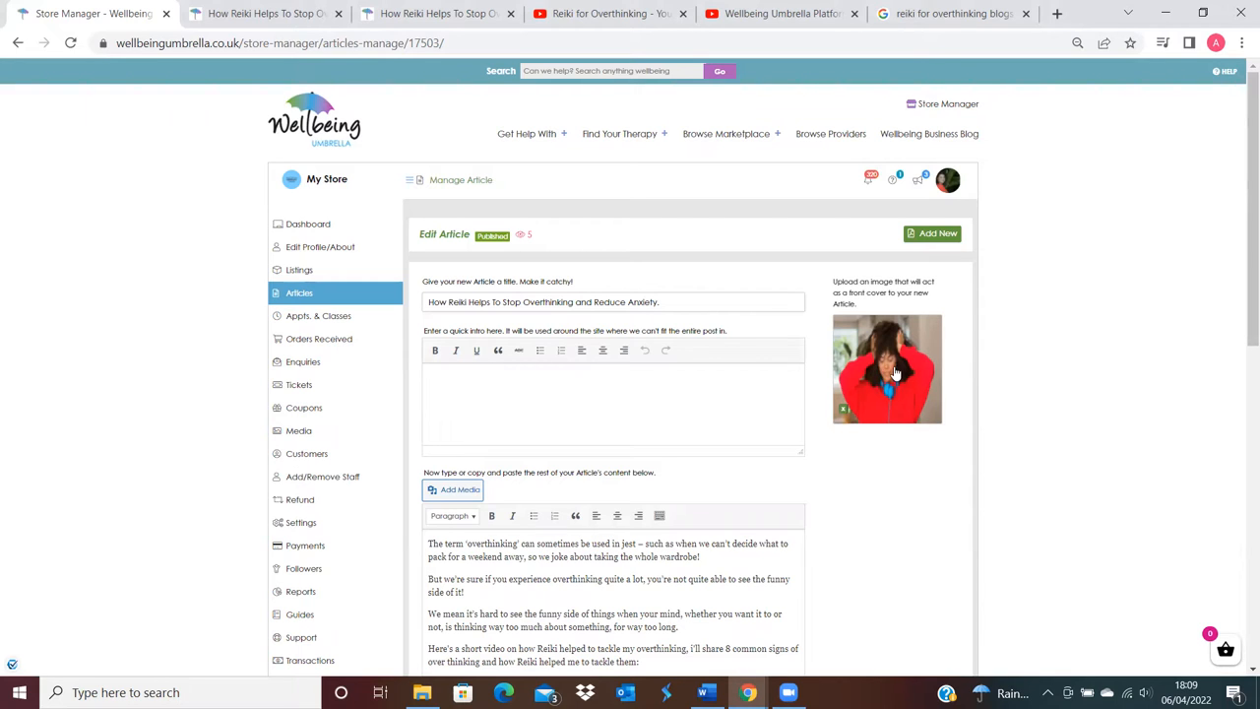
{"action": "mouse_move", "coordinate": [575, 284]}
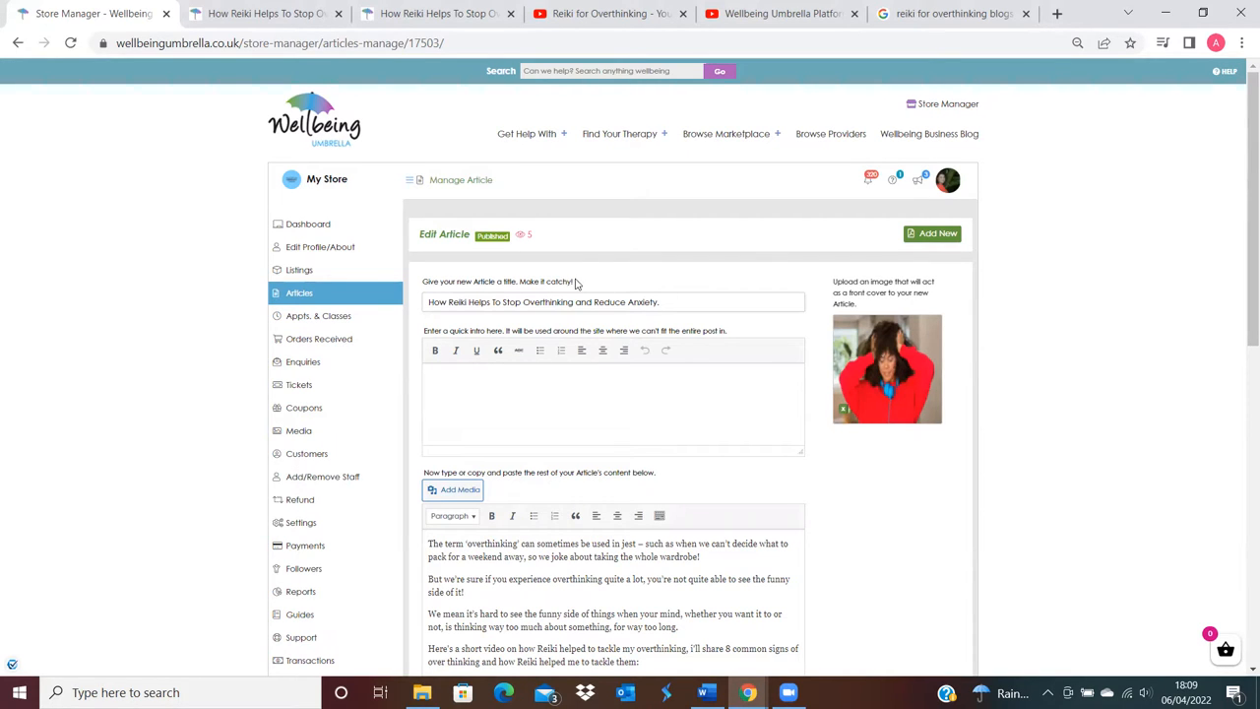
{"action": "scroll", "scroll_direction": "down", "scroll_amount": 3}
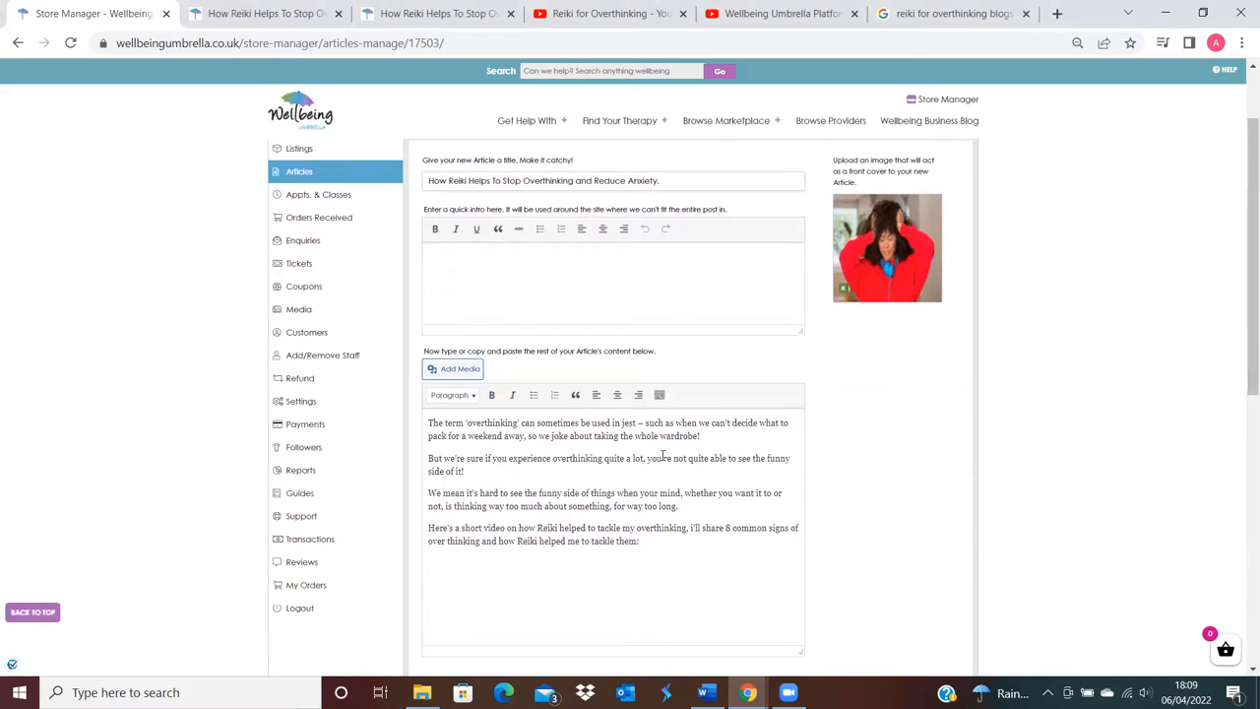
{"action": "mouse_move", "coordinate": [532, 504]}
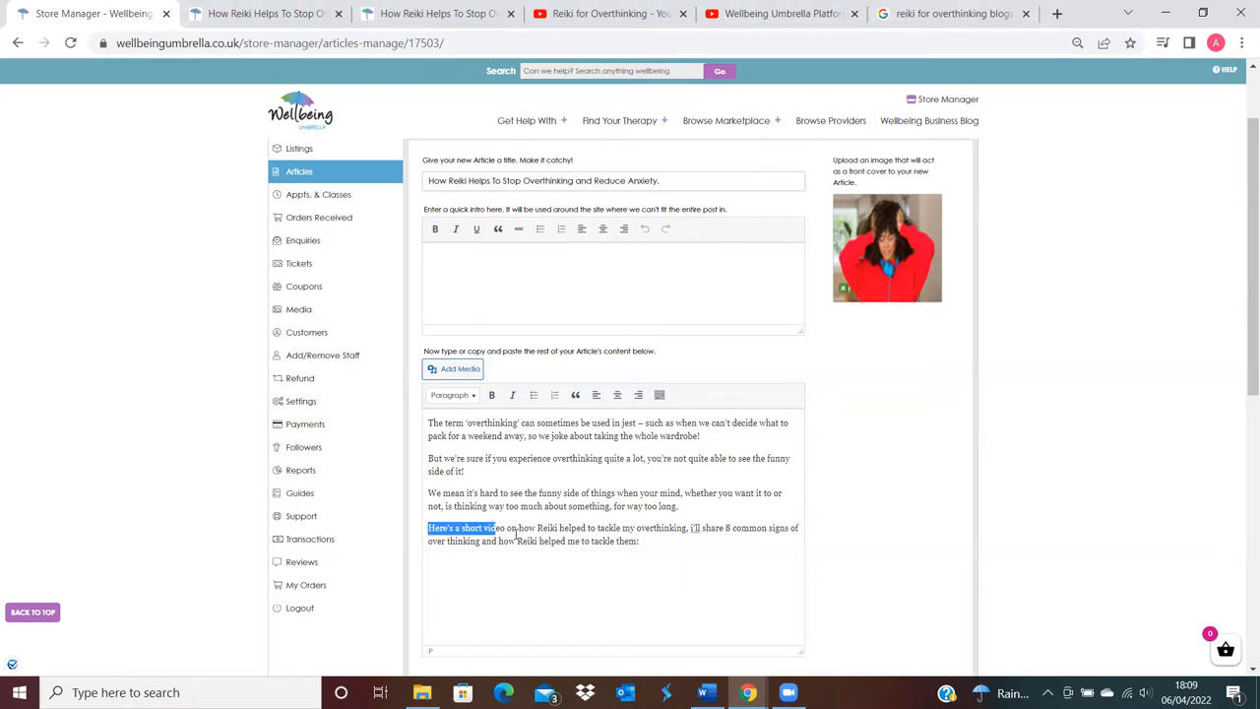
{"action": "left_click_drag", "start_coordinate": [497, 528], "coordinate": [561, 528]}
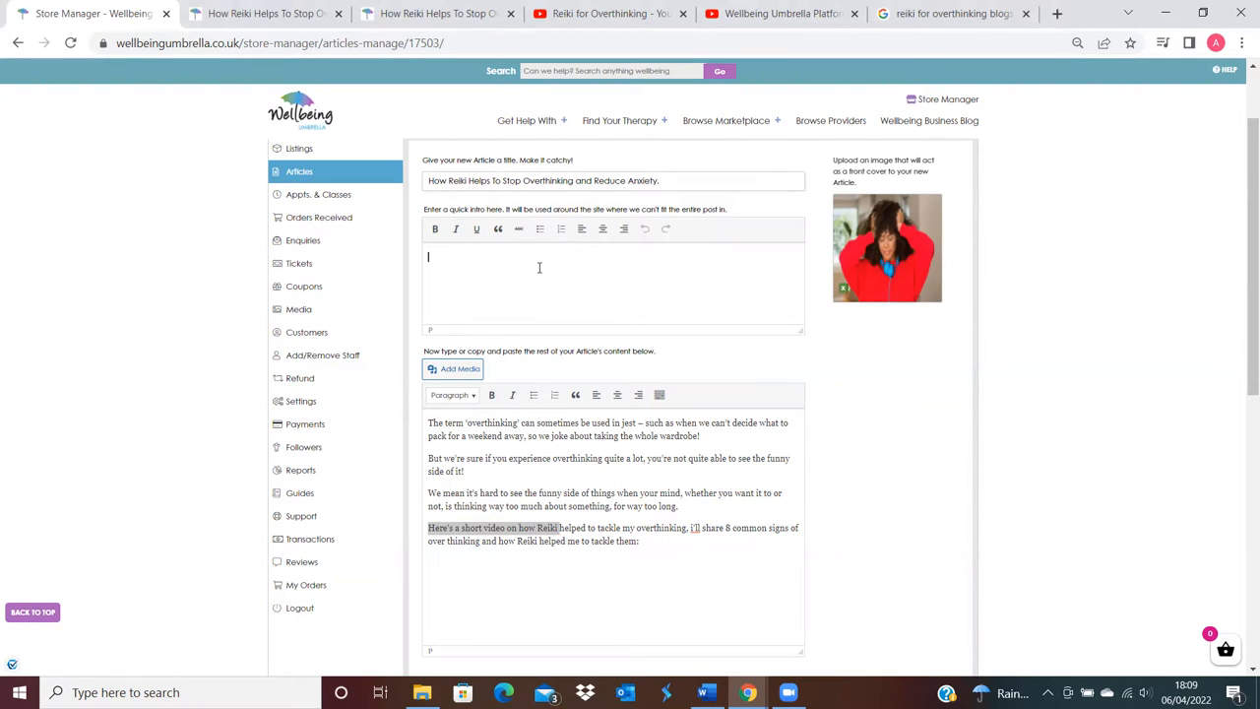
{"action": "mouse_move", "coordinate": [492, 268]}
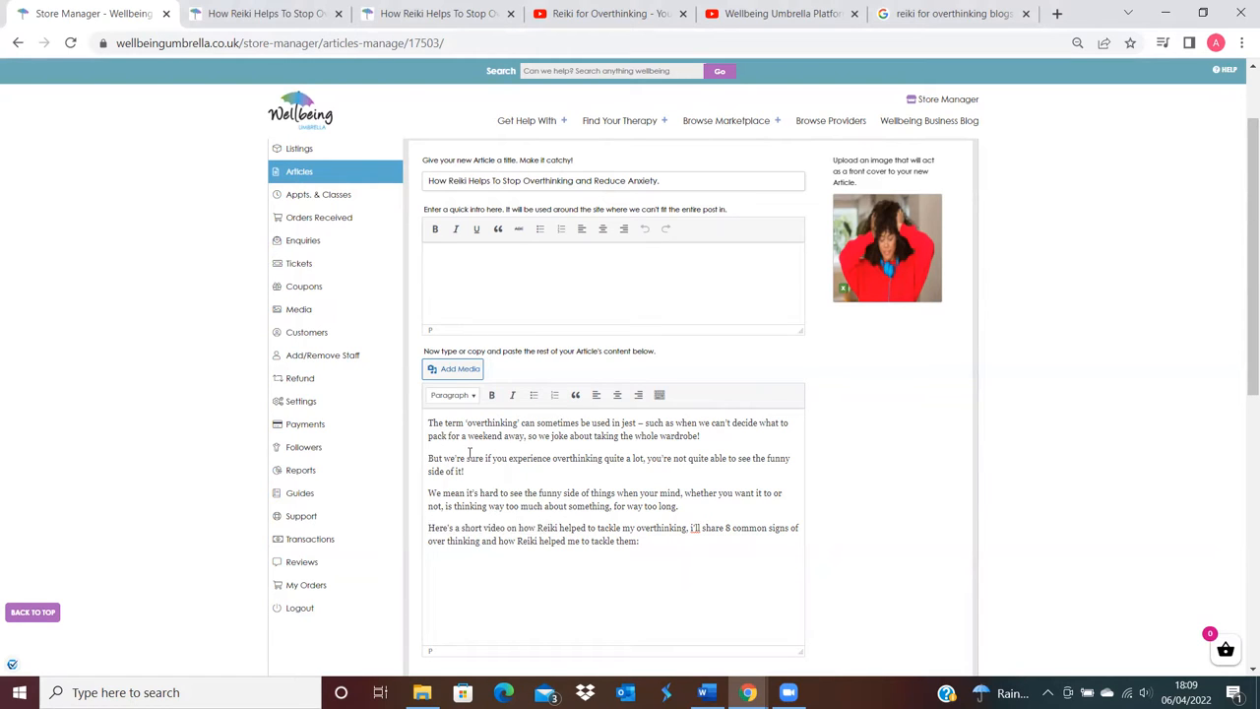
{"action": "left_click_drag", "start_coordinate": [540, 421], "coordinate": [702, 435]}
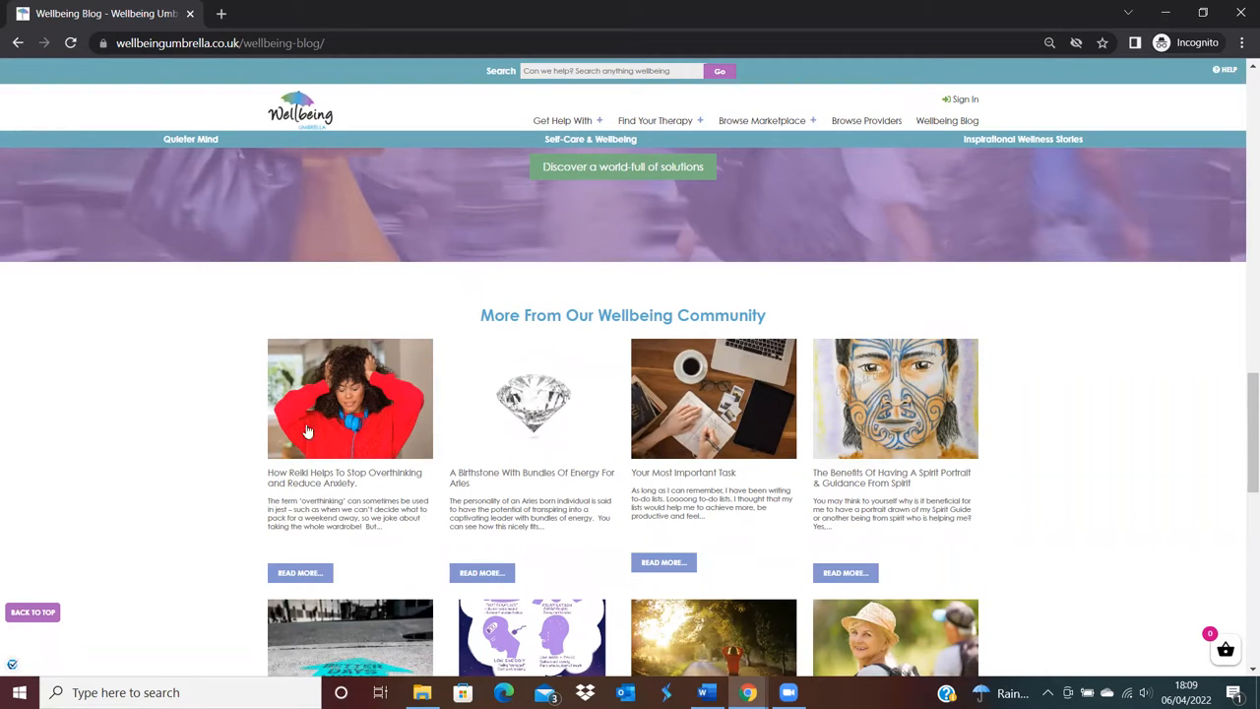
{"action": "mouse_move", "coordinate": [748, 693]}
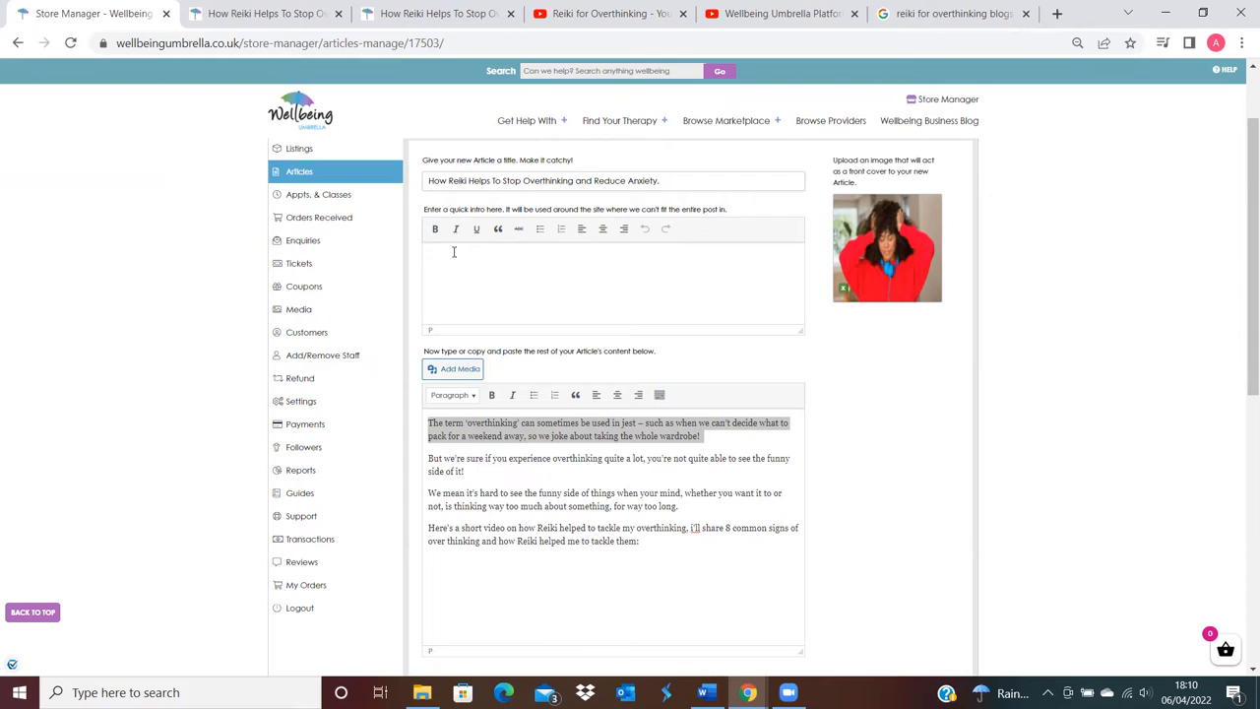
{"action": "left_click", "coordinate": [459, 266]}
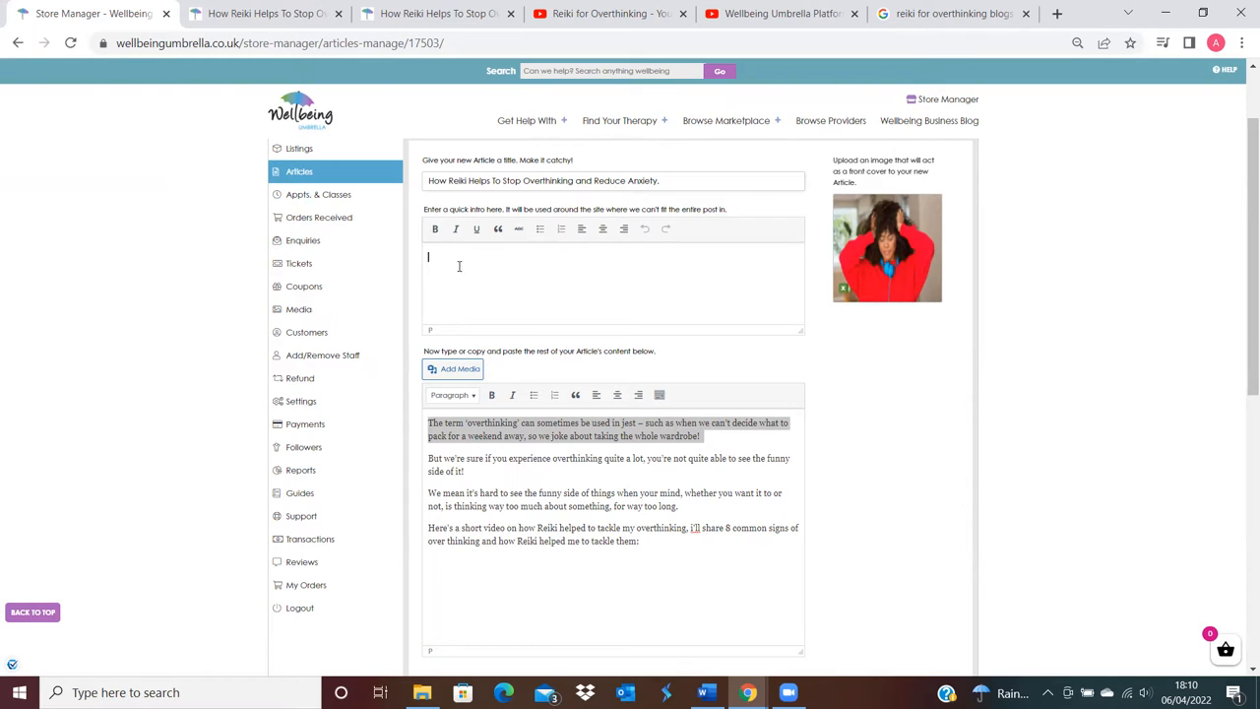
{"action": "mouse_move", "coordinate": [488, 260]}
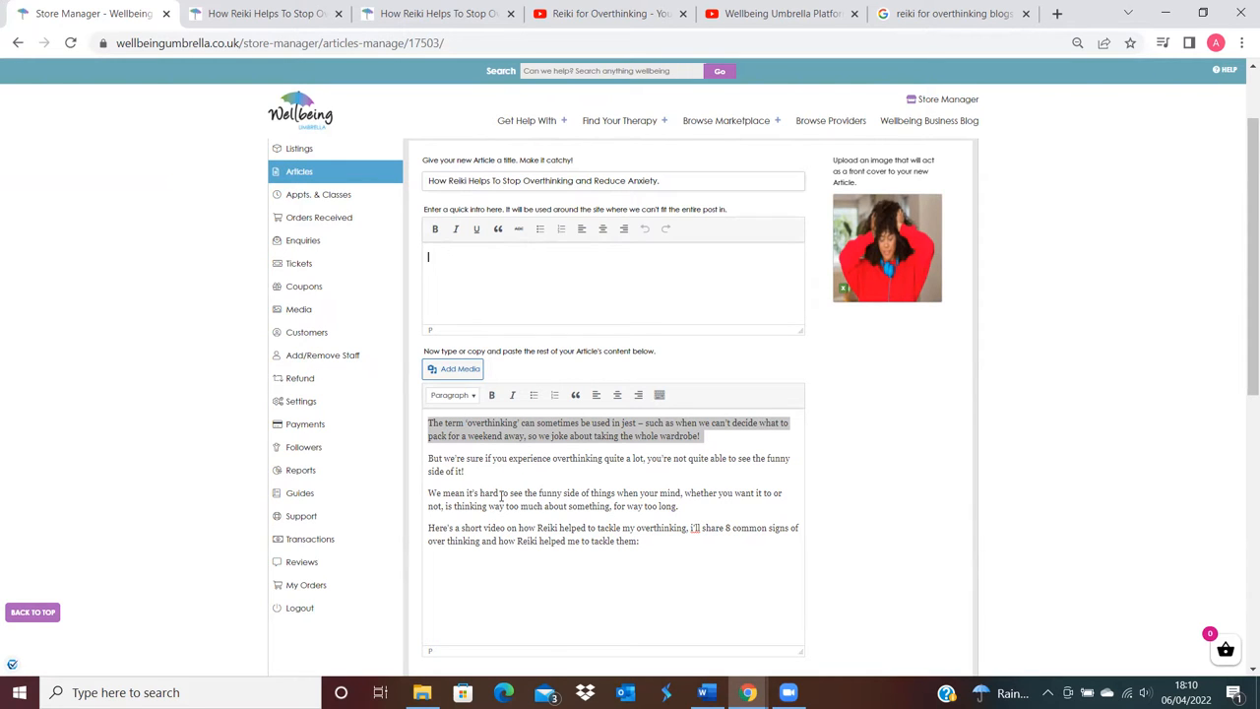
{"action": "scroll", "scroll_direction": "down", "scroll_amount": 3}
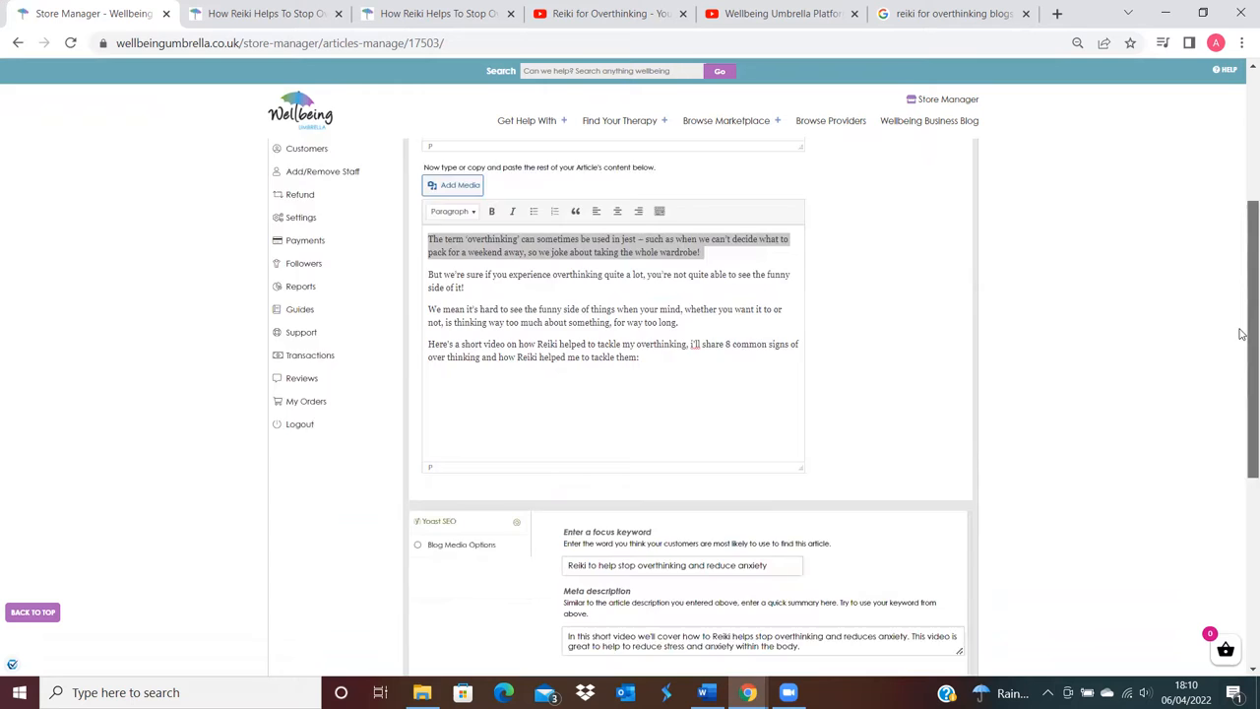
{"action": "scroll", "scroll_direction": "down", "scroll_amount": 3}
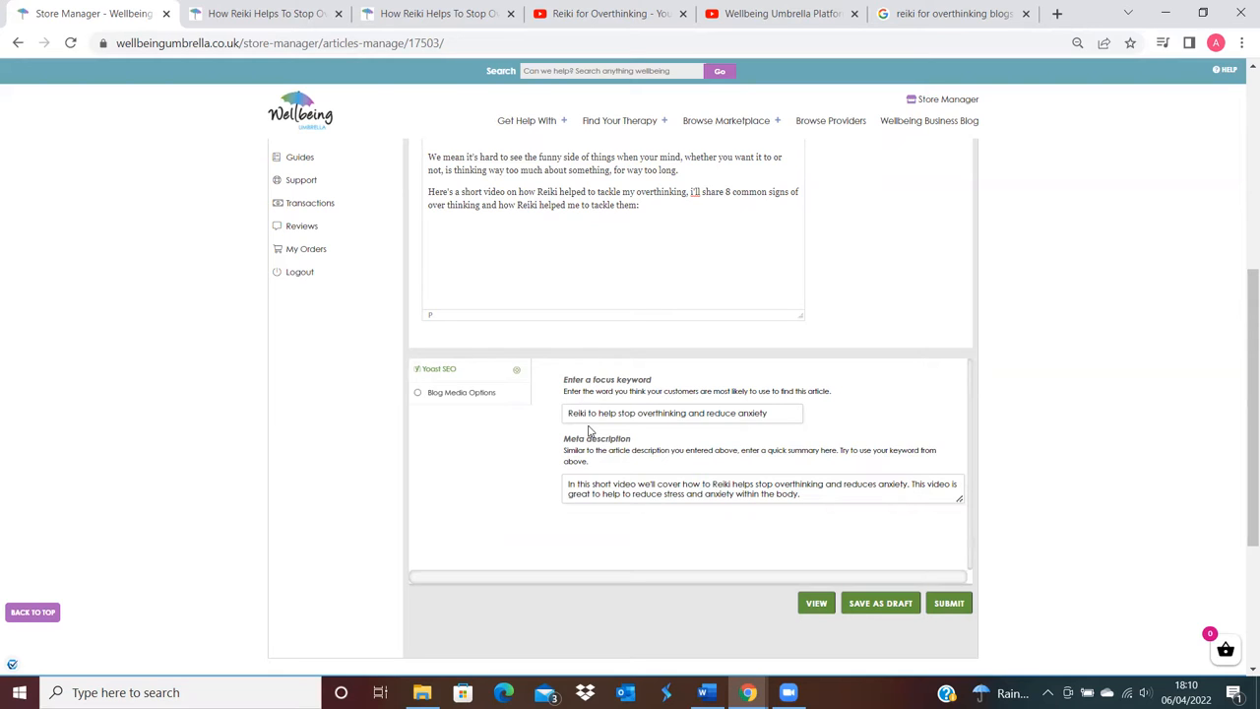
{"action": "mouse_move", "coordinate": [565, 504]}
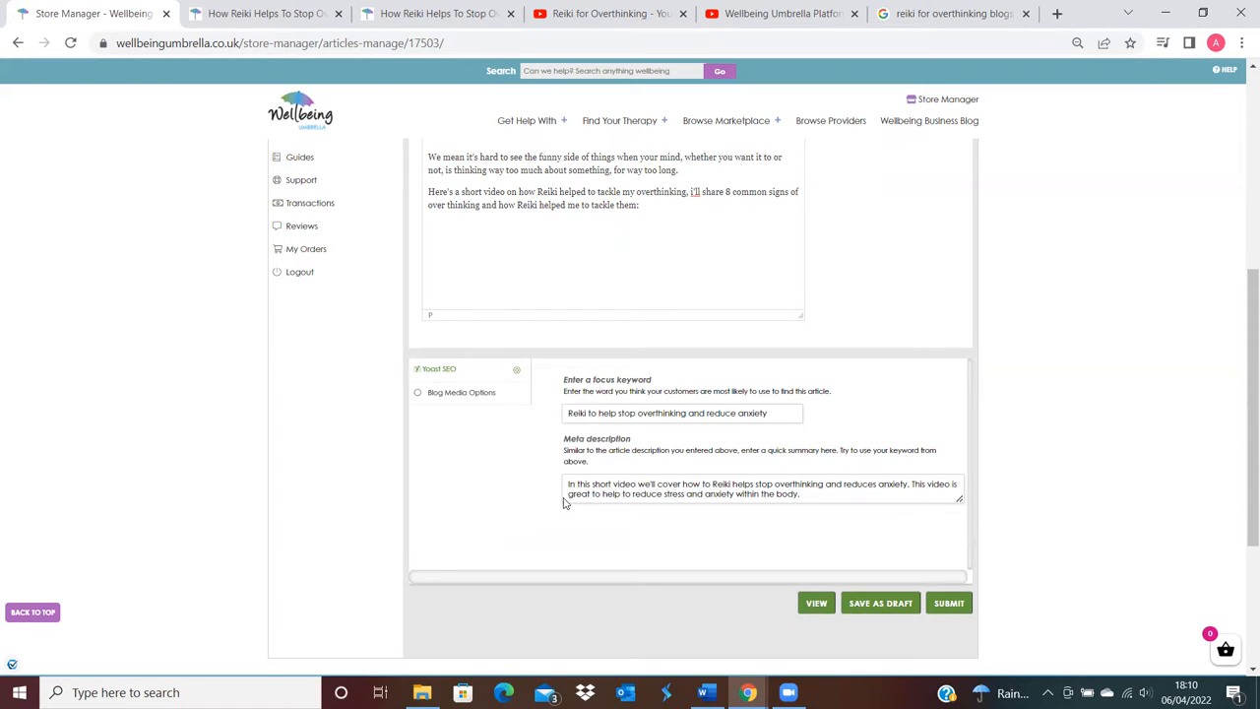
{"action": "mouse_move", "coordinate": [579, 457]}
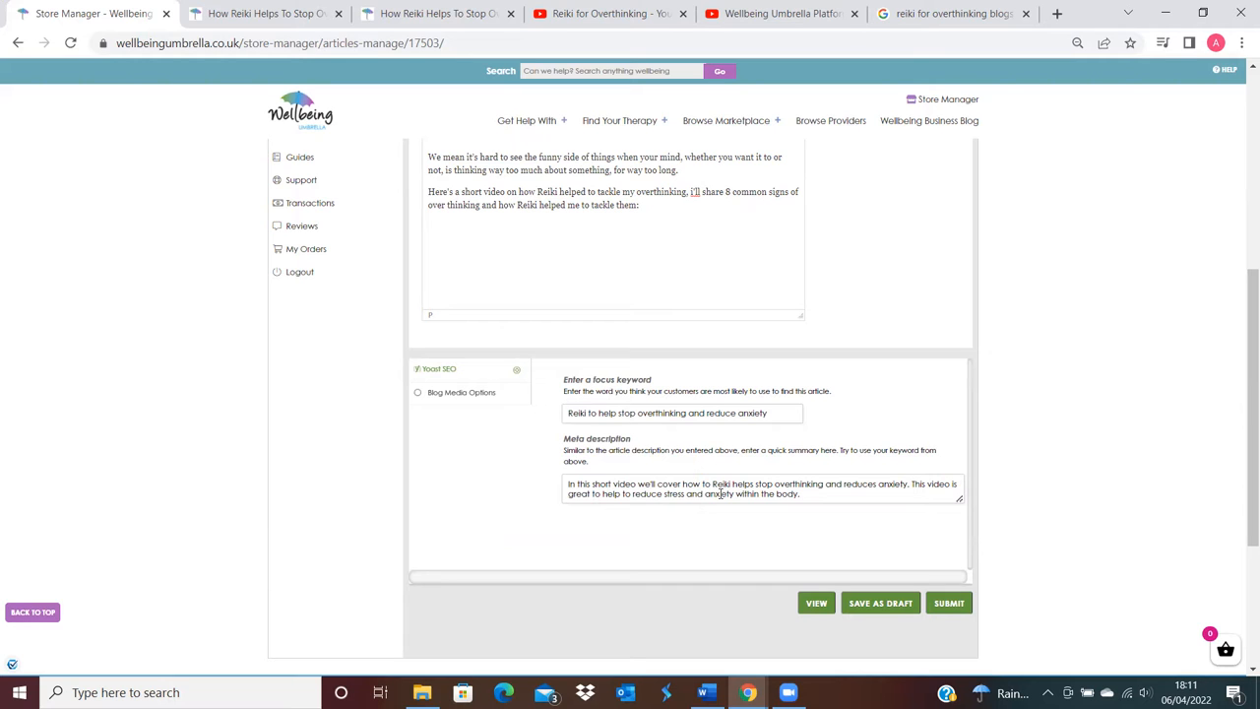
{"action": "mouse_move", "coordinate": [1240, 465]}
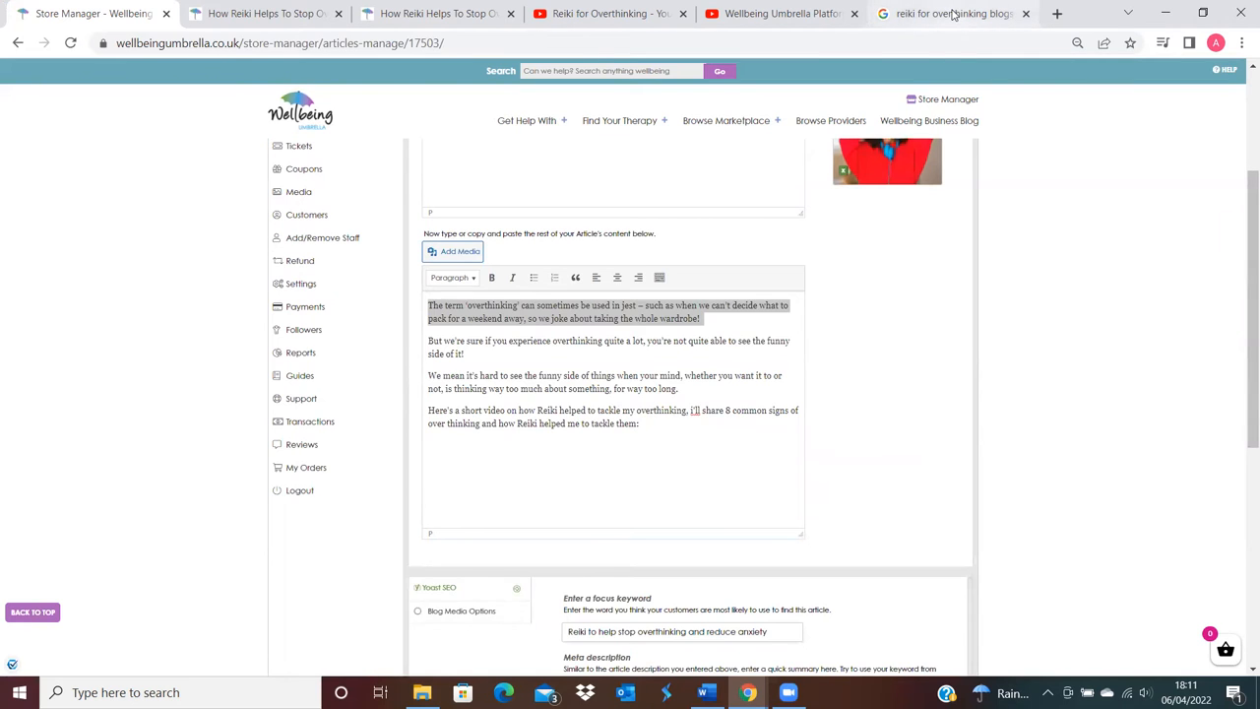
Switch to the Google results tab for 'reiki for overthinking blogs'.
{"action": "left_click", "coordinate": [952, 14]}
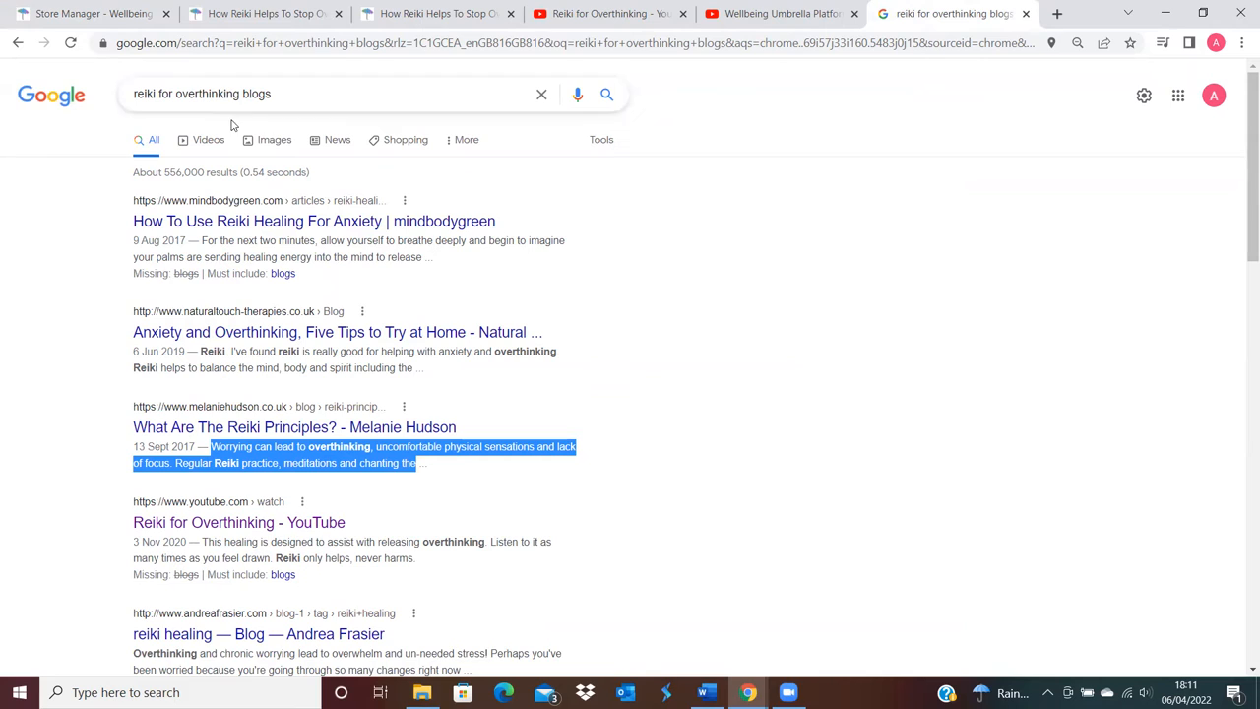
{"action": "mouse_move", "coordinate": [264, 487]}
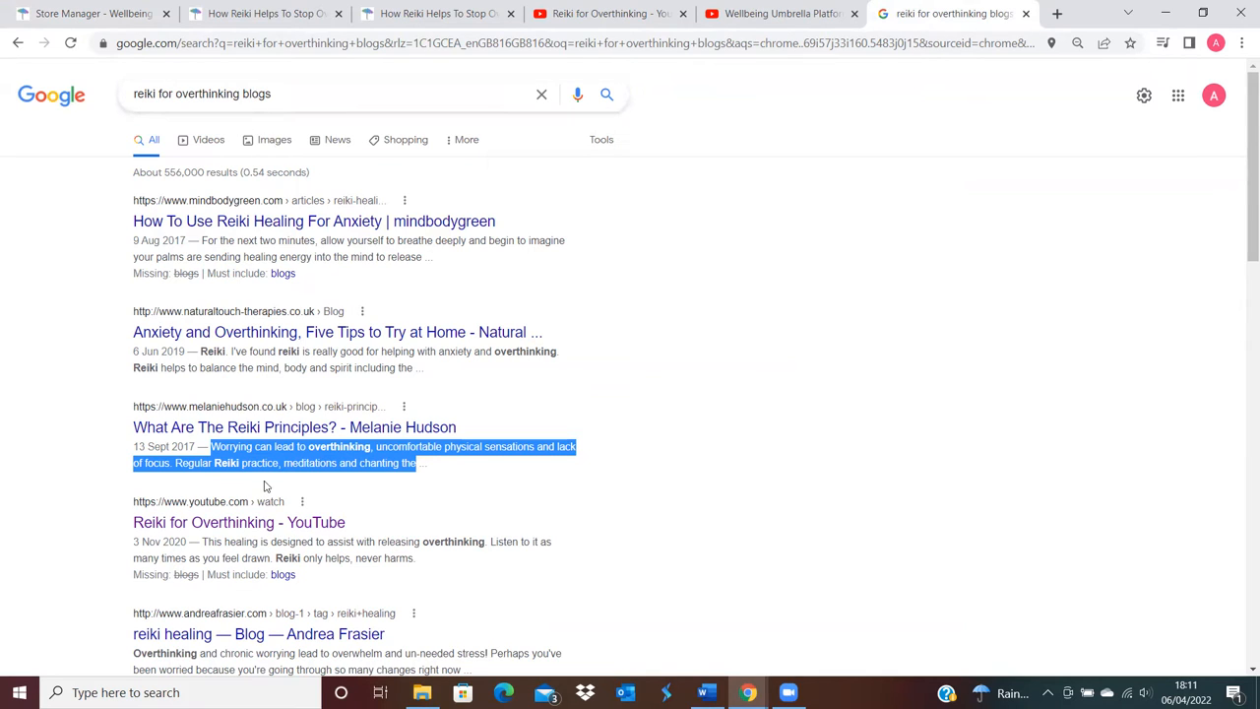
{"action": "mouse_move", "coordinate": [418, 475]}
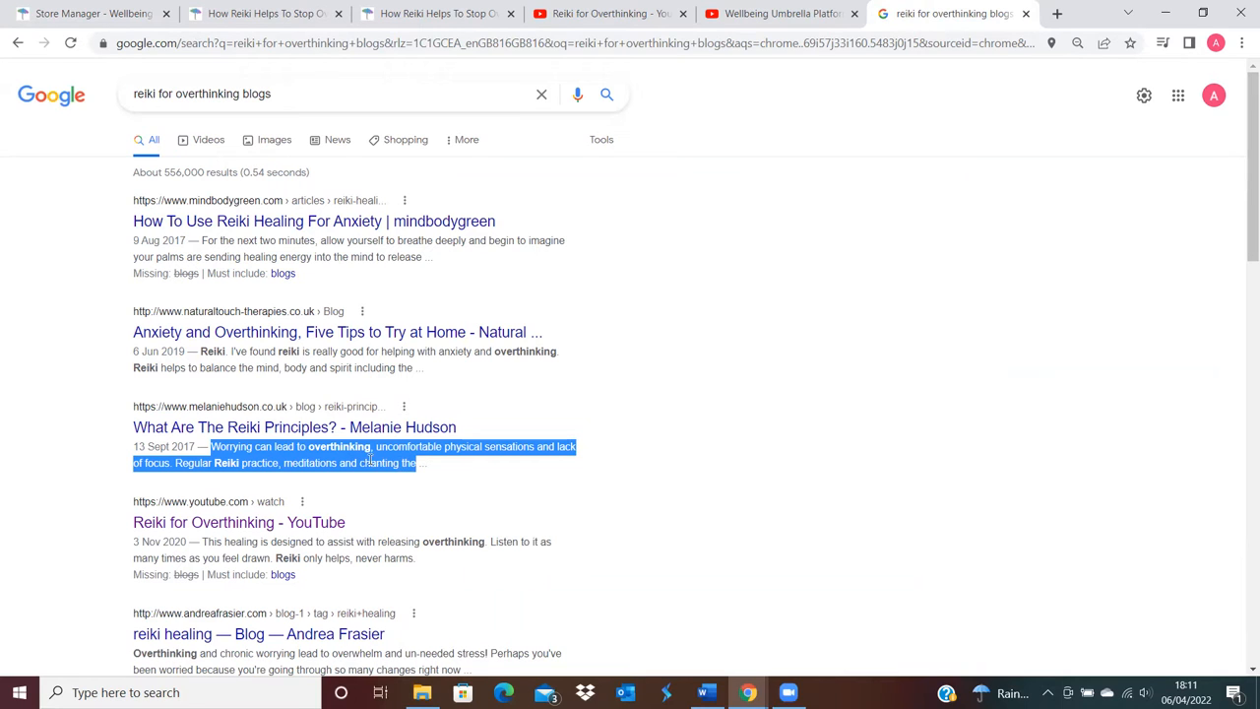
{"action": "mouse_move", "coordinate": [354, 461]}
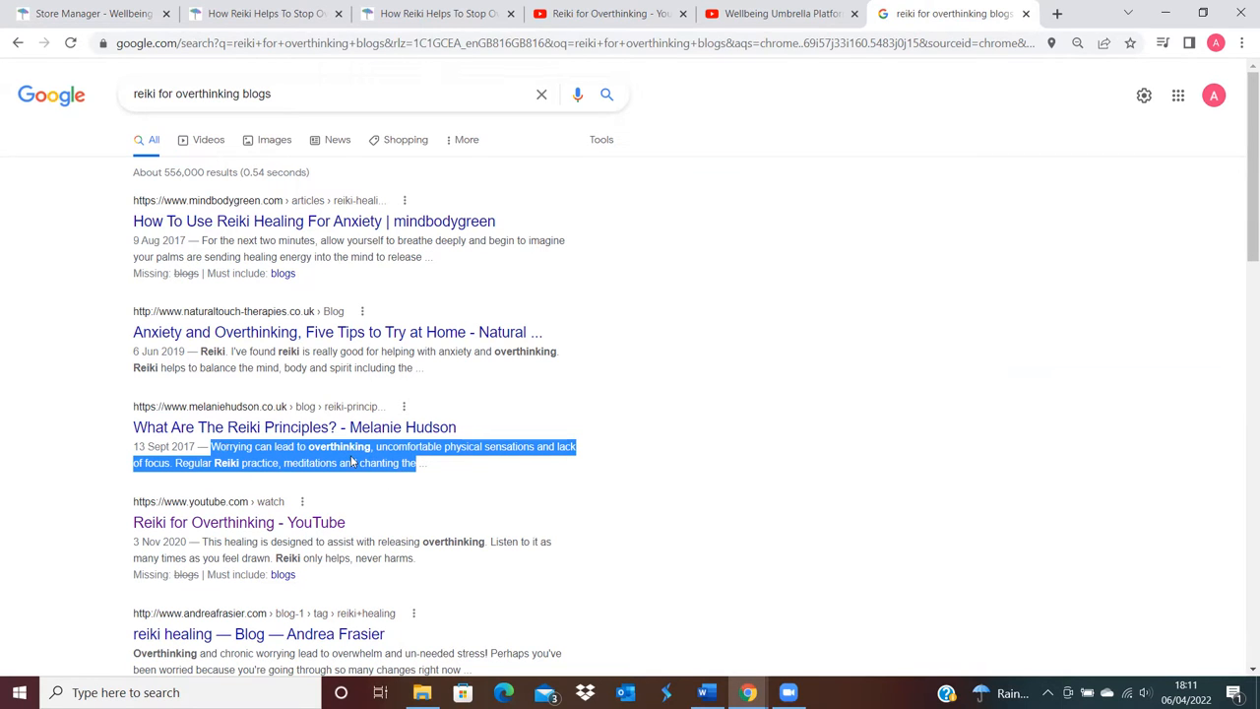
Return to the article editor and view the Yoast focus keyword and meta description.
{"action": "left_click", "coordinate": [89, 12]}
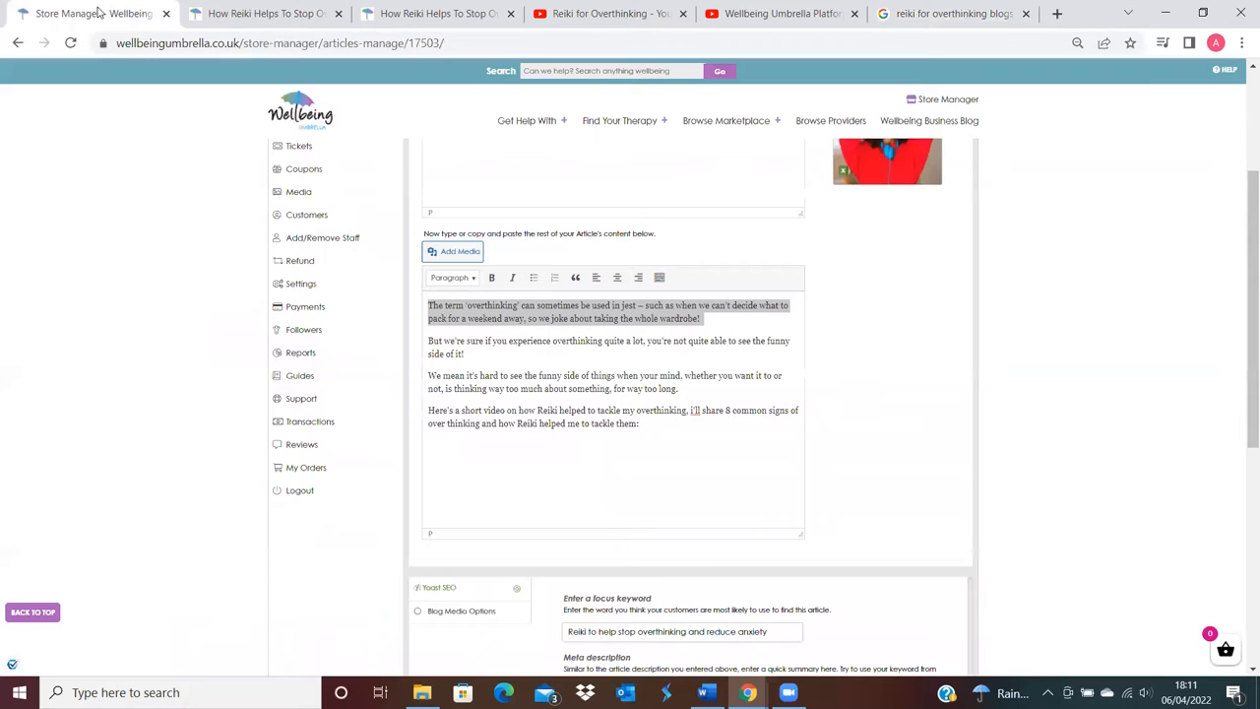
{"action": "mouse_move", "coordinate": [1241, 353]}
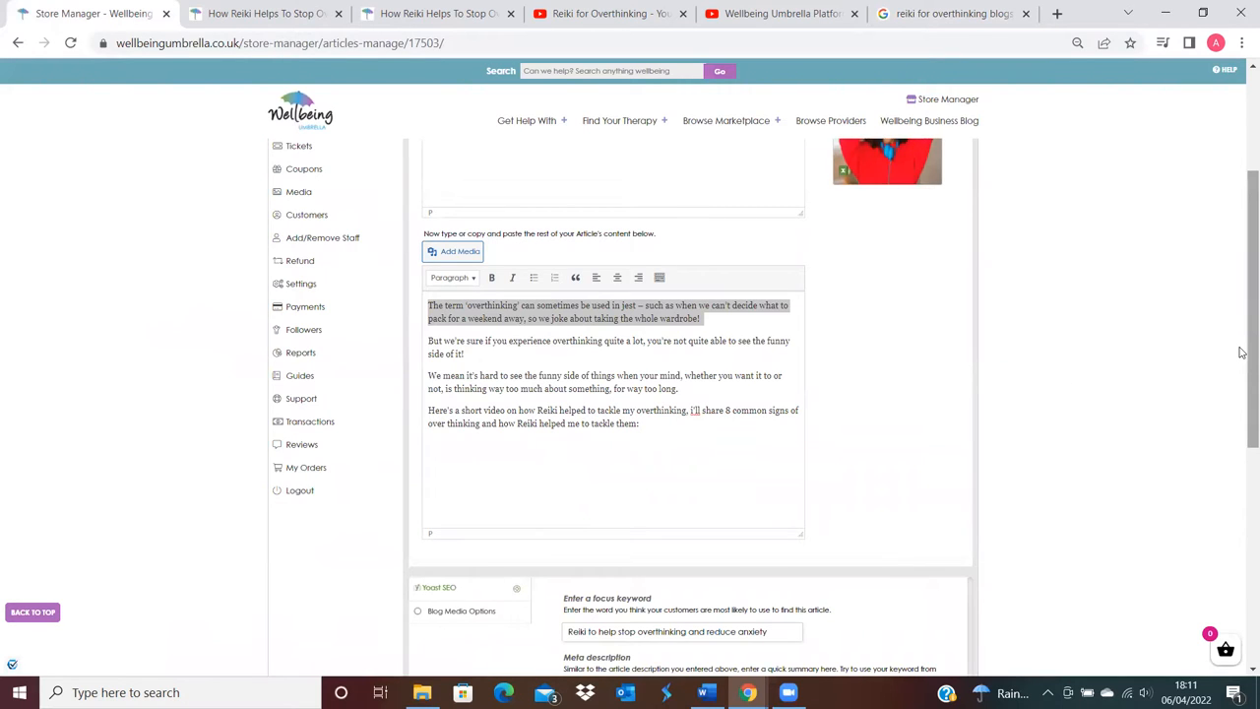
{"action": "scroll", "scroll_direction": "down", "scroll_amount": 3}
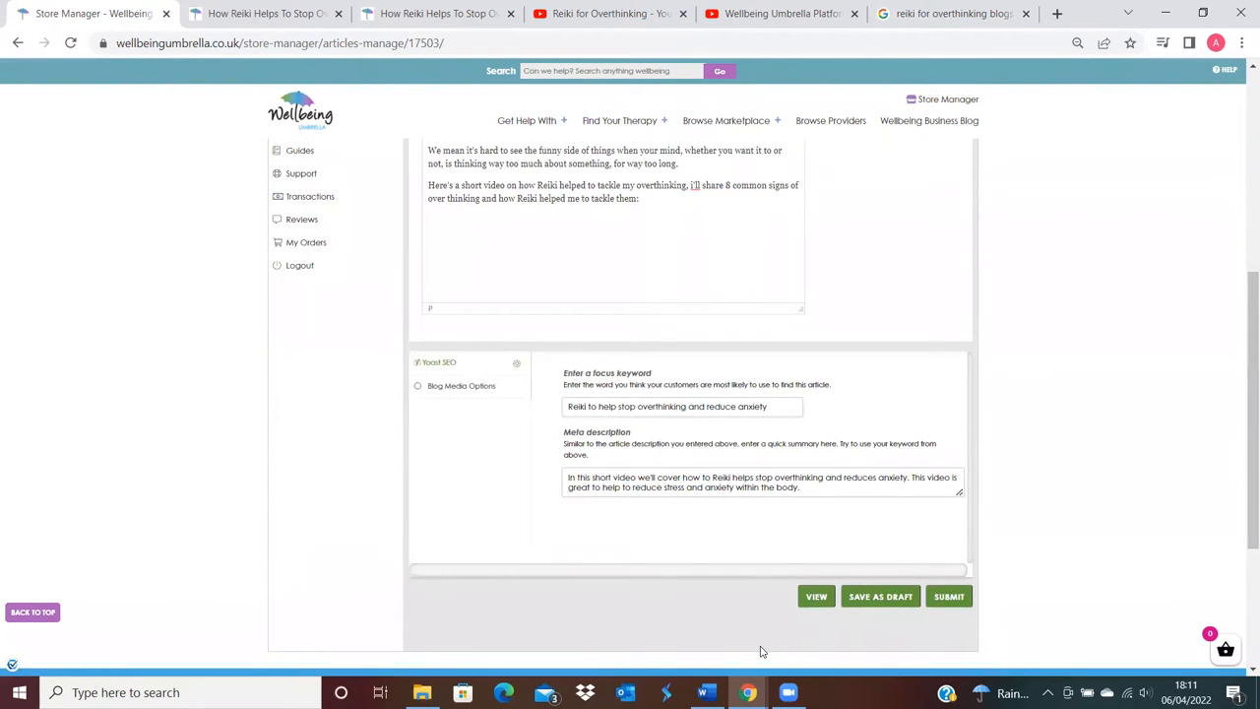
{"action": "mouse_move", "coordinate": [955, 678]}
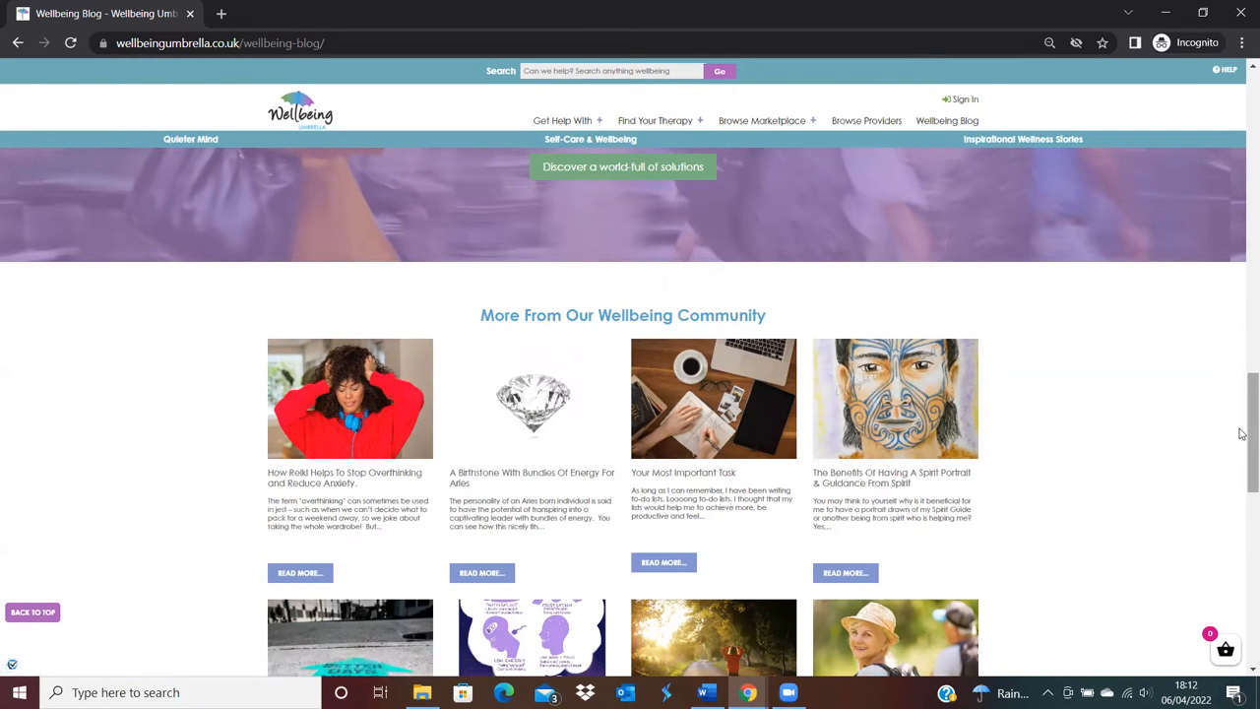
Reload the public Wellbeing Blog and find the Reiki article card under More From Our Wellbeing Community.
{"action": "scroll", "scroll_direction": "up", "scroll_amount": 3}
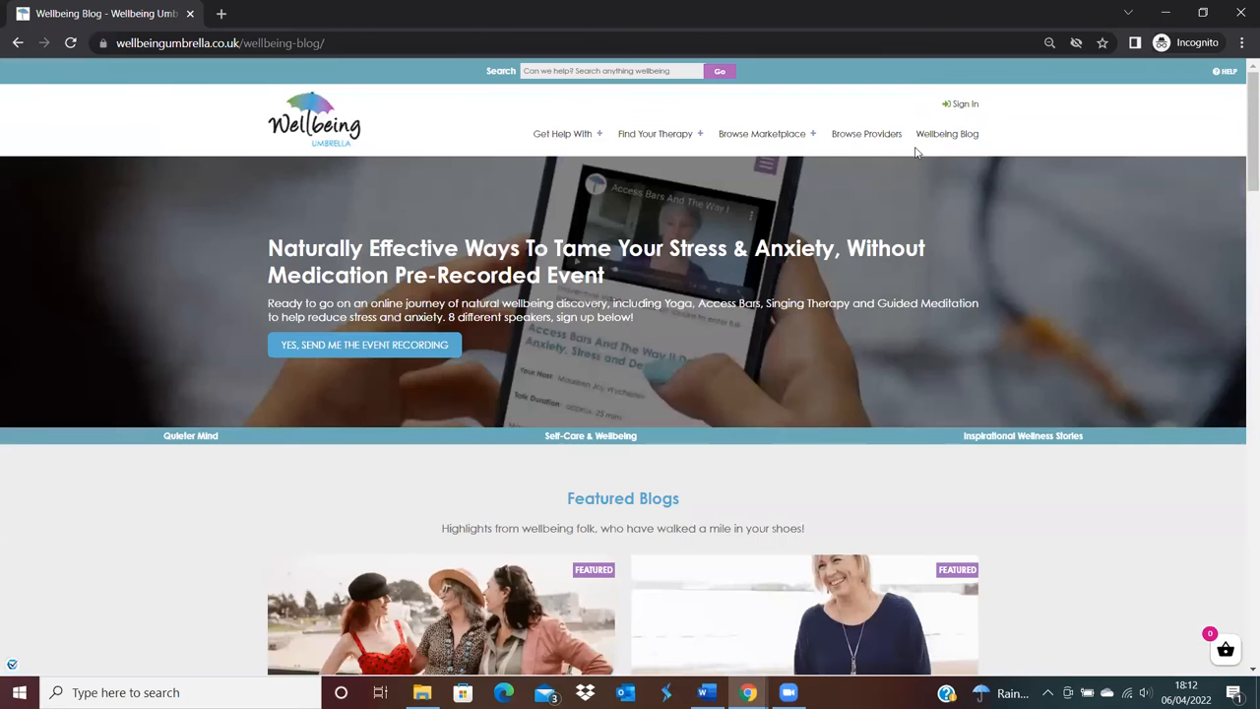
{"action": "mouse_move", "coordinate": [948, 134]}
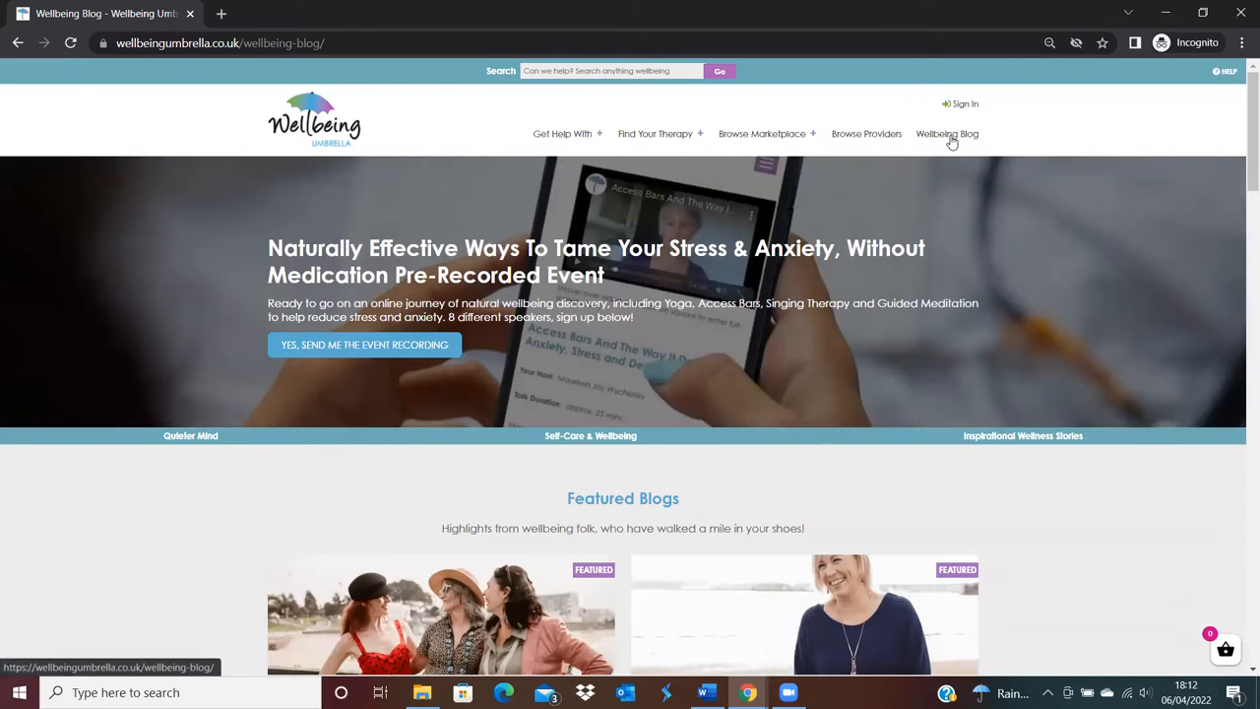
{"action": "left_click", "coordinate": [315, 118]}
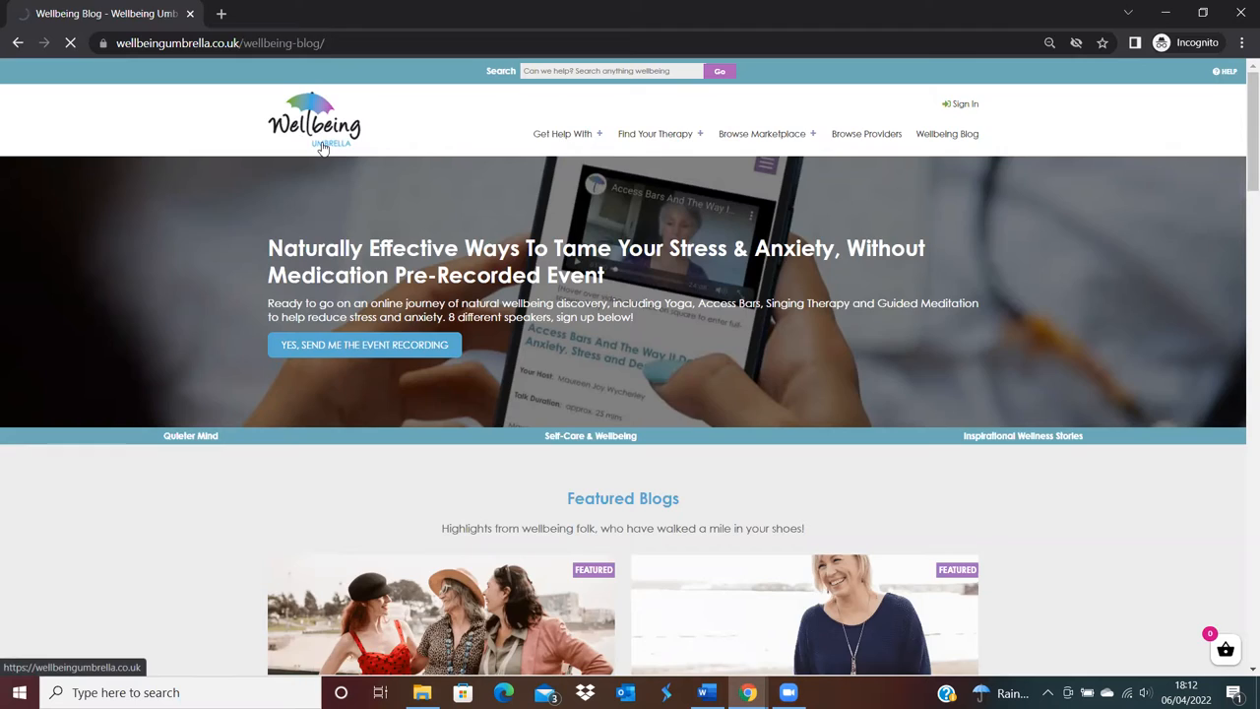
{"action": "left_click", "coordinate": [315, 119]}
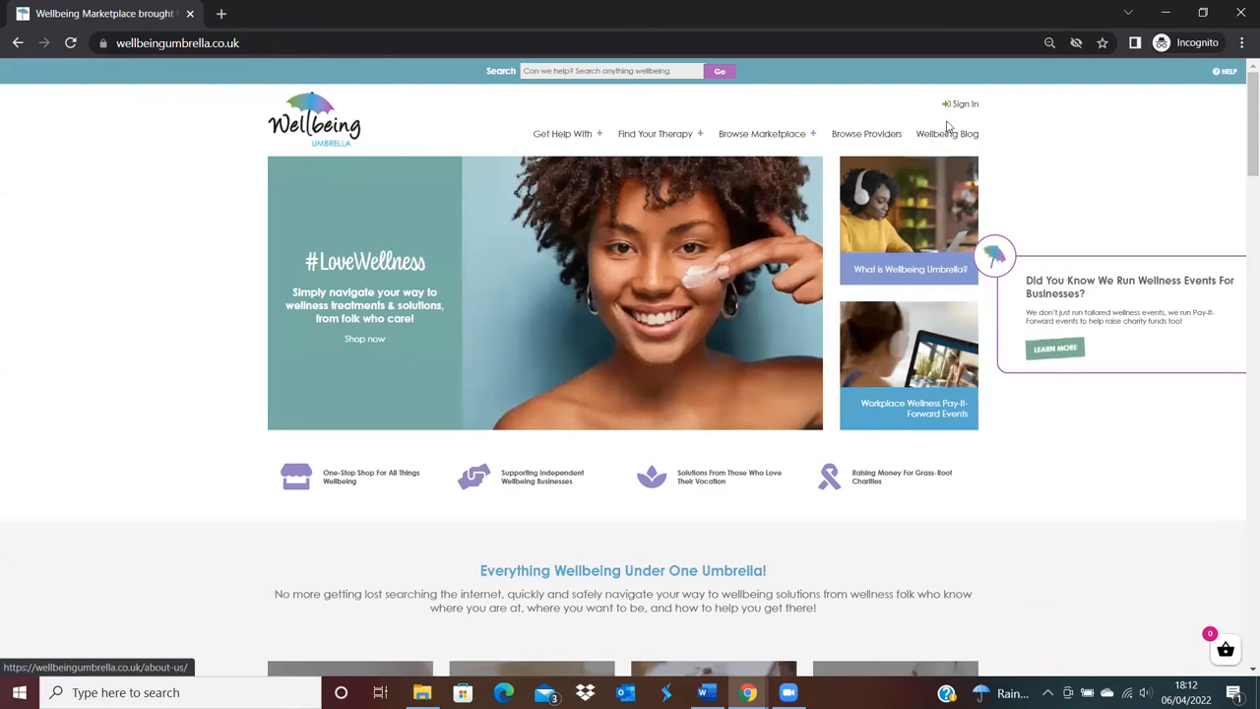
{"action": "mouse_move", "coordinate": [947, 134]}
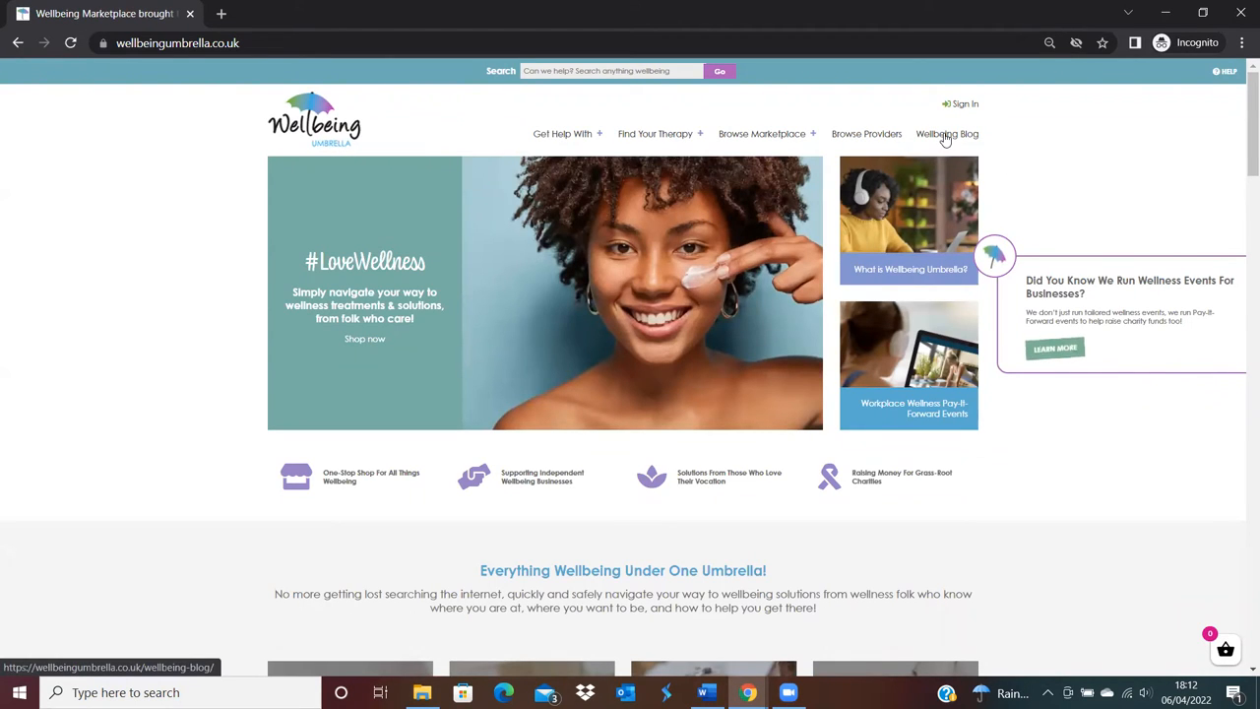
{"action": "left_click", "coordinate": [945, 133]}
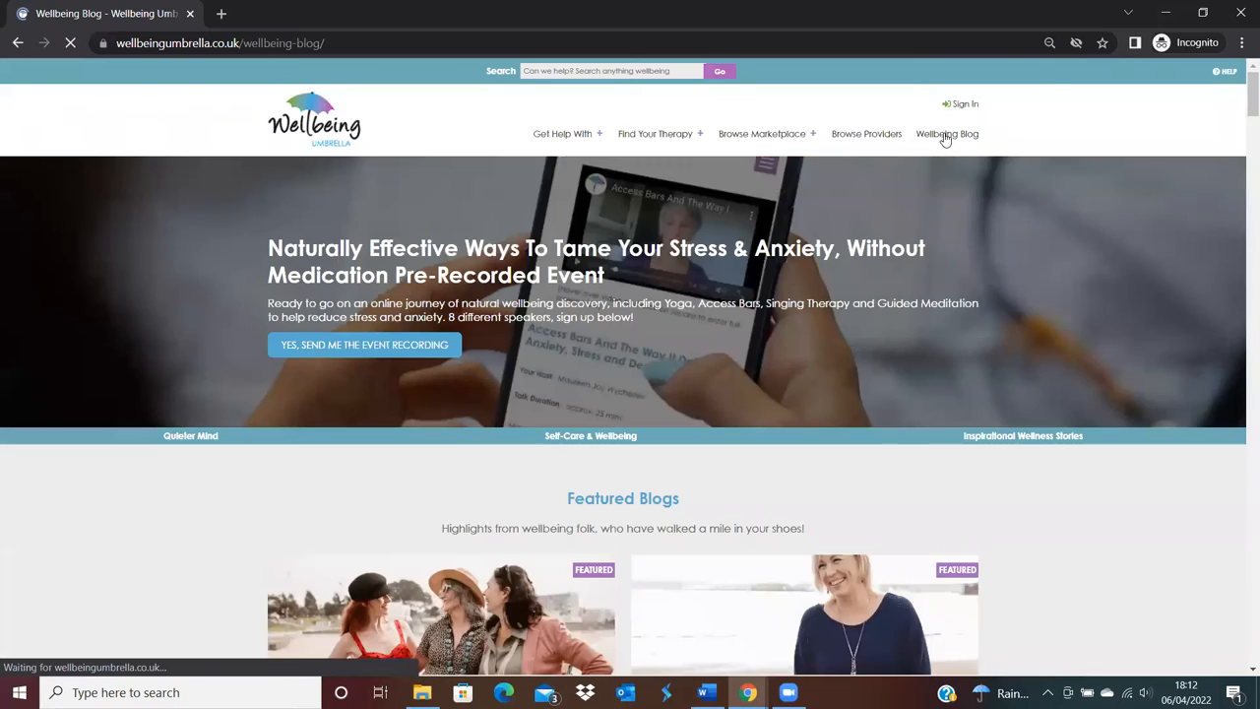
{"action": "scroll", "scroll_direction": "down", "scroll_amount": 3}
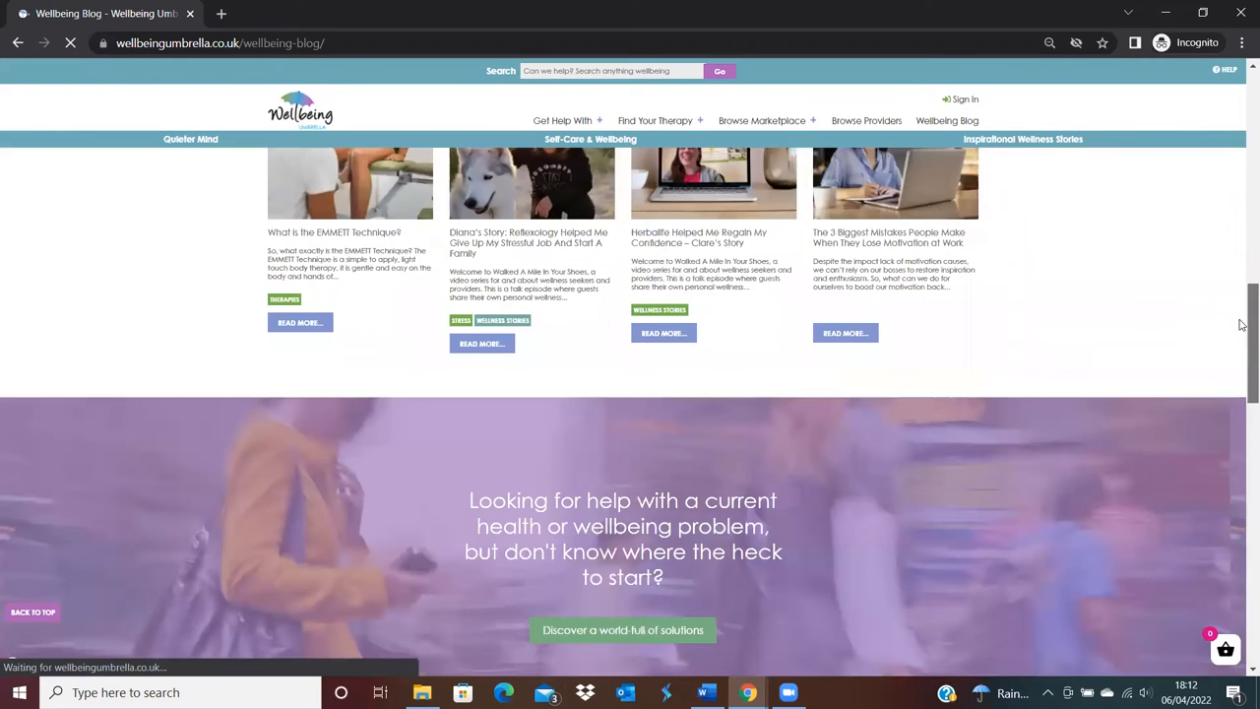
{"action": "scroll", "scroll_direction": "down", "scroll_amount": 3}
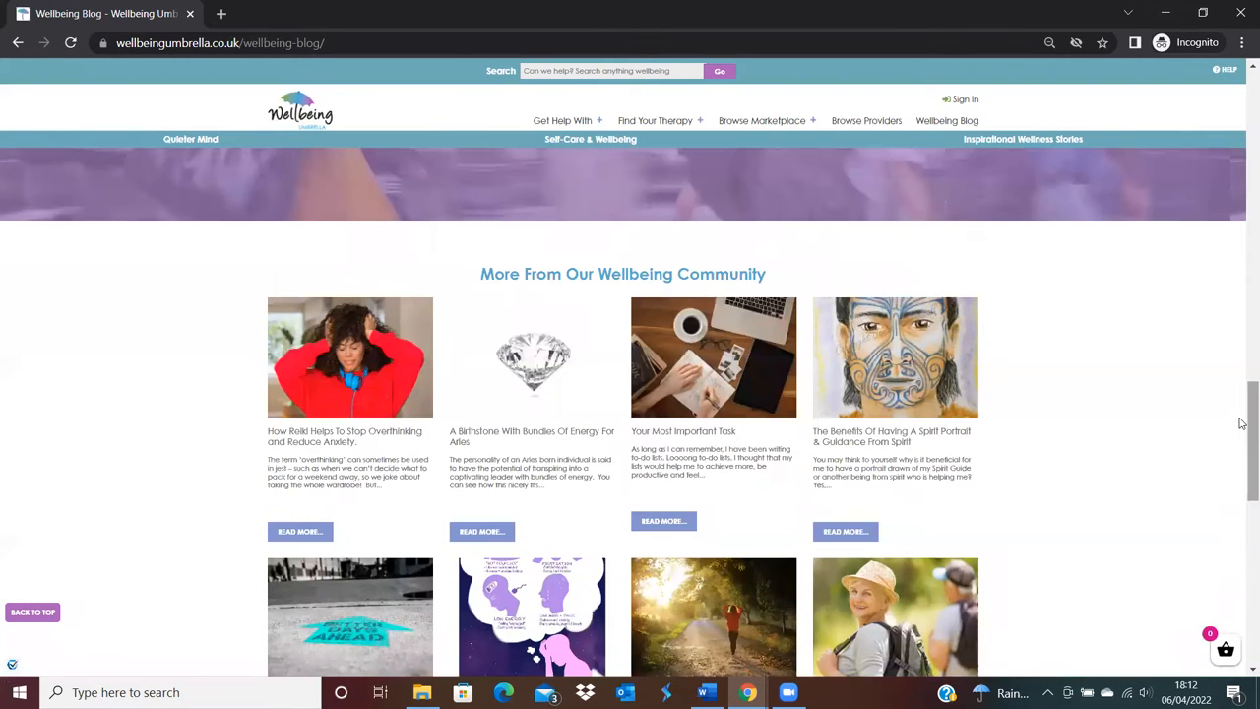
{"action": "mouse_move", "coordinate": [636, 256]}
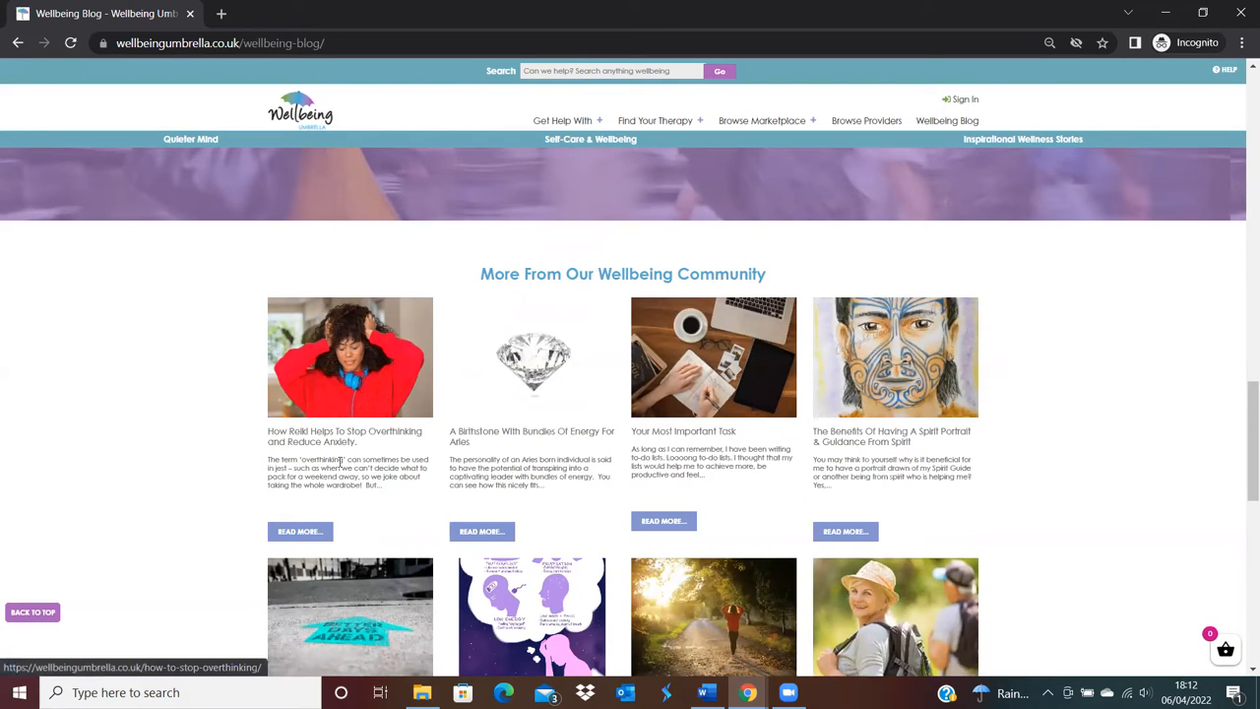
{"action": "mouse_move", "coordinate": [305, 418]}
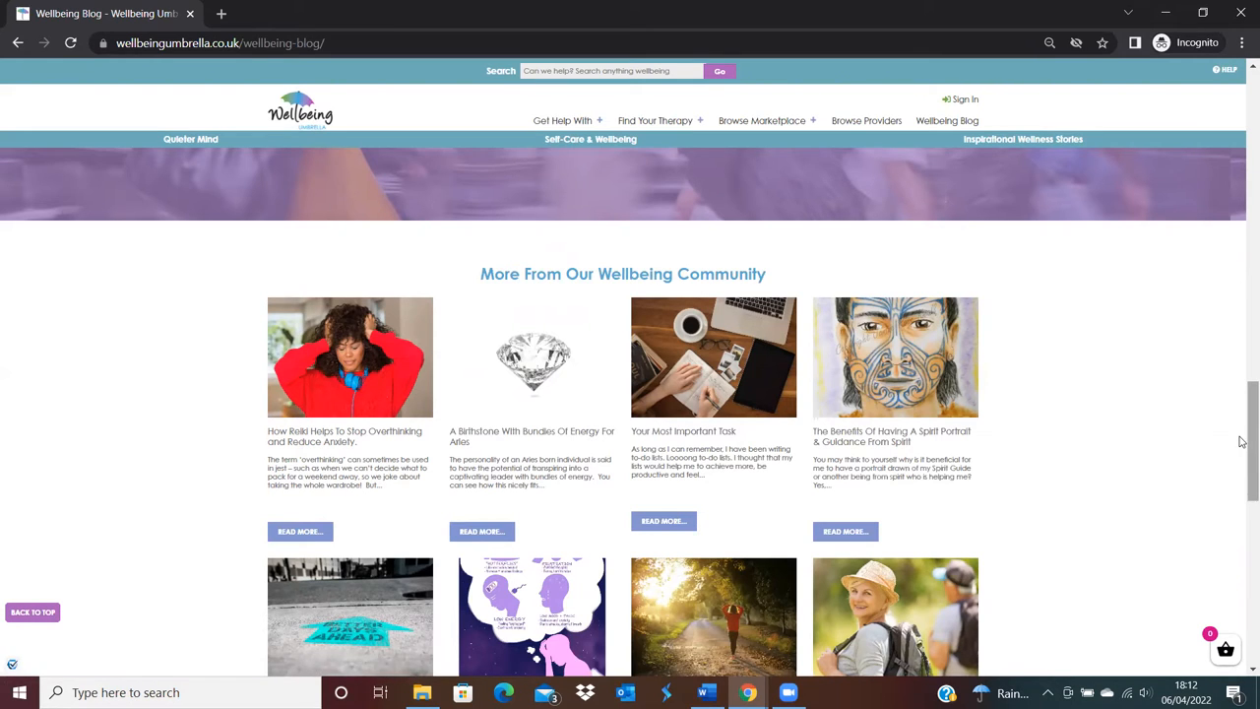
{"action": "scroll", "scroll_direction": "up", "scroll_amount": 3}
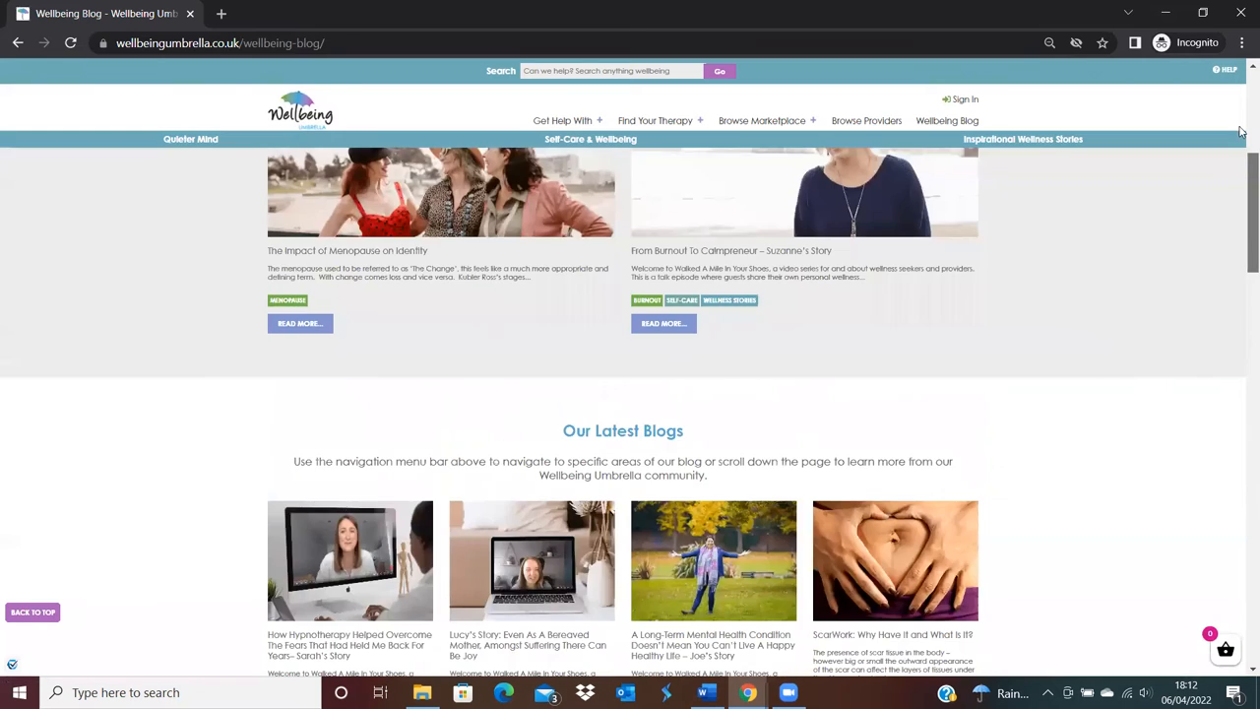
{"action": "scroll", "scroll_direction": "up", "scroll_amount": 3}
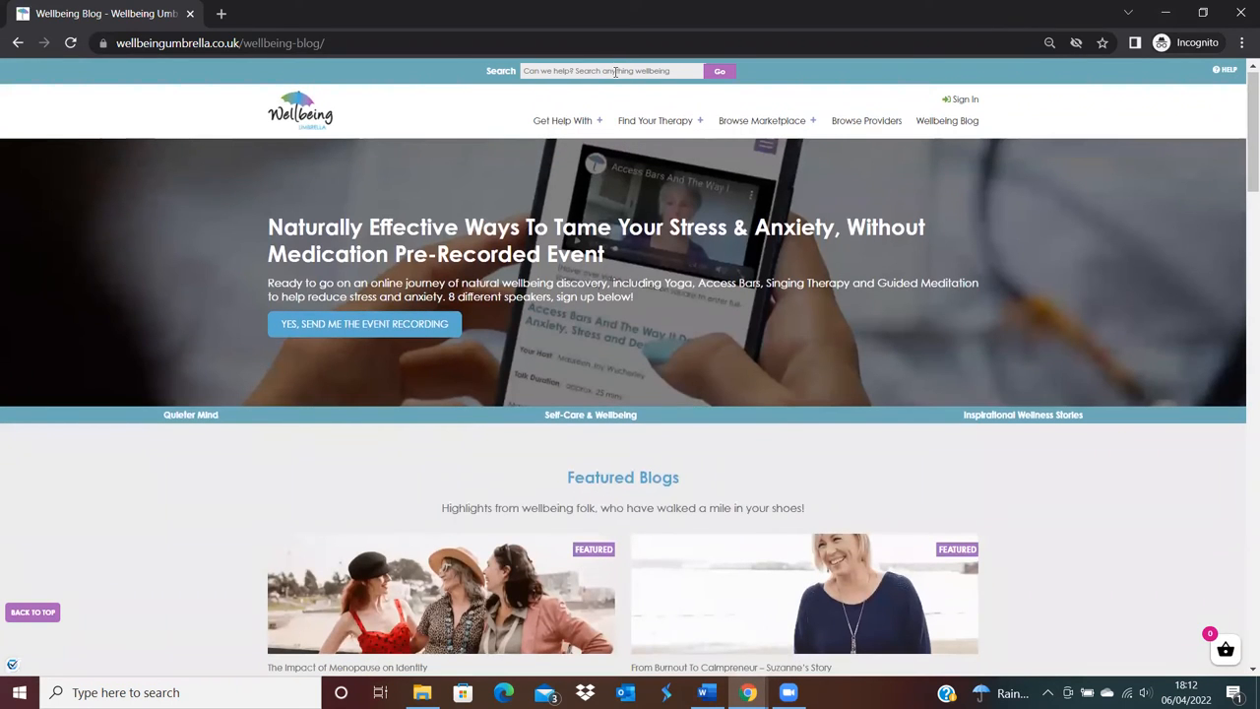
Search the site for 'hindley healing room' and open The Hindley Healing Room store page.
{"action": "left_click", "coordinate": [654, 120]}
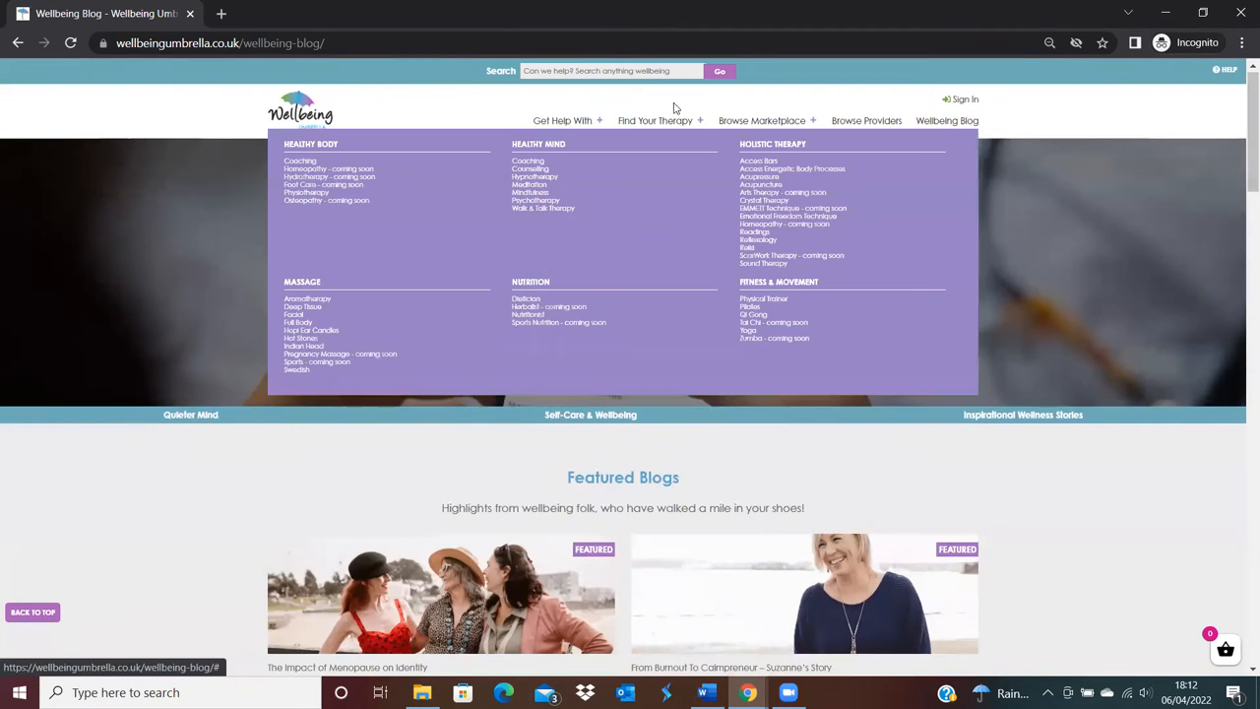
{"action": "left_click", "coordinate": [610, 71]}
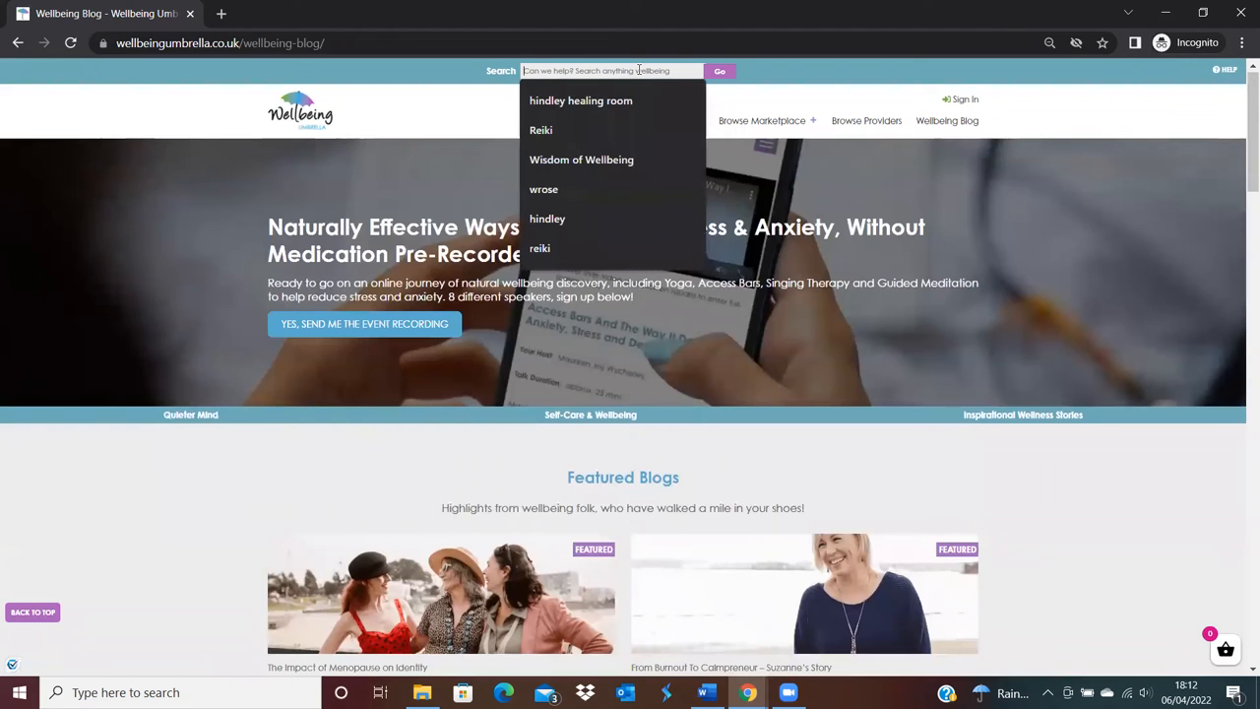
{"action": "left_click", "coordinate": [581, 101]}
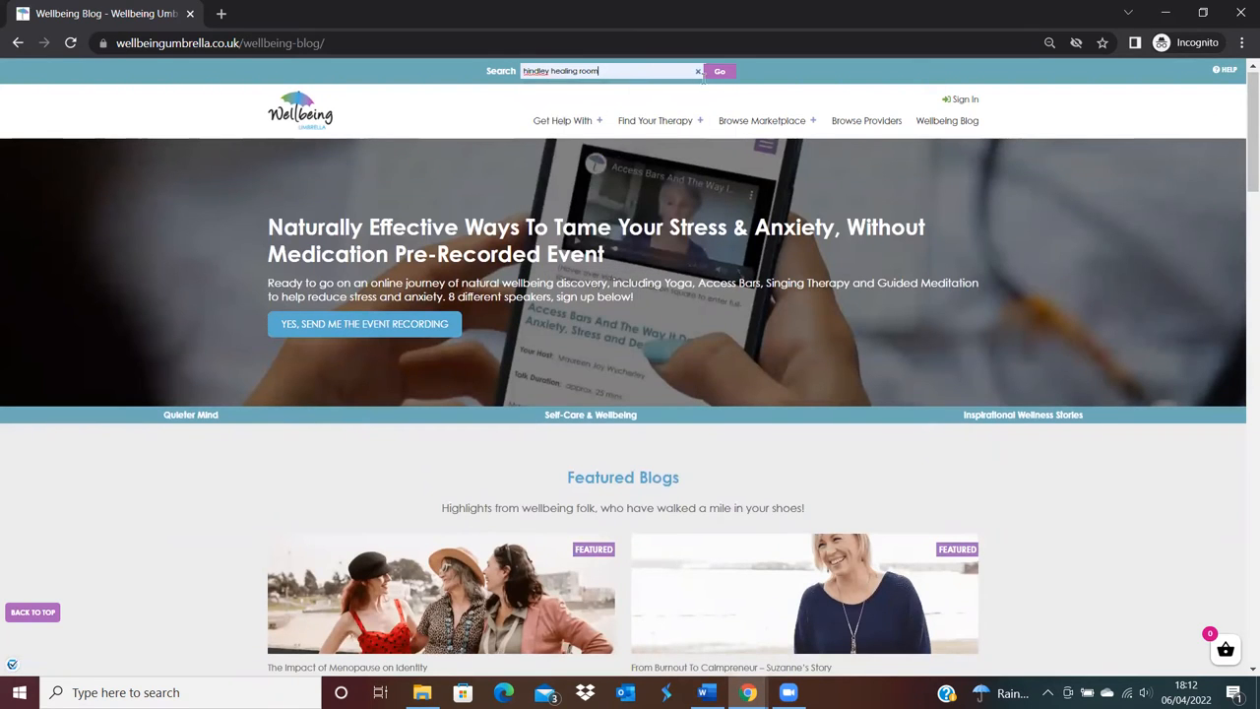
{"action": "left_click", "coordinate": [721, 70]}
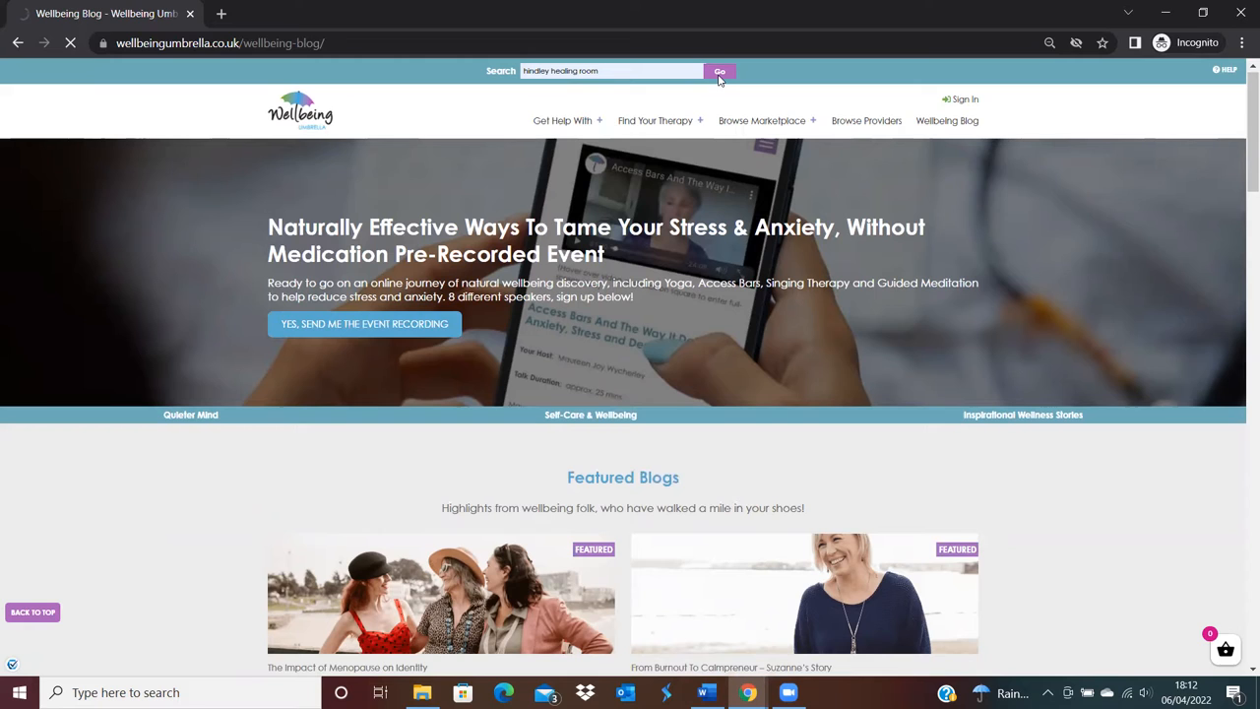
{"action": "left_click", "coordinate": [721, 71]}
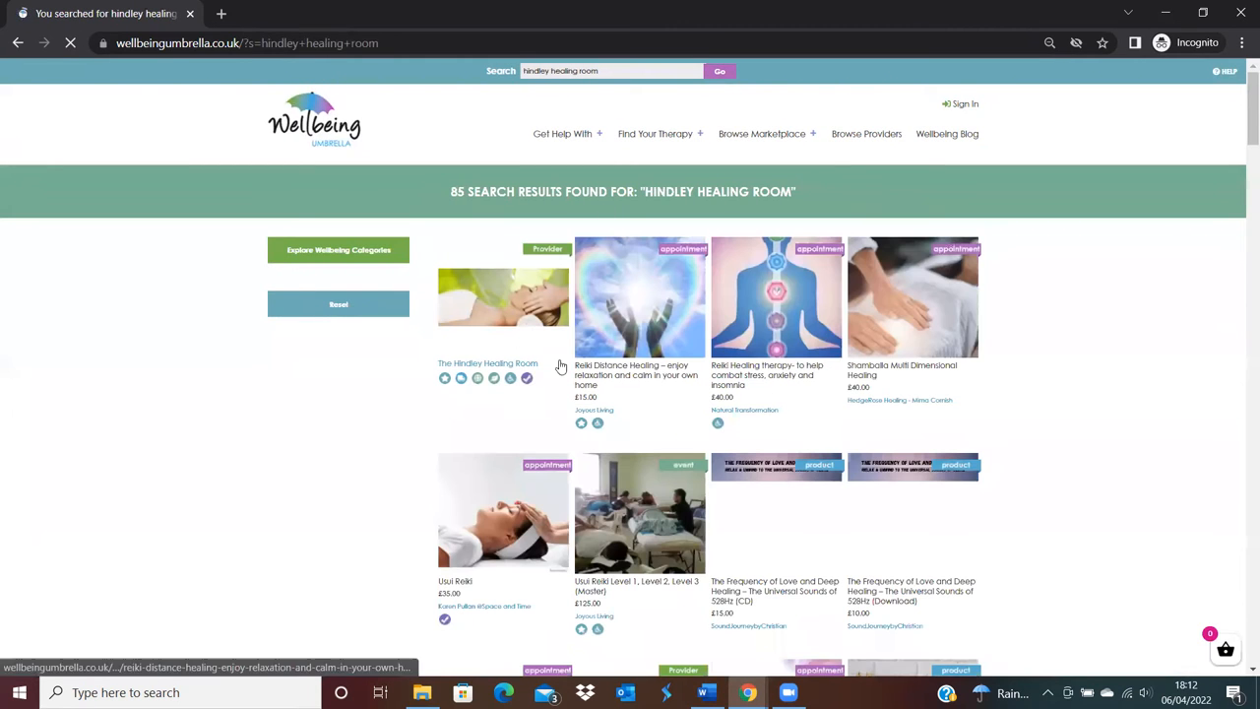
{"action": "left_click", "coordinate": [489, 362]}
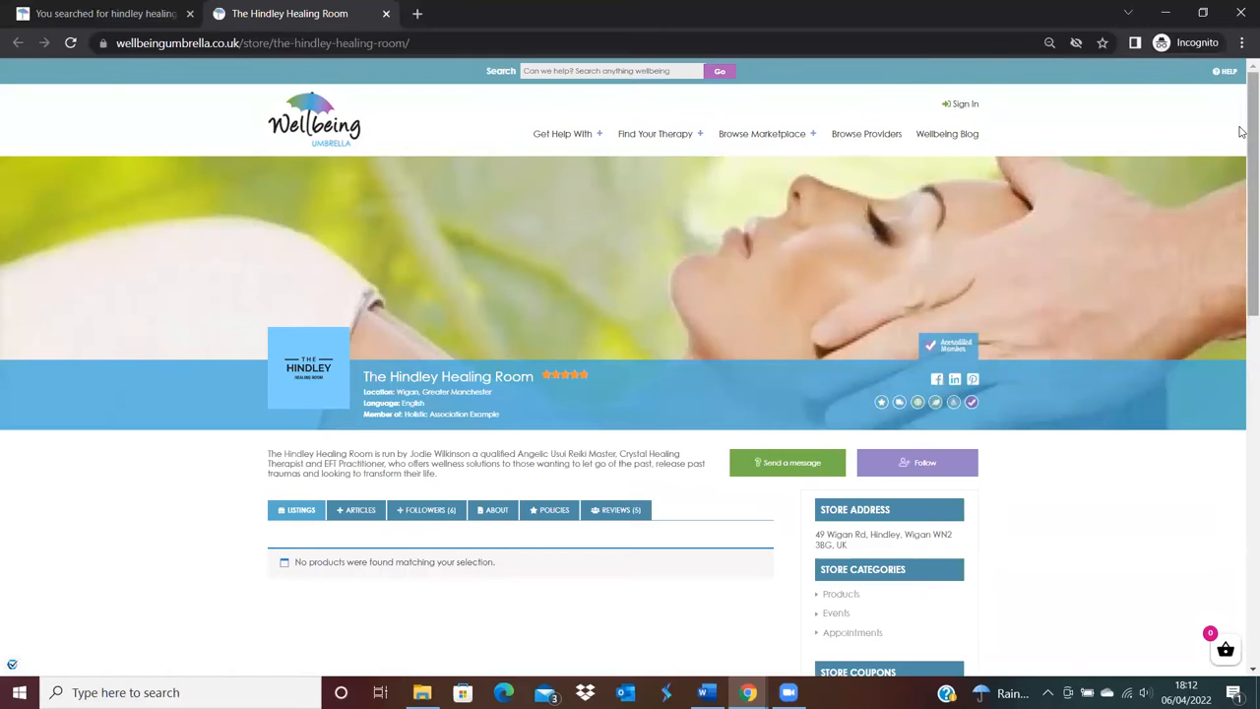
{"action": "scroll", "scroll_direction": "down", "scroll_amount": 3}
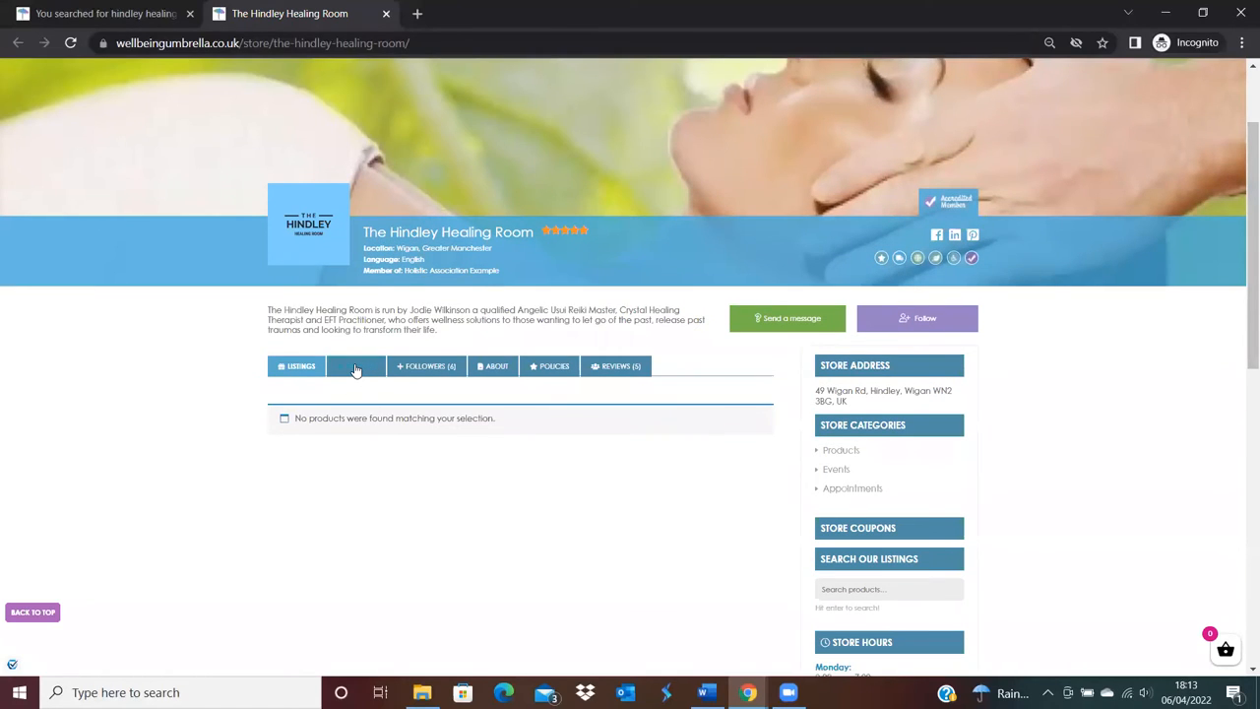
{"action": "left_click", "coordinate": [353, 366]}
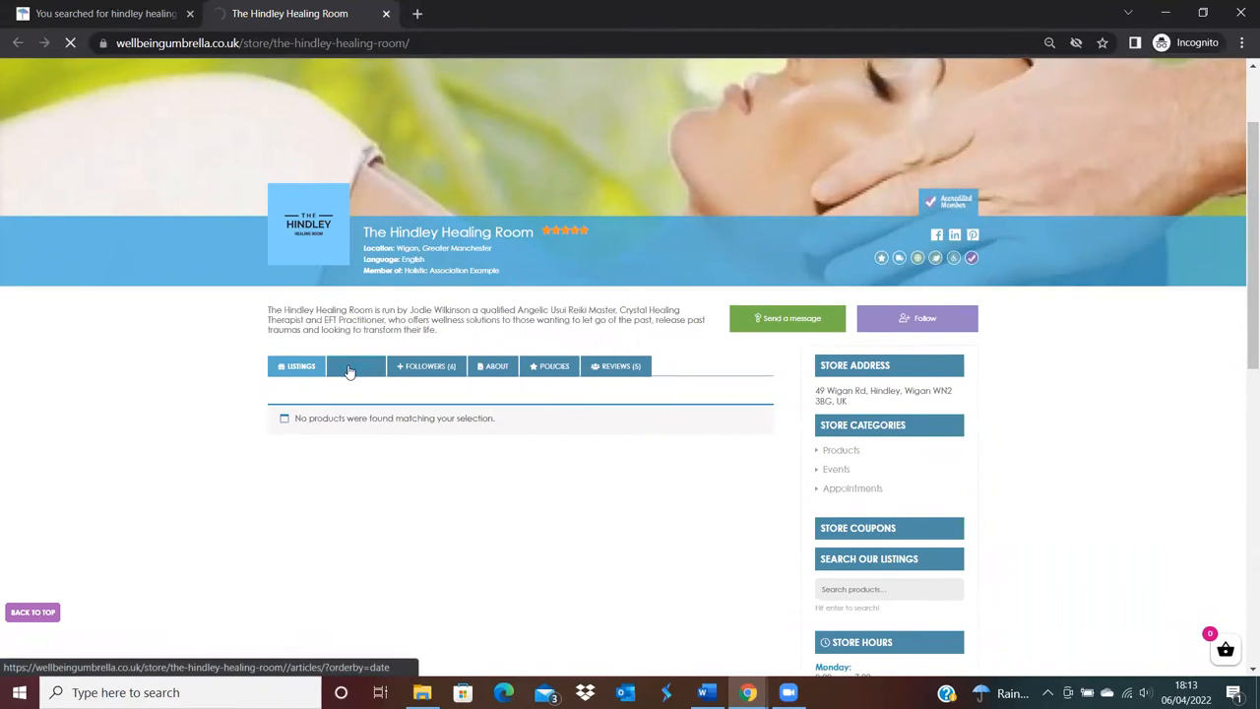
{"action": "left_click", "coordinate": [354, 366]}
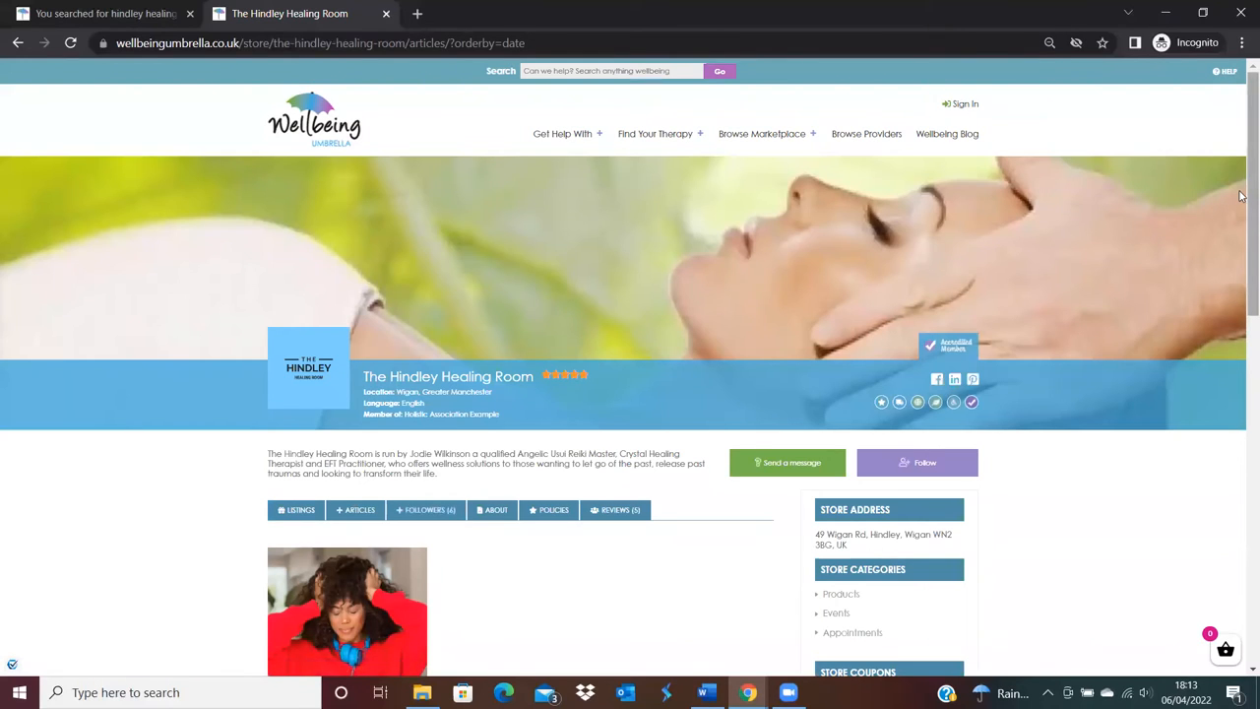
{"action": "scroll", "scroll_direction": "down", "scroll_amount": 3}
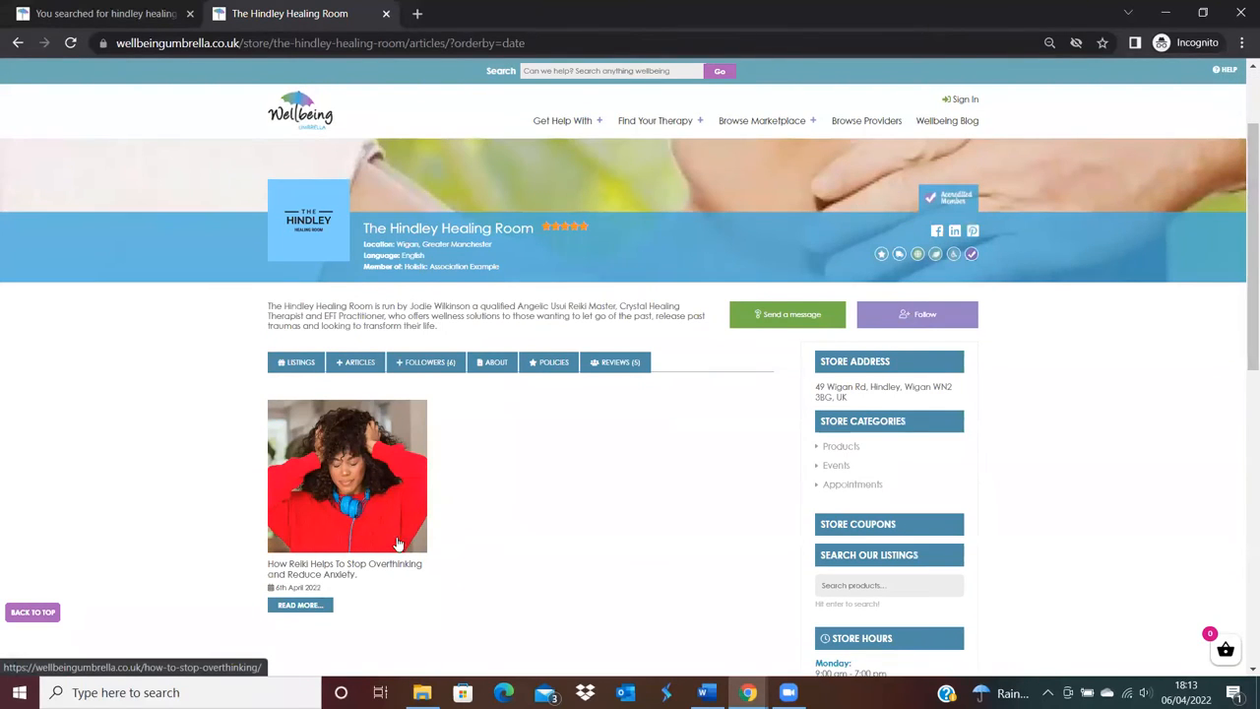
{"action": "scroll", "scroll_direction": "down", "scroll_amount": 3}
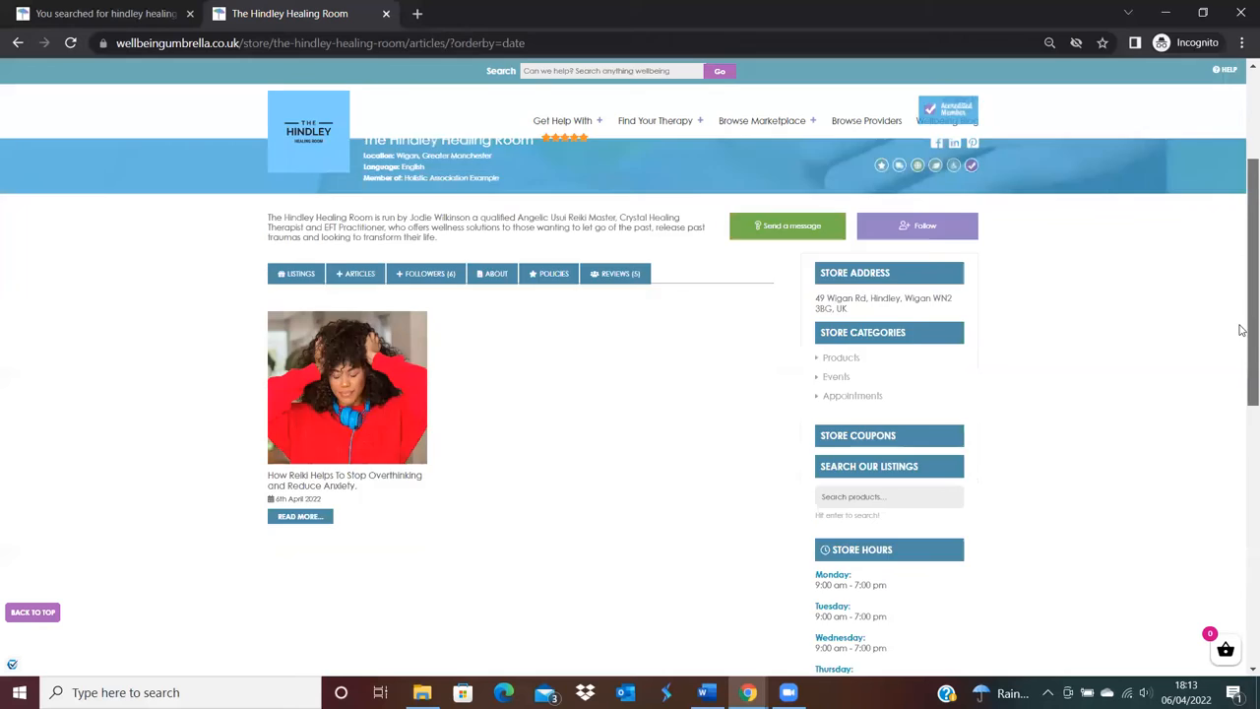
{"action": "scroll", "scroll_direction": "down", "scroll_amount": 3}
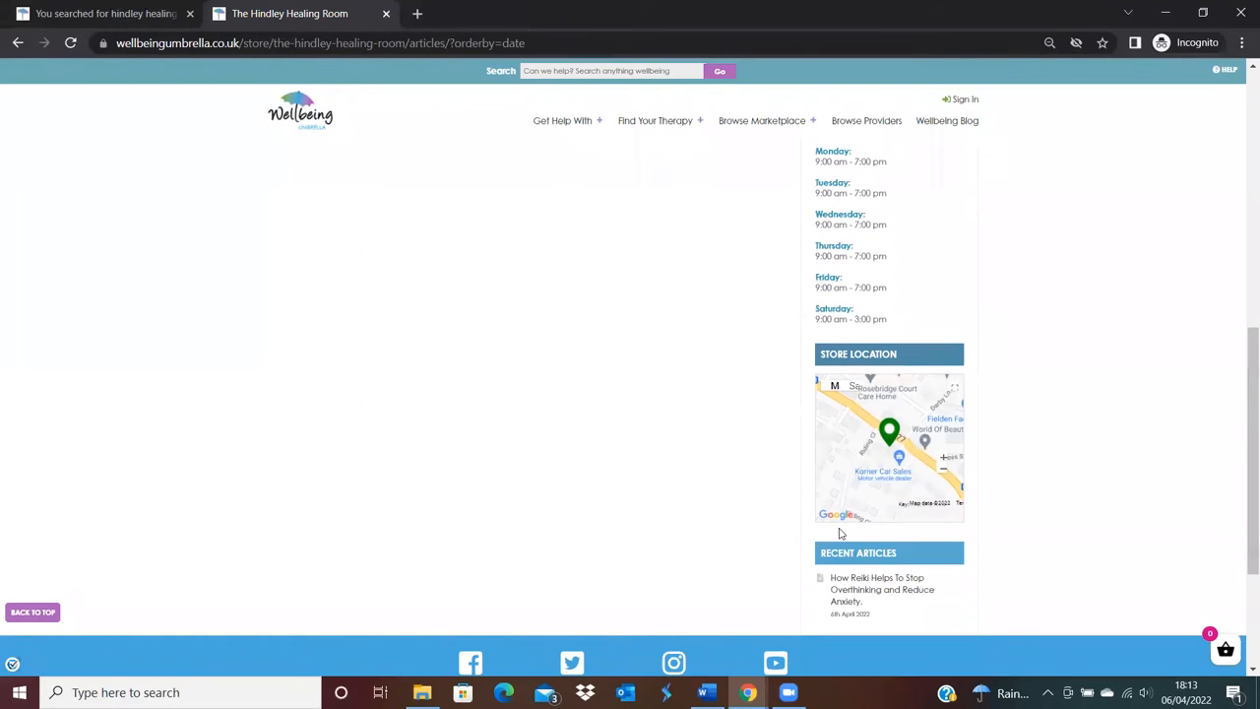
{"action": "mouse_move", "coordinate": [1241, 500]}
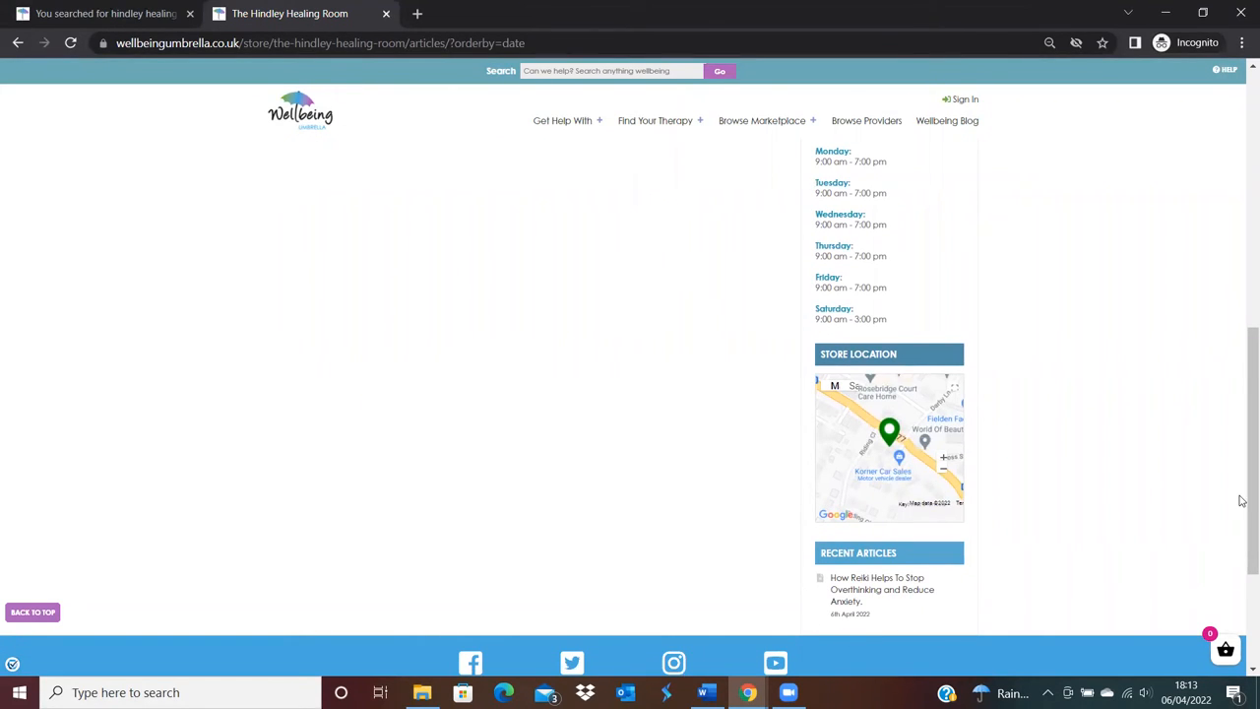
{"action": "scroll", "scroll_direction": "up", "scroll_amount": 3}
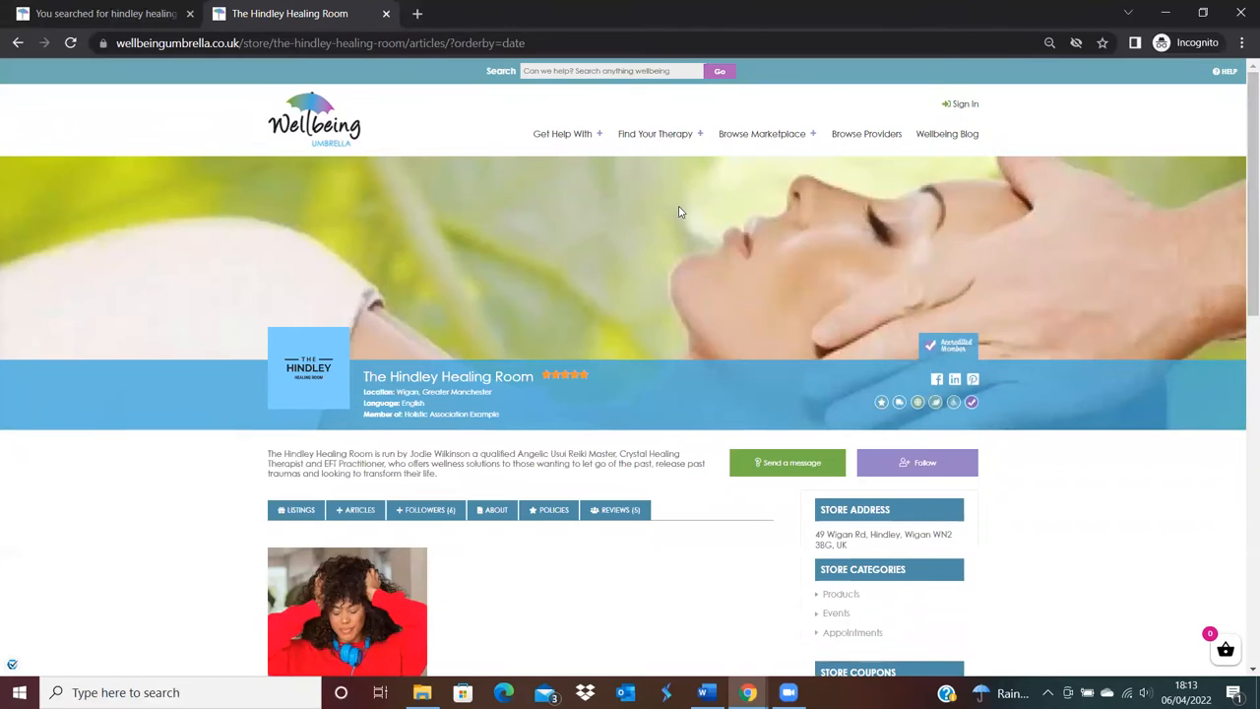
{"action": "scroll", "scroll_direction": "down", "scroll_amount": 3}
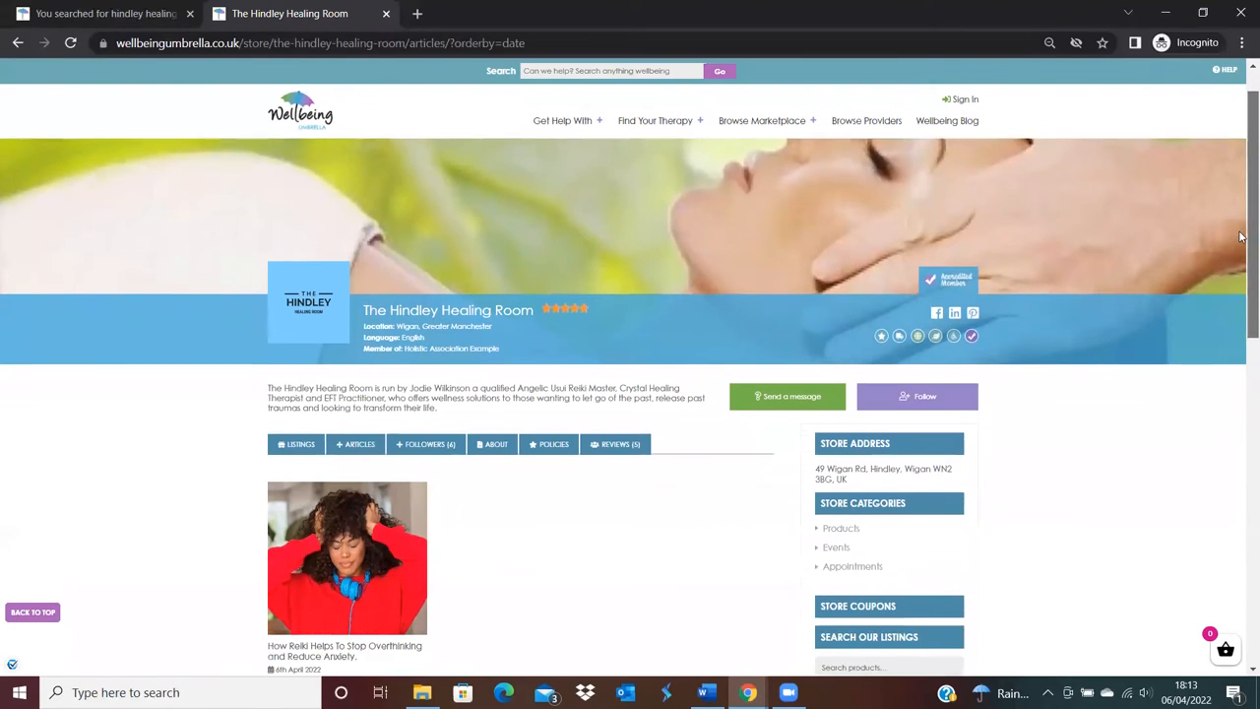
{"action": "scroll", "scroll_direction": "down", "scroll_amount": 3}
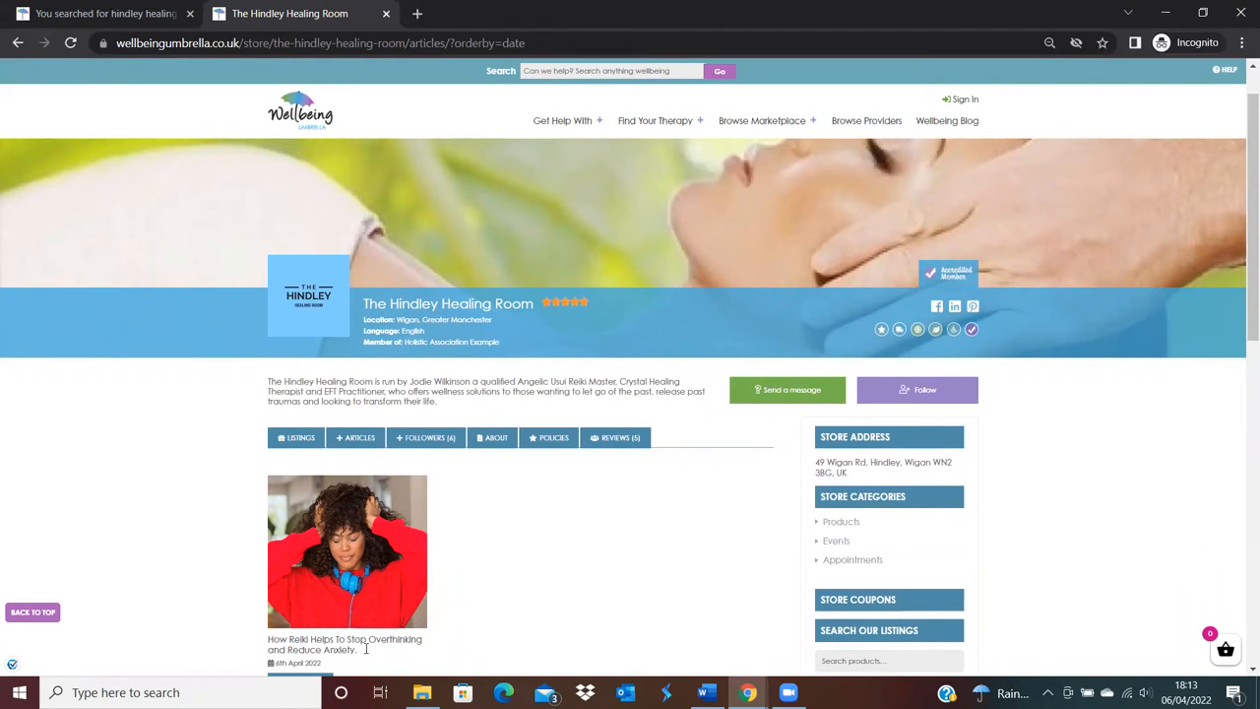
{"action": "mouse_move", "coordinate": [378, 652]}
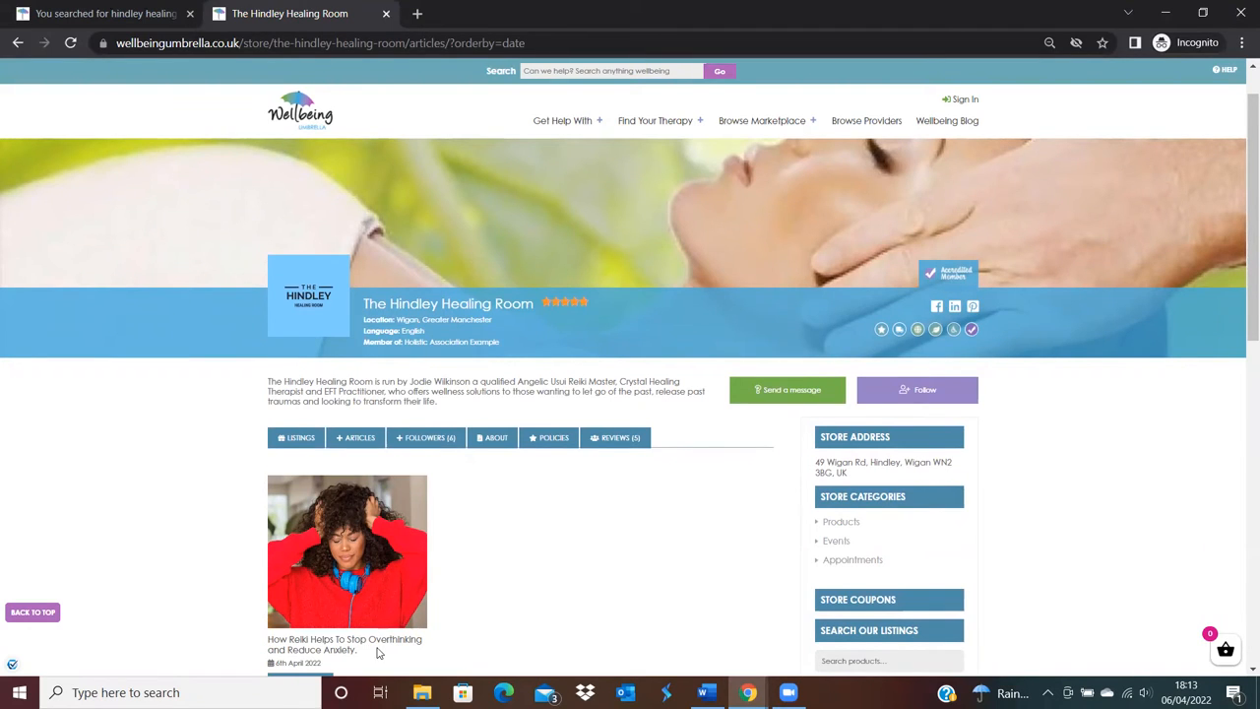
Search the site for 'overthinking' to list results including the Reiki article card.
{"action": "left_click", "coordinate": [611, 71]}
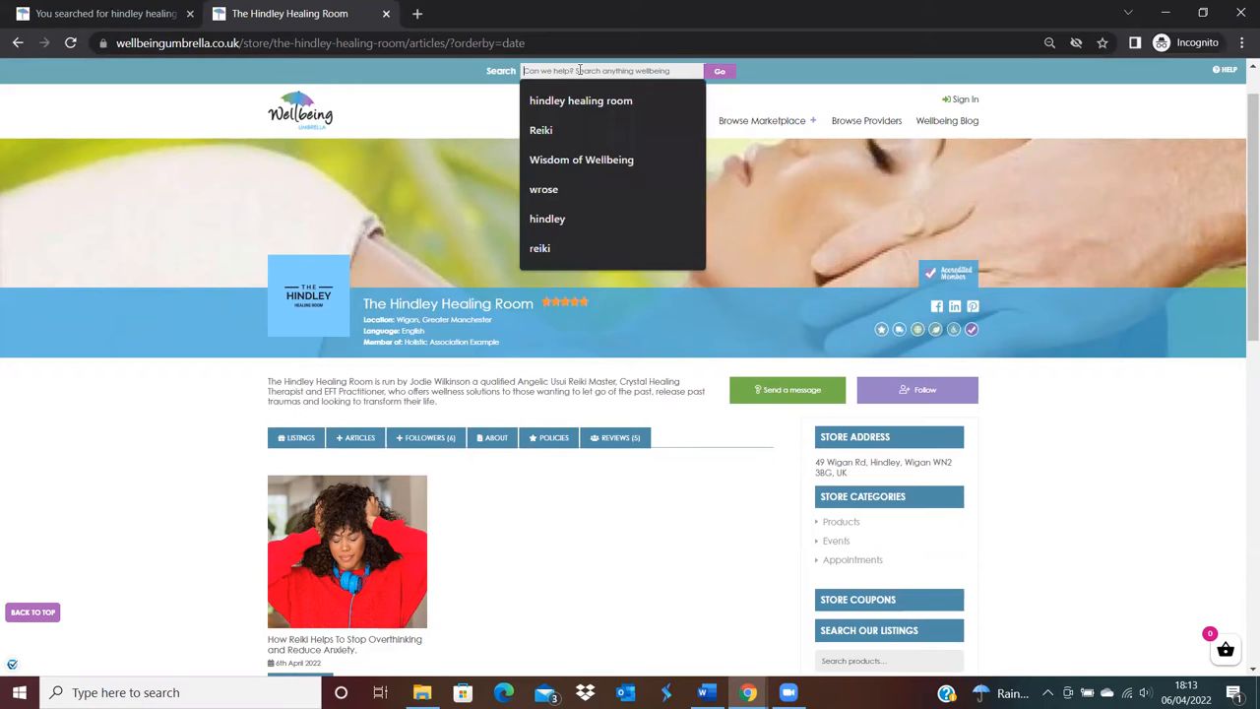
{"action": "type", "text": "overth"}
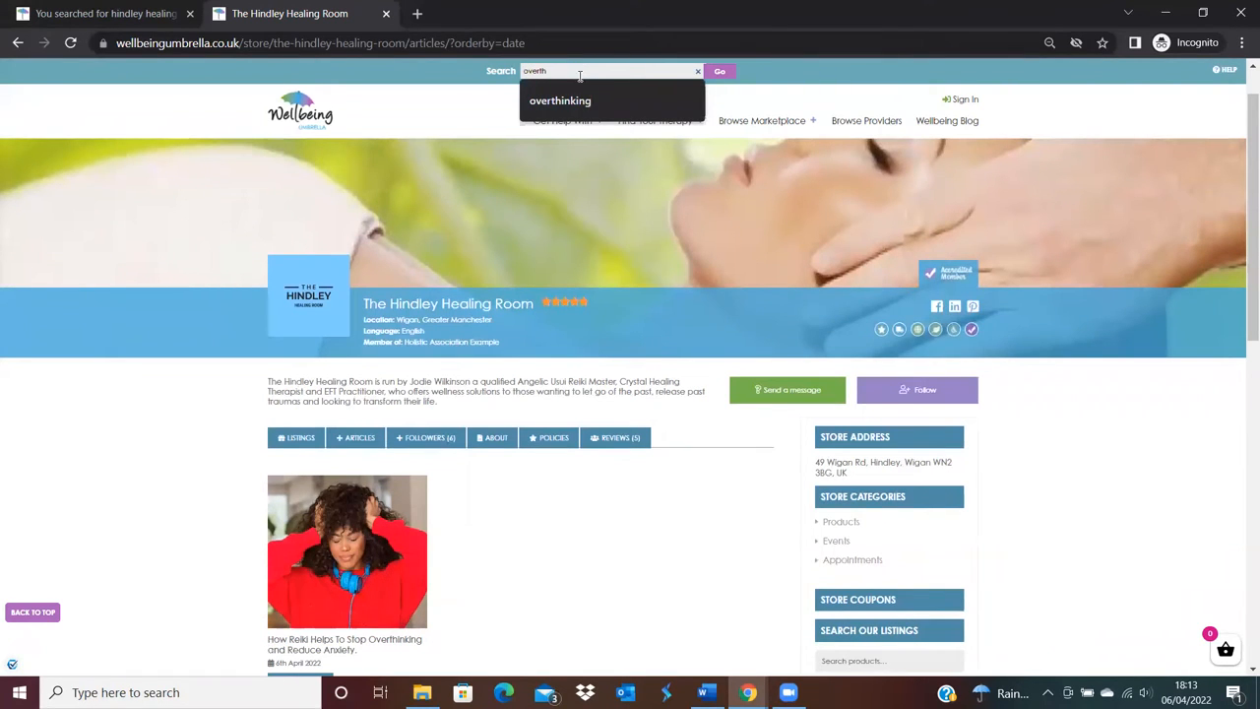
{"action": "left_click", "coordinate": [559, 98]}
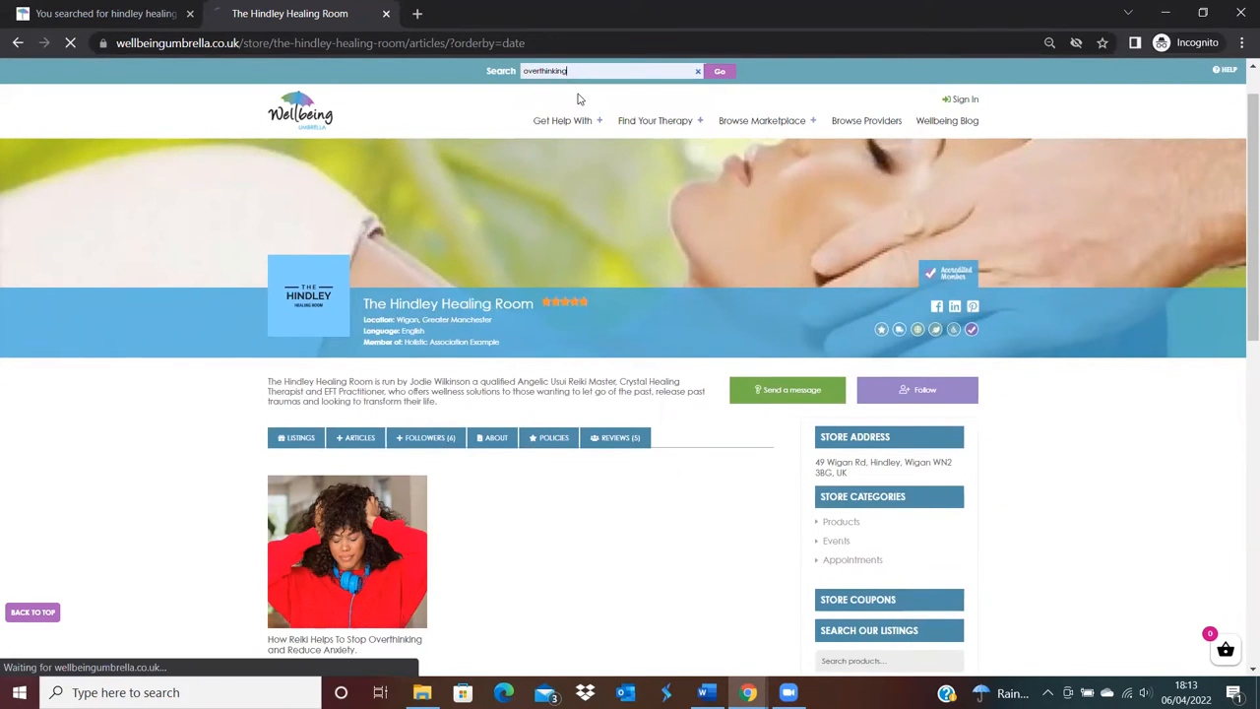
{"action": "left_click", "coordinate": [721, 71]}
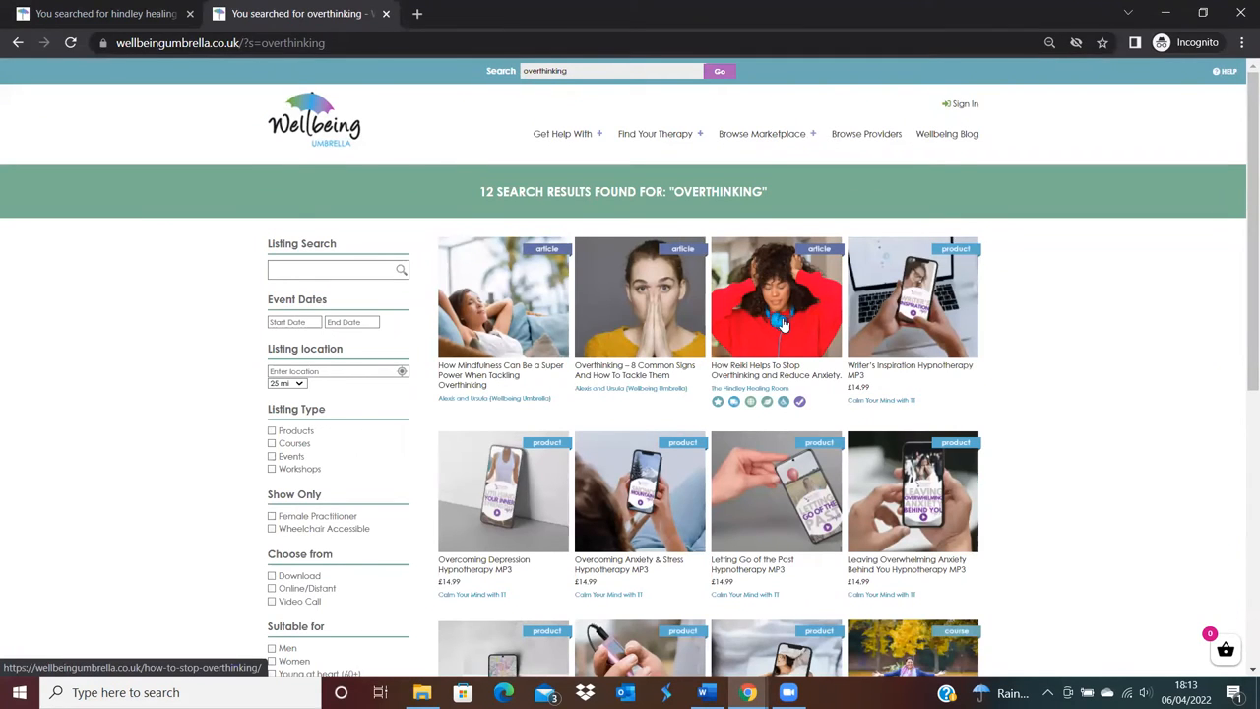
{"action": "mouse_move", "coordinate": [776, 319]}
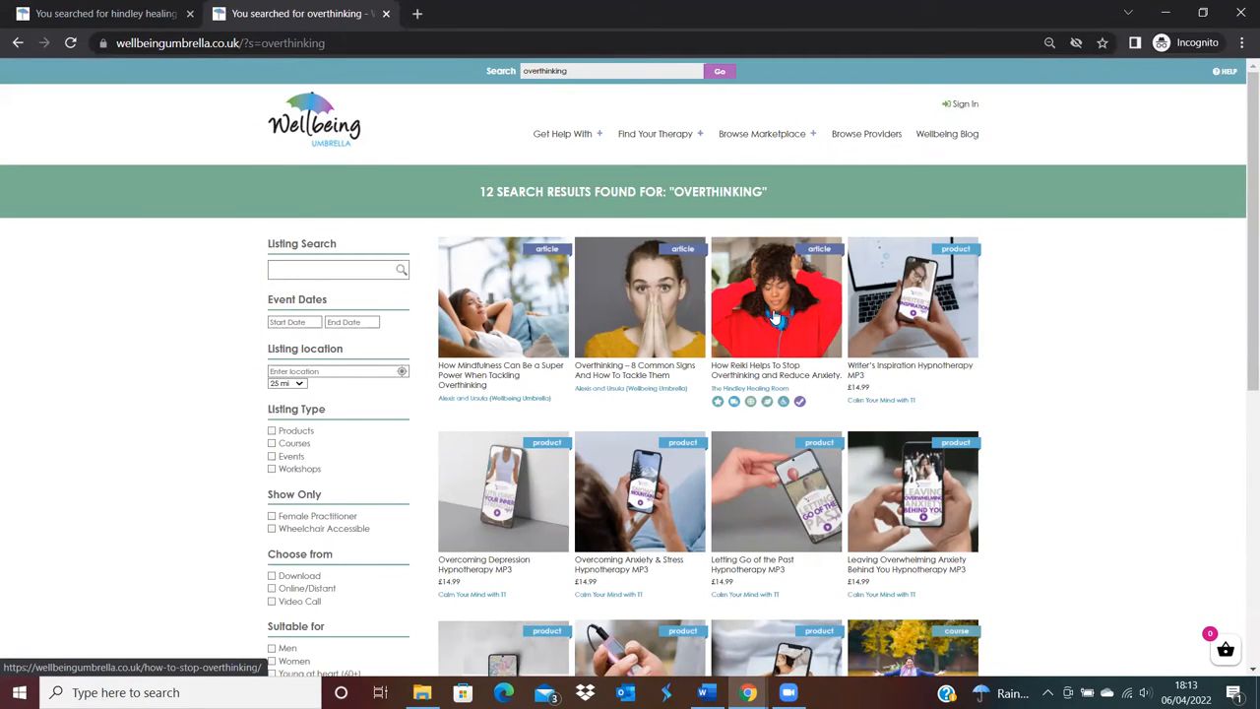
{"action": "mouse_move", "coordinate": [747, 382]}
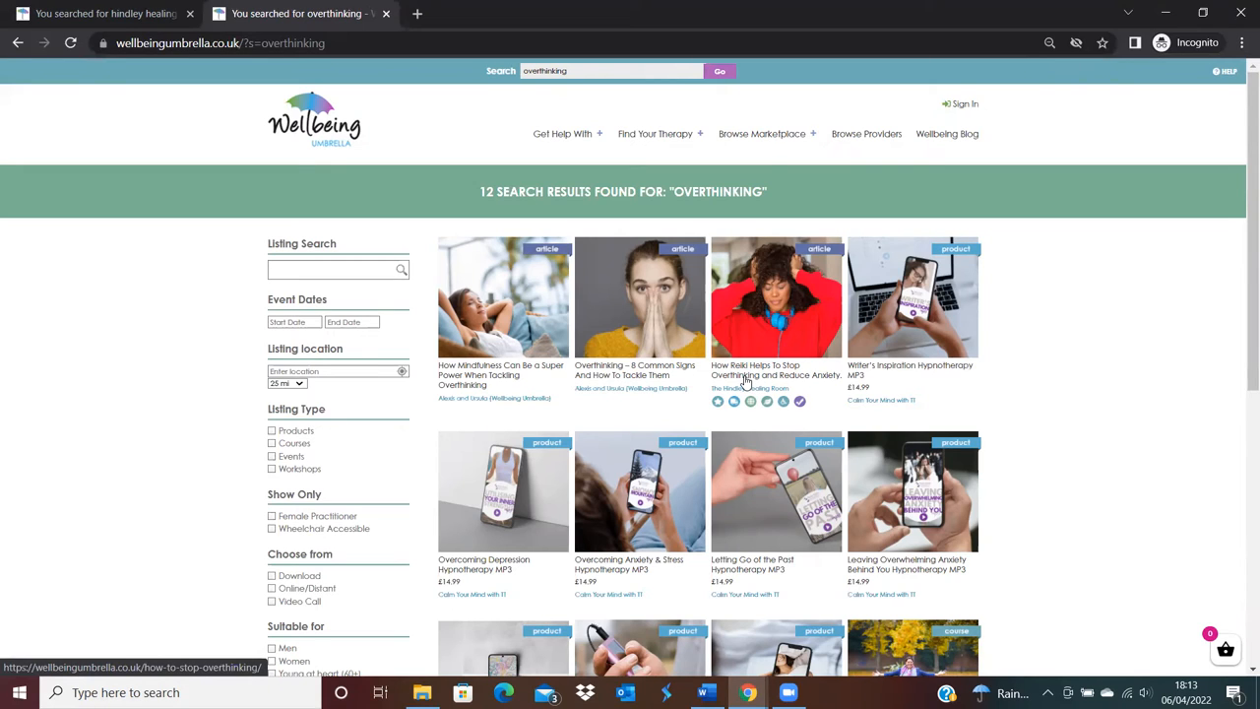
{"action": "mouse_move", "coordinate": [780, 342]}
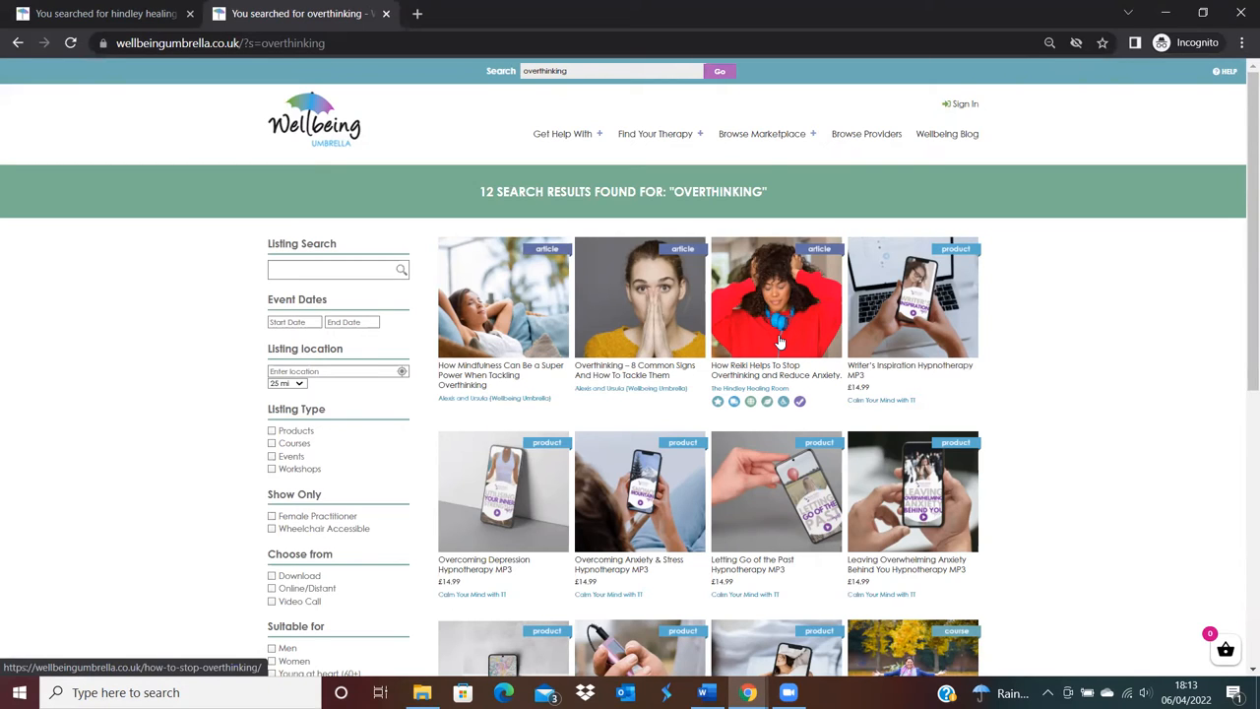
{"action": "mouse_move", "coordinate": [739, 386]}
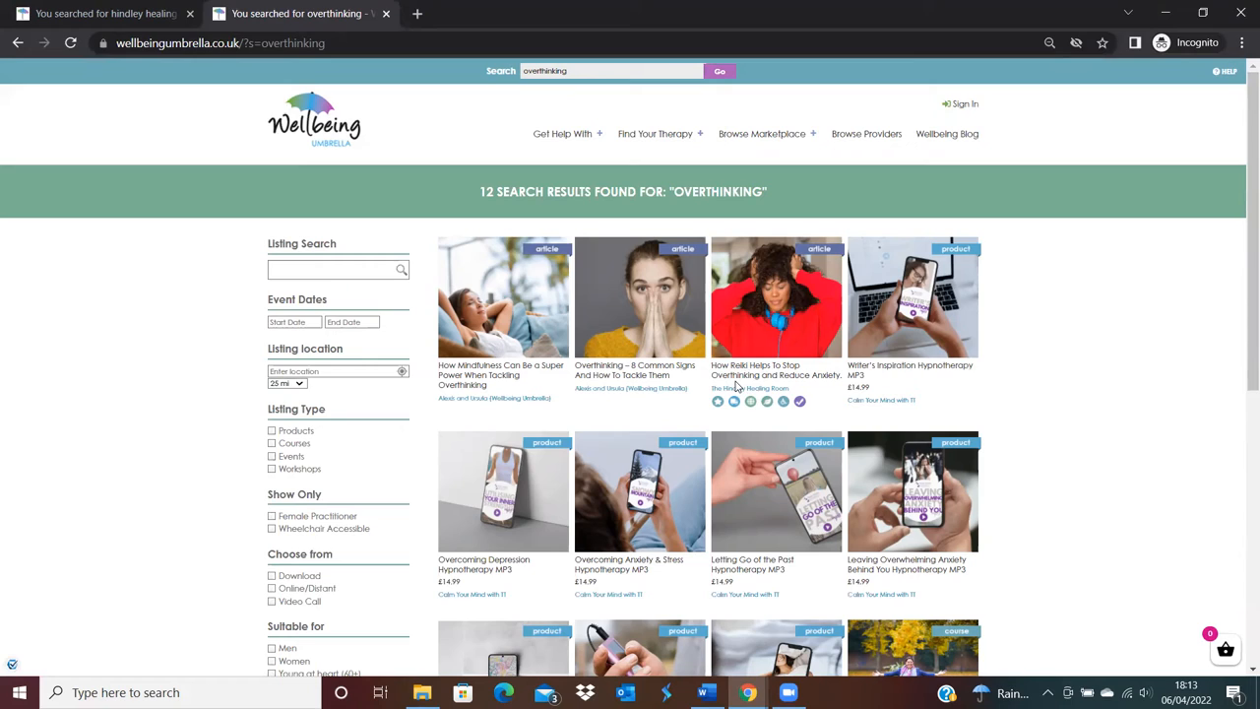
{"action": "mouse_move", "coordinate": [688, 232]}
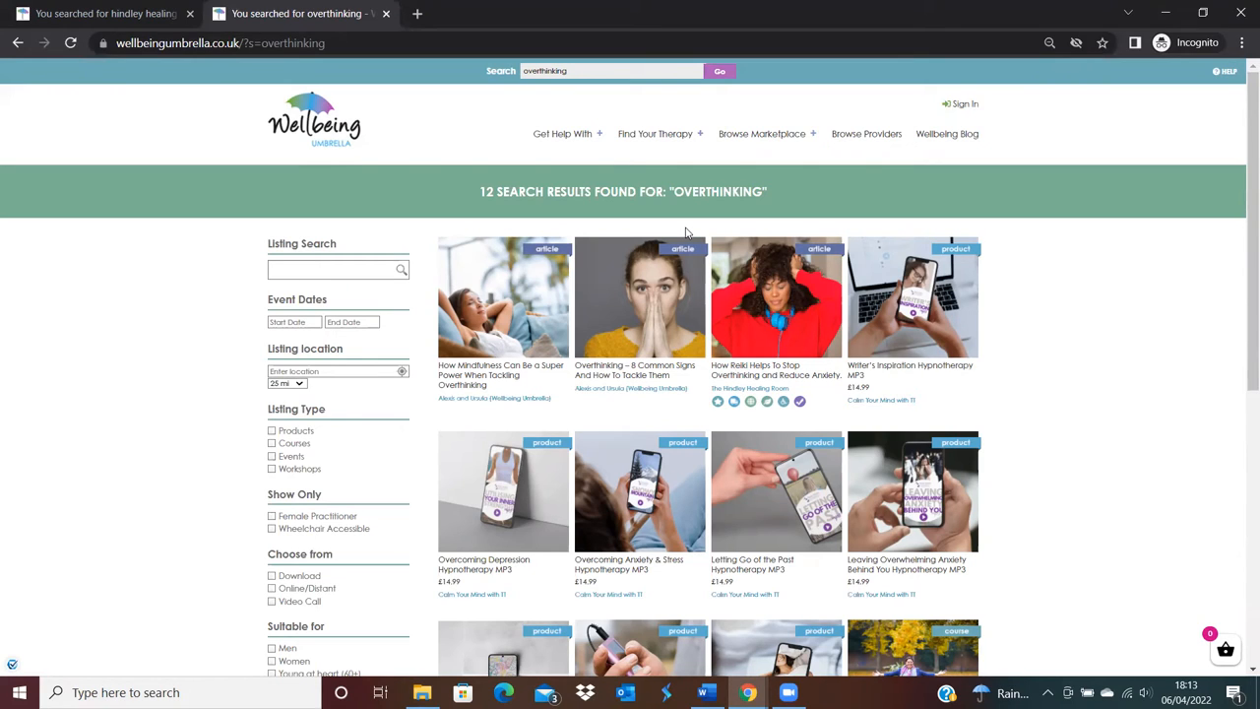
{"action": "mouse_move", "coordinate": [552, 548]}
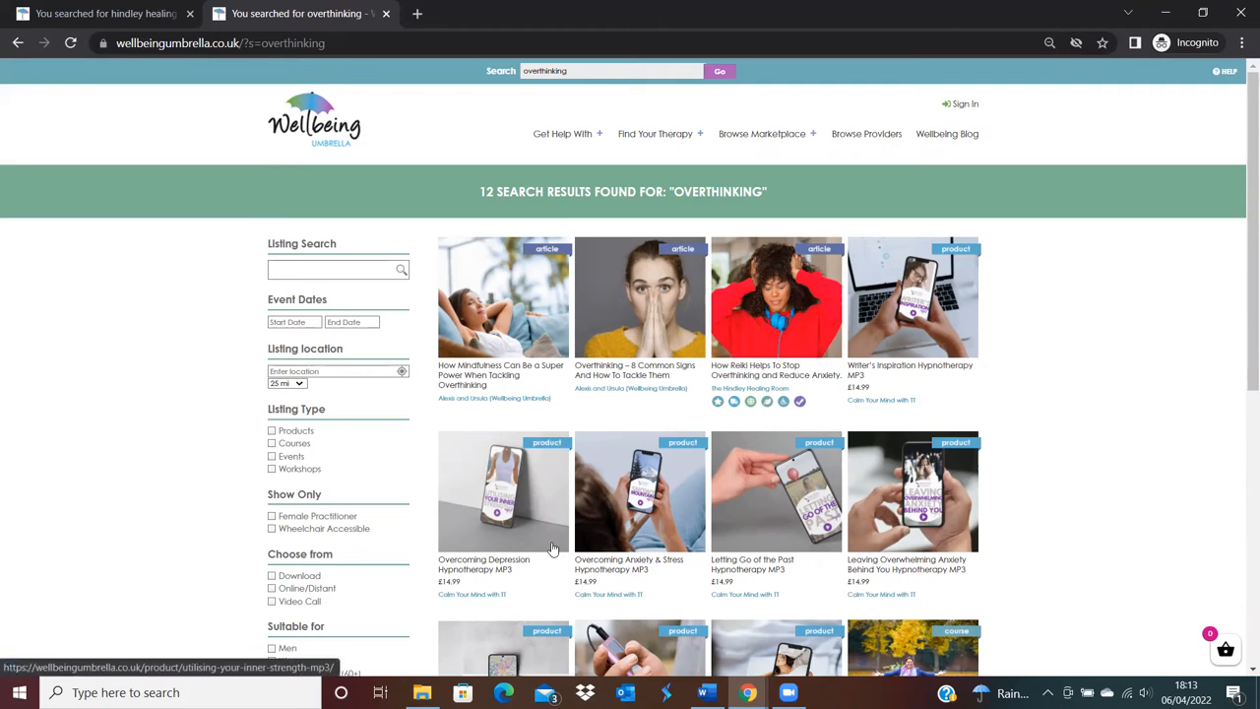
{"action": "mouse_move", "coordinate": [949, 654]}
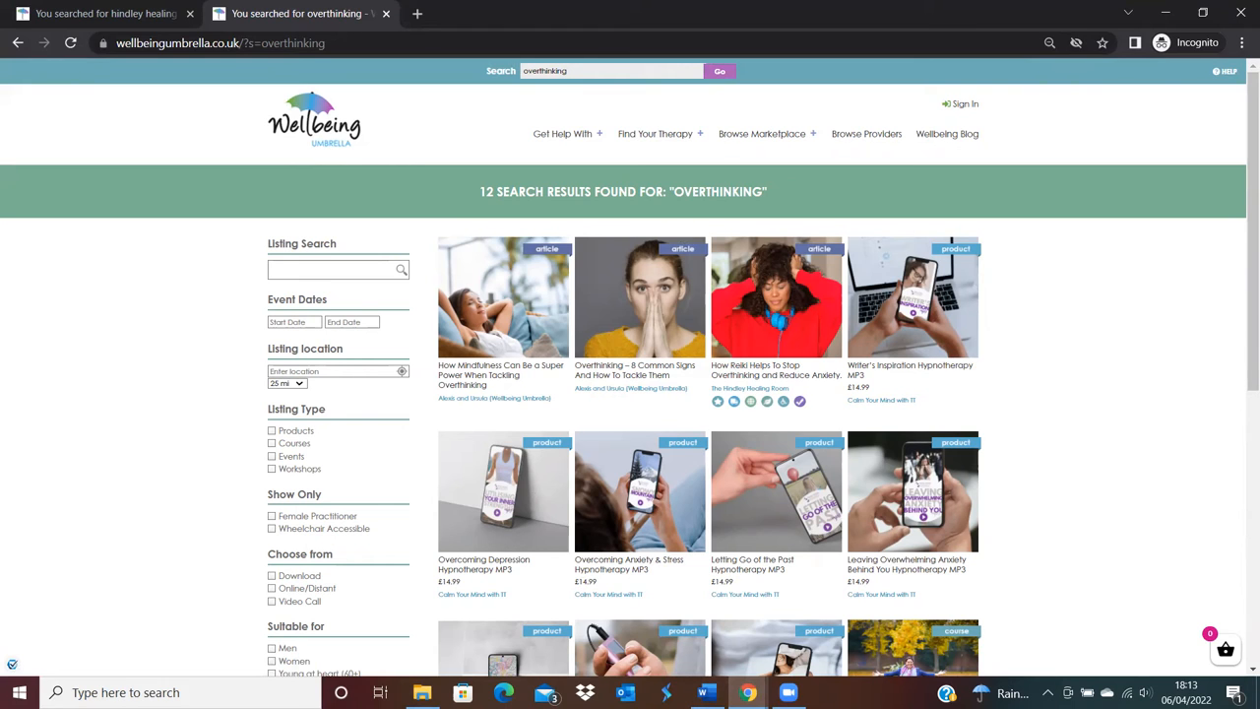
{"action": "mouse_move", "coordinate": [501, 374]}
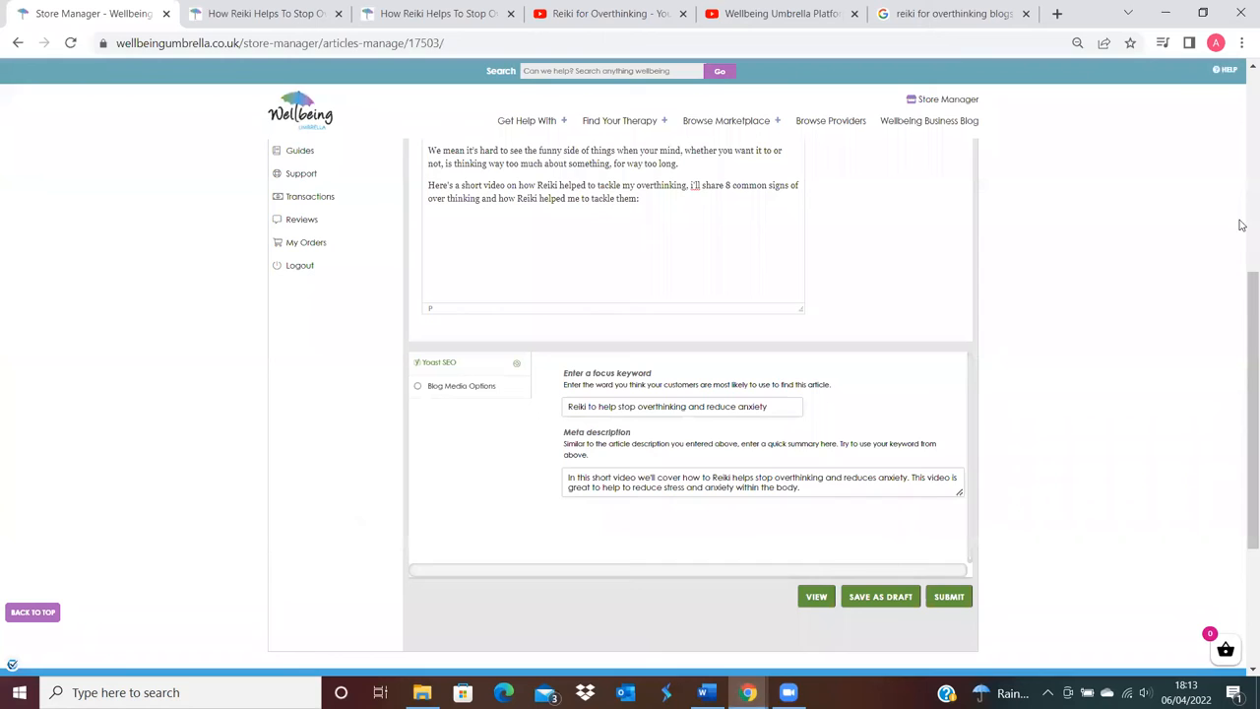
Scroll the Edit Article page down to the Blog Media Options.
{"action": "scroll", "scroll_direction": "down", "scroll_amount": 3}
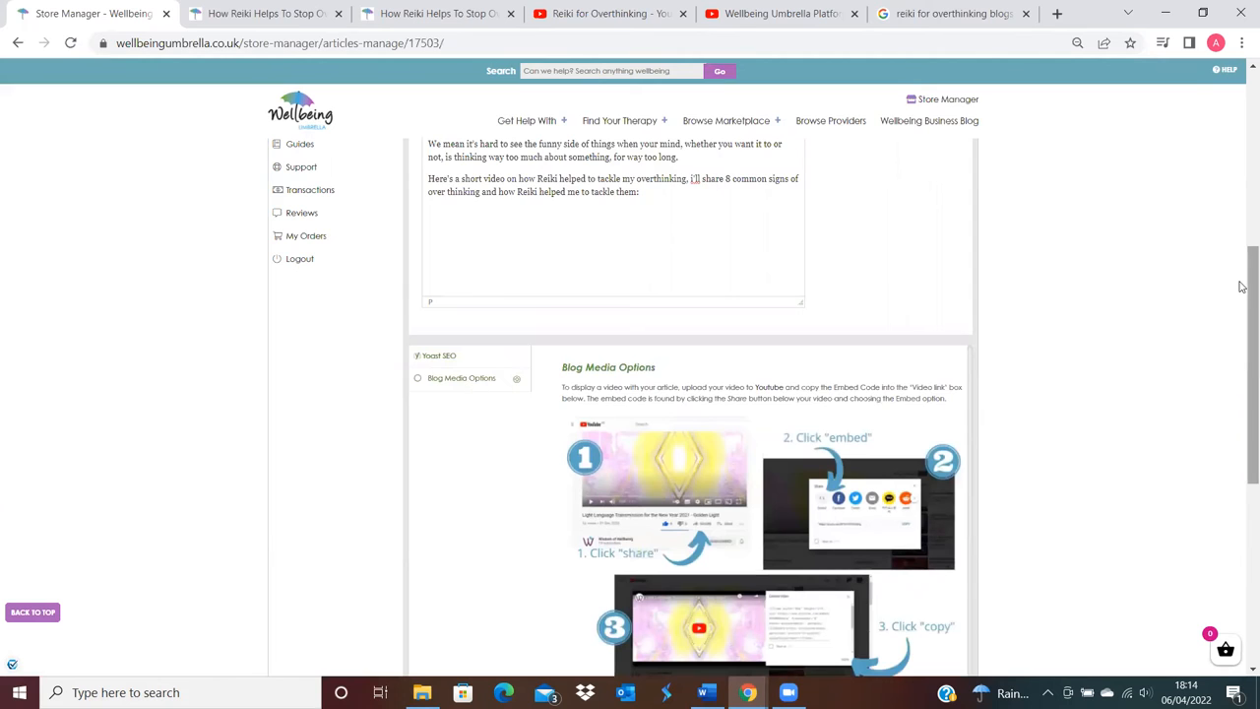
{"action": "scroll", "scroll_direction": "down", "scroll_amount": 3}
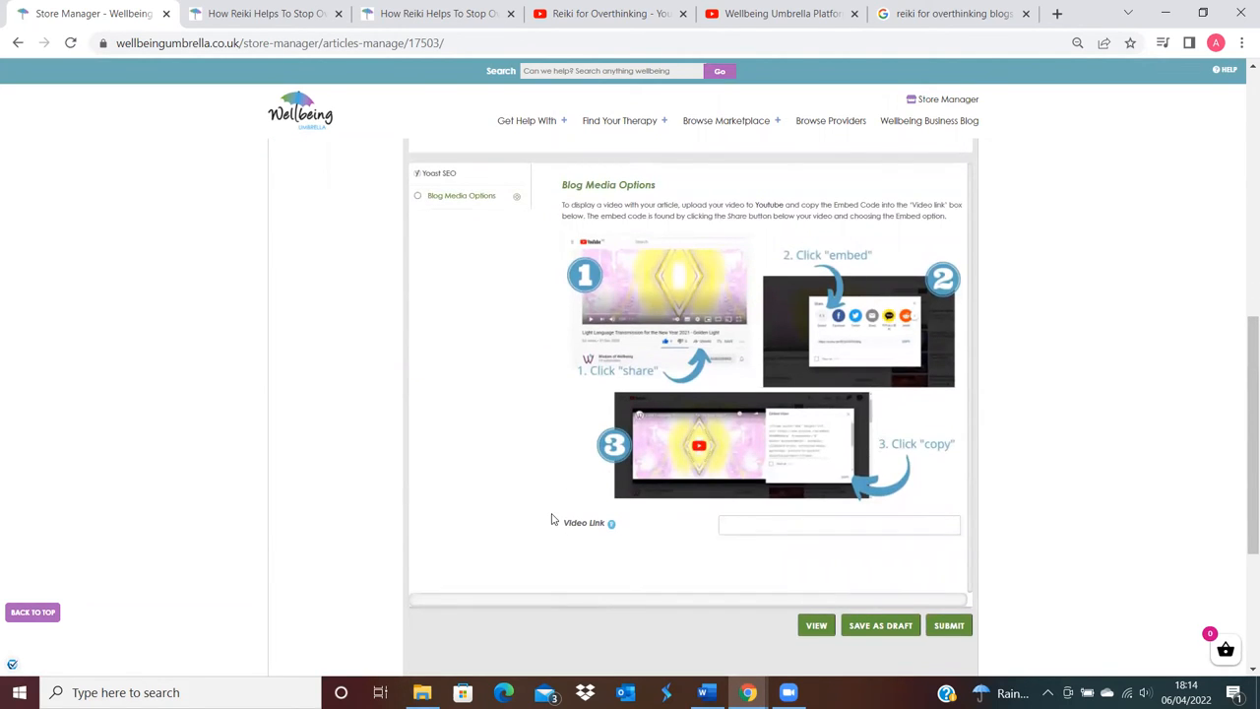
{"action": "mouse_move", "coordinate": [1241, 449]}
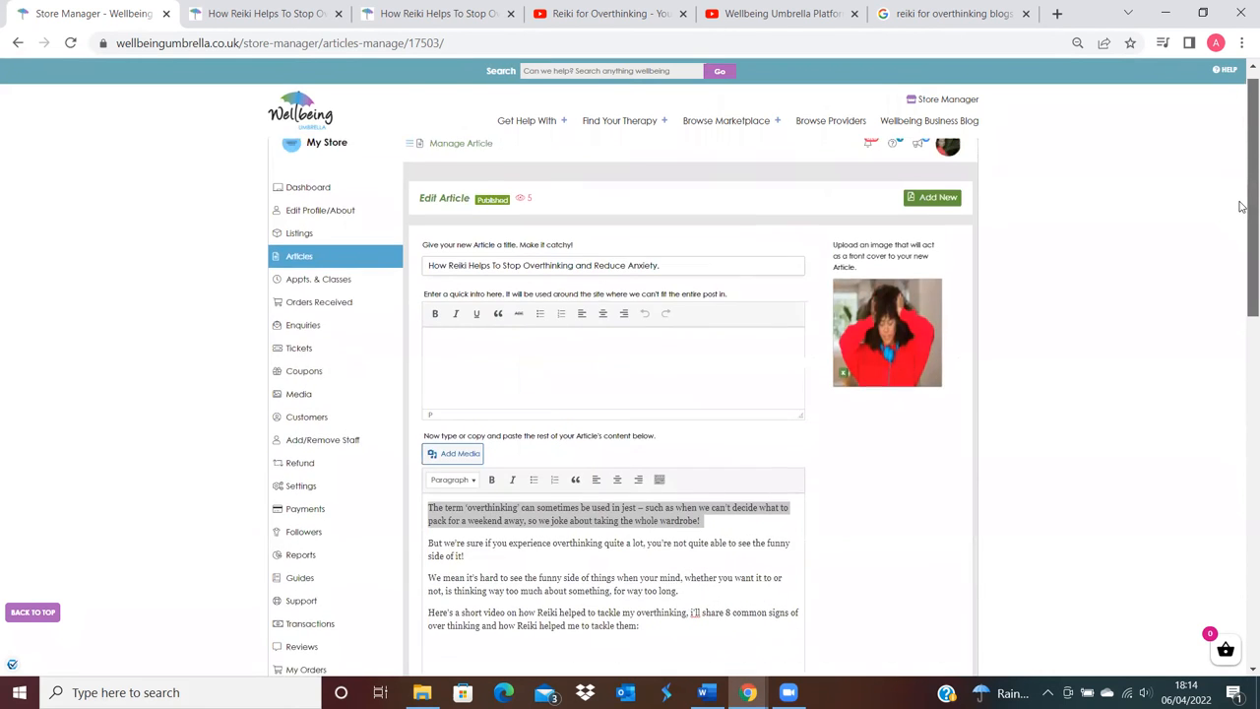
{"action": "scroll", "scroll_direction": "down", "scroll_amount": 3}
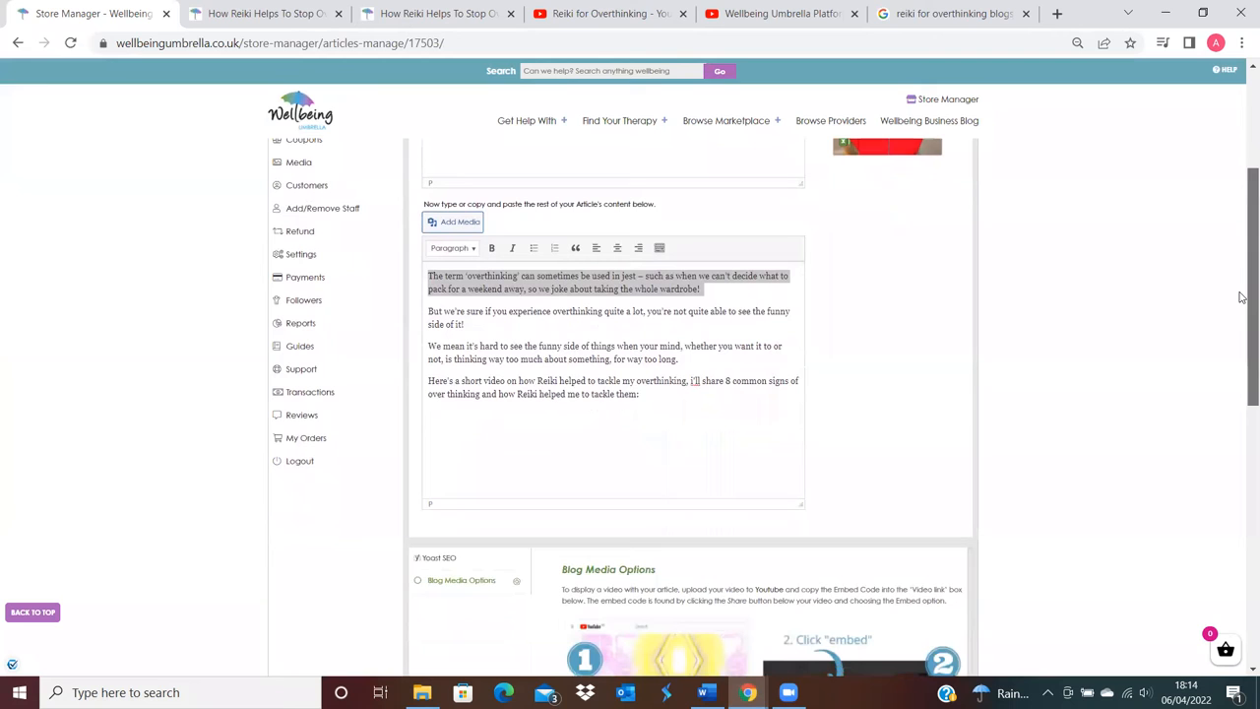
Switch to the Wellbeing Umbrella Platform video on YouTube and clear the old embed window.
{"action": "left_click", "coordinate": [608, 12]}
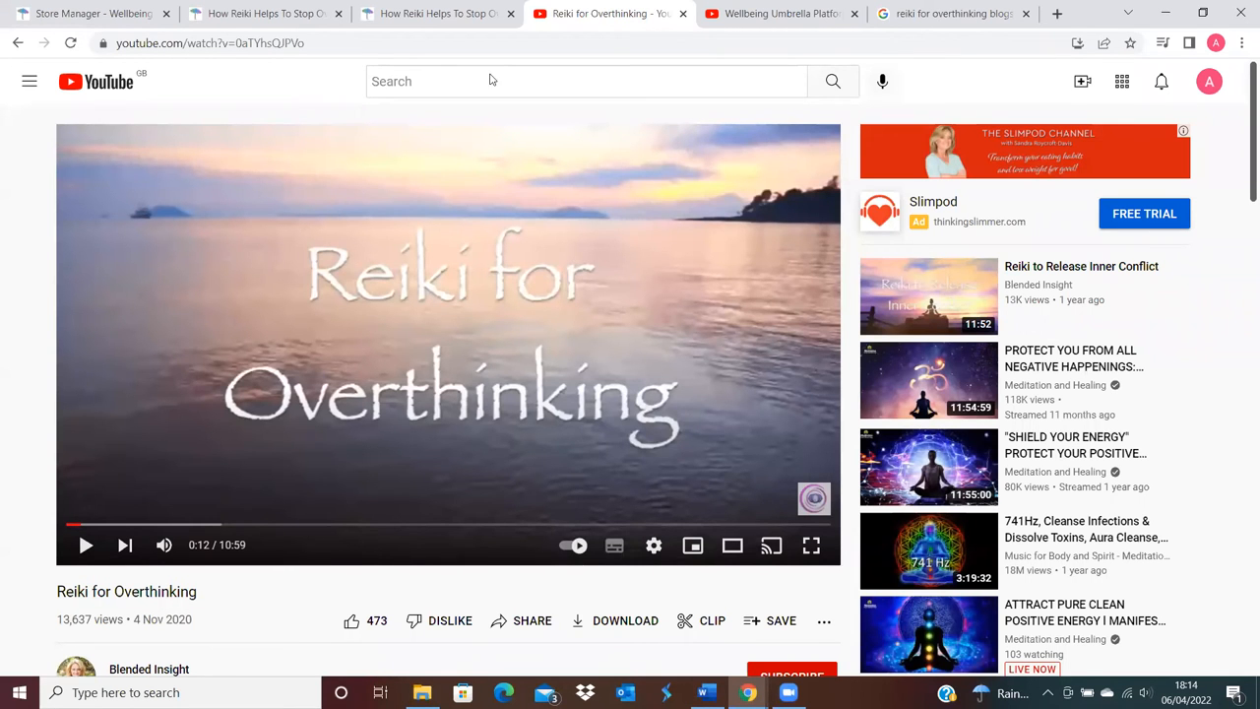
{"action": "left_click", "coordinate": [780, 12]}
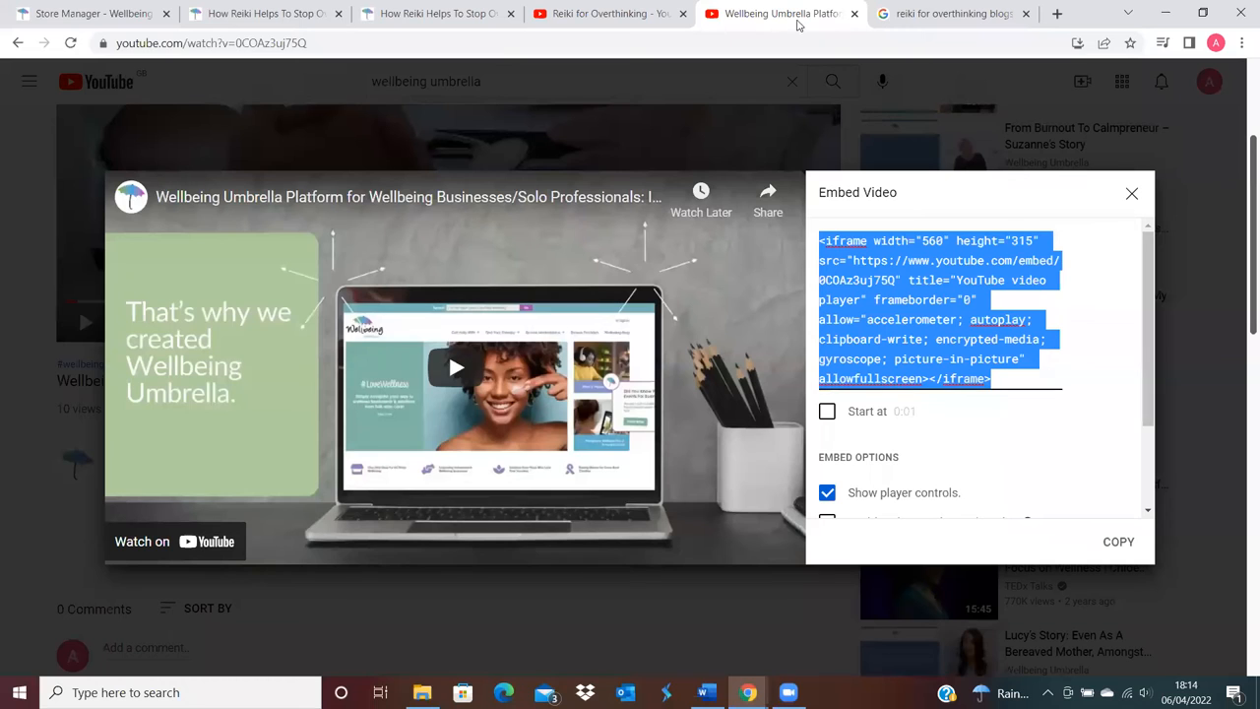
{"action": "left_click", "coordinate": [1131, 193]}
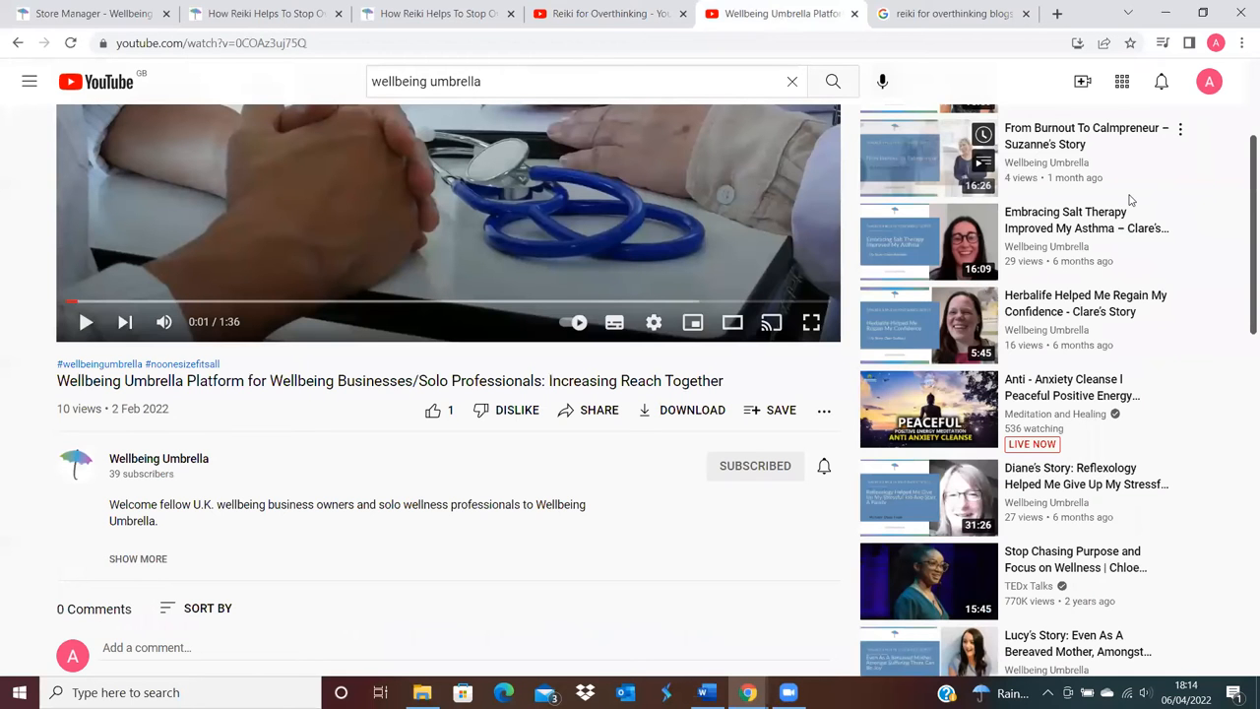
{"action": "scroll", "scroll_direction": "up", "scroll_amount": 3}
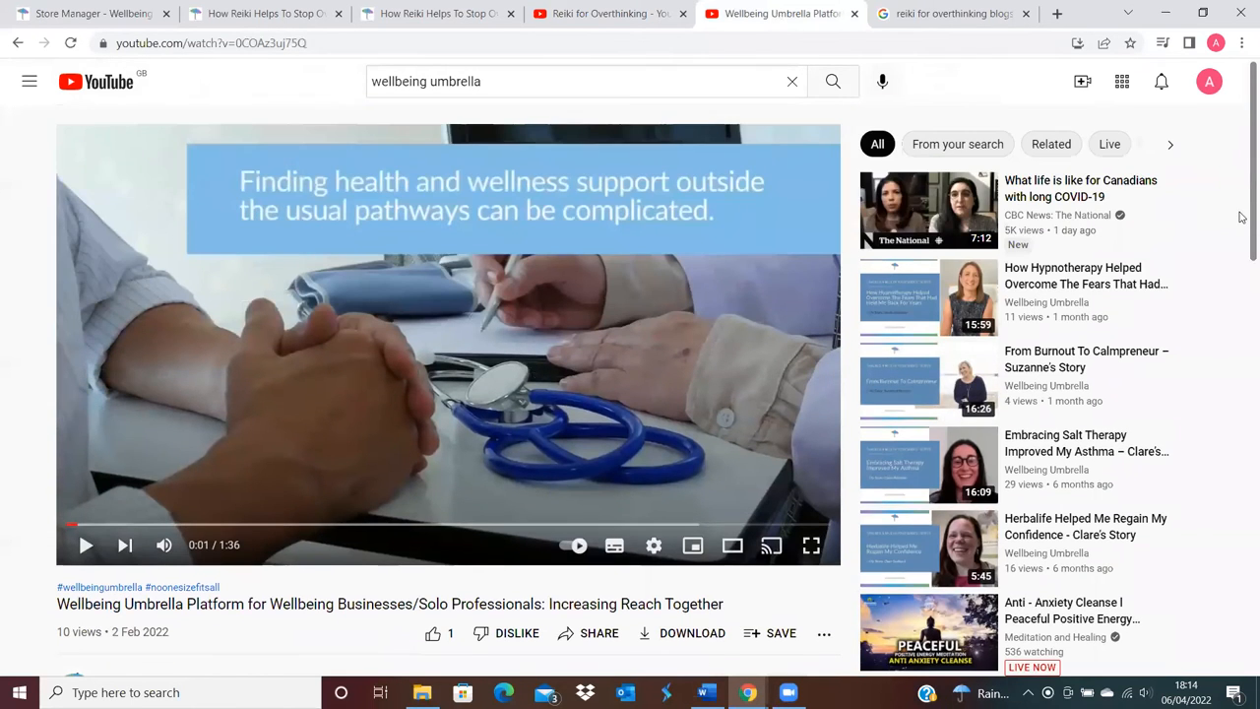
{"action": "scroll", "scroll_direction": "down", "scroll_amount": 3}
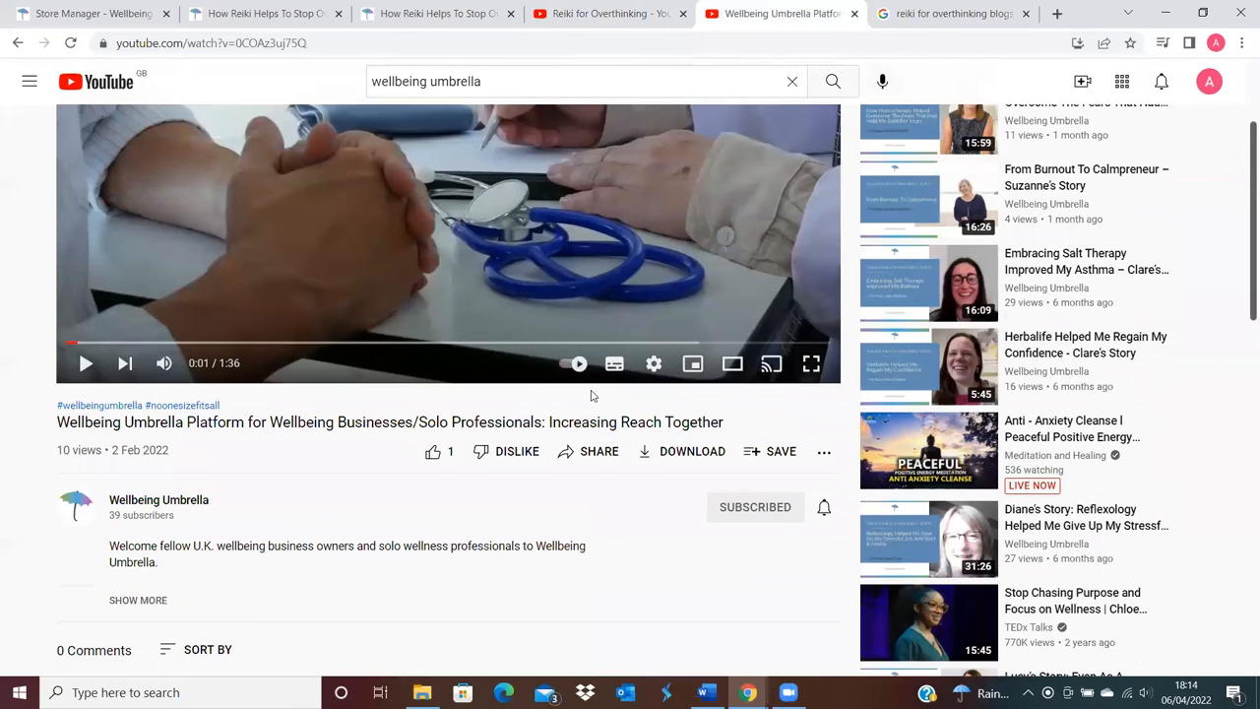
{"action": "mouse_move", "coordinate": [516, 451]}
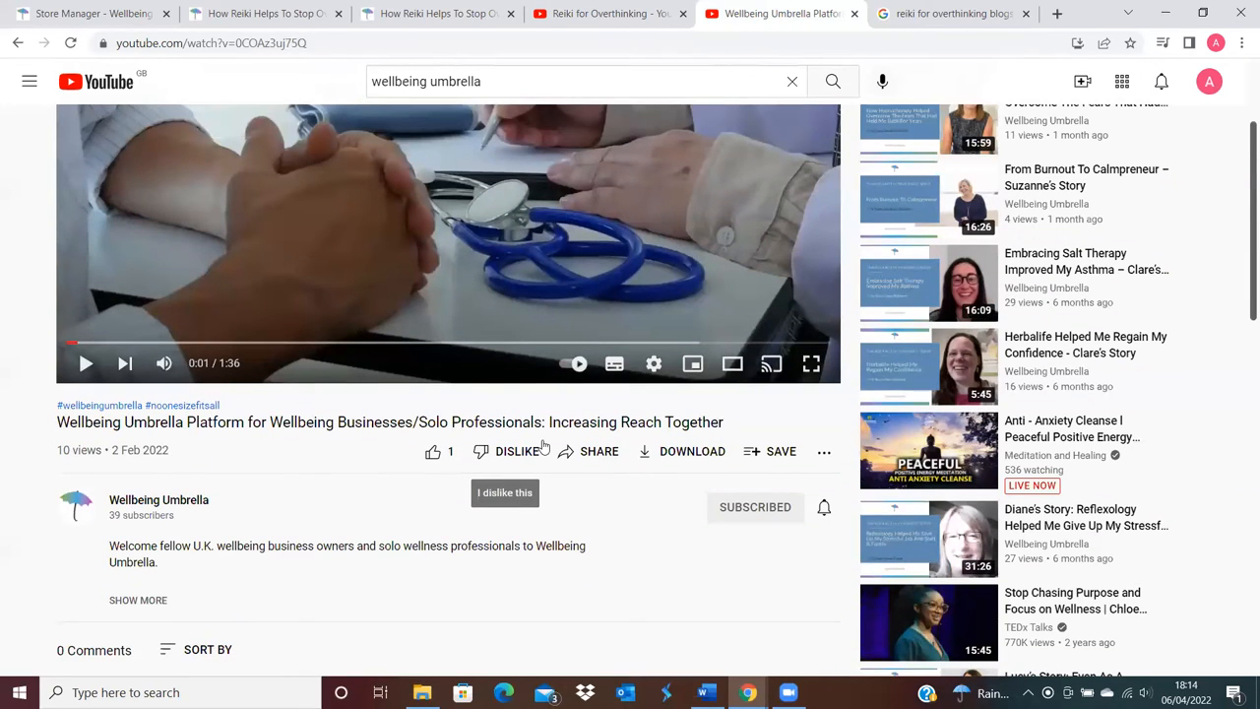
{"action": "mouse_move", "coordinate": [572, 496]}
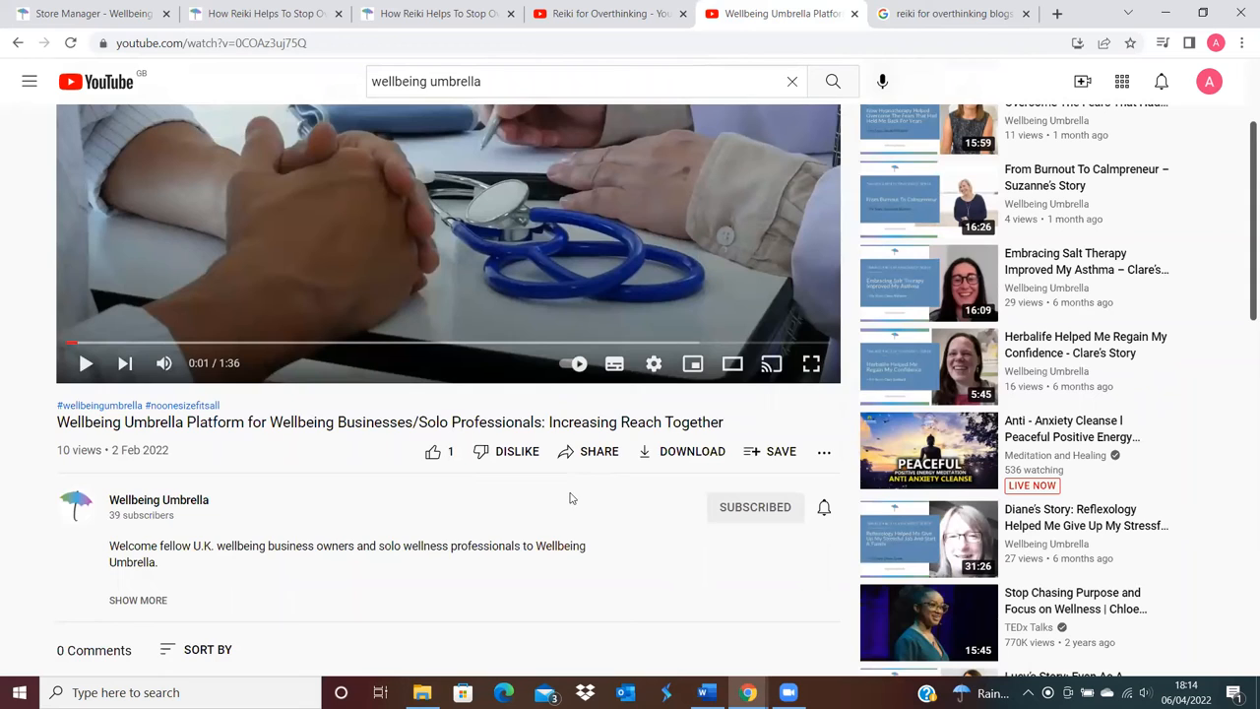
{"action": "mouse_move", "coordinate": [587, 451]}
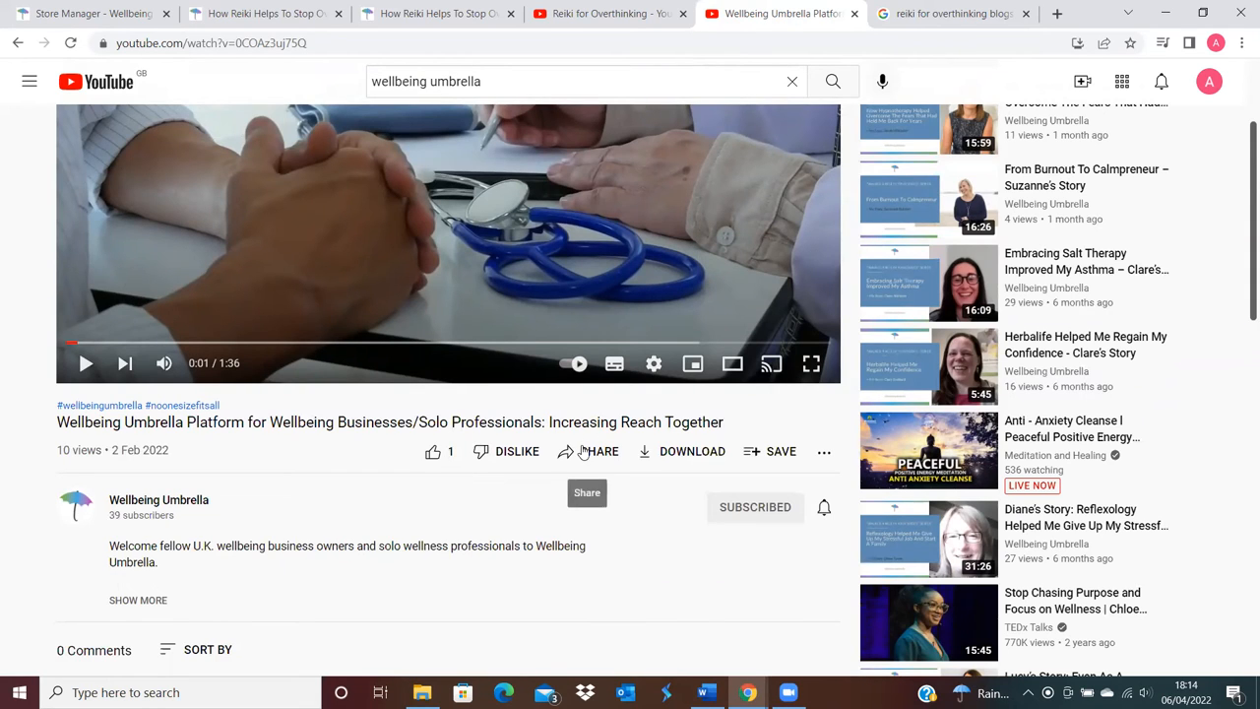
Show the video's Share > Embed code and select the whole iframe snippet.
{"action": "left_click", "coordinate": [588, 451]}
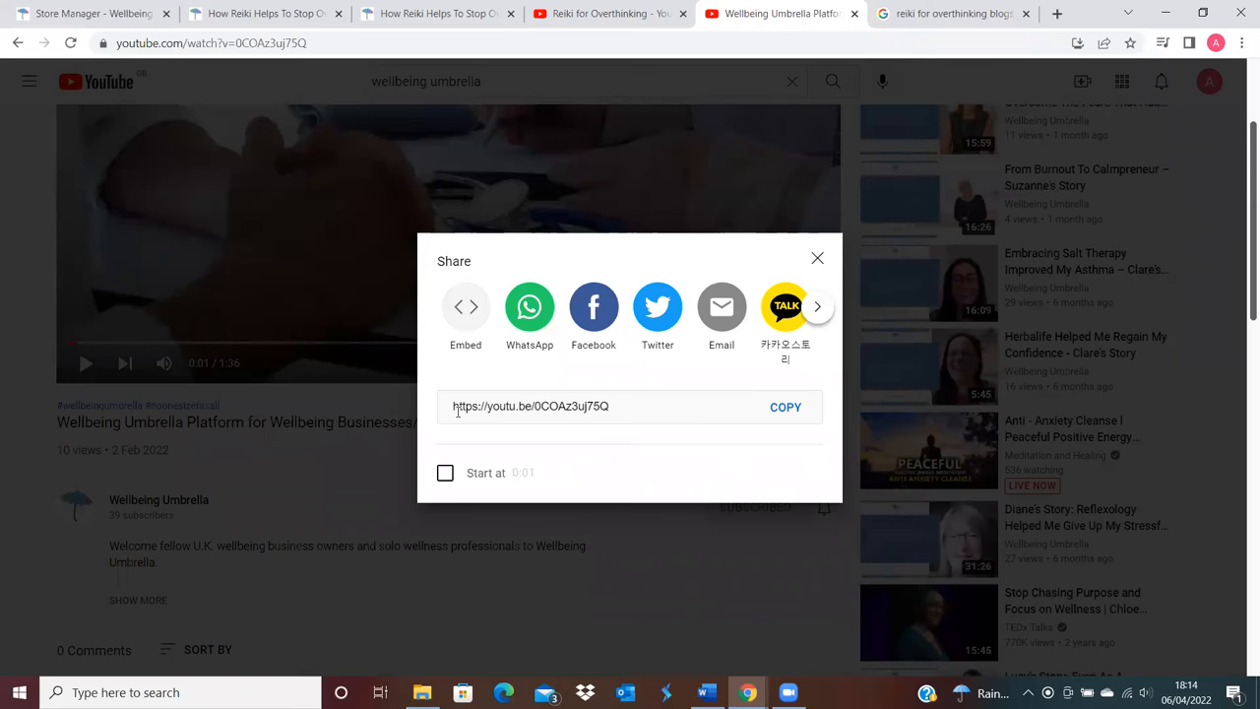
{"action": "mouse_move", "coordinate": [622, 429]}
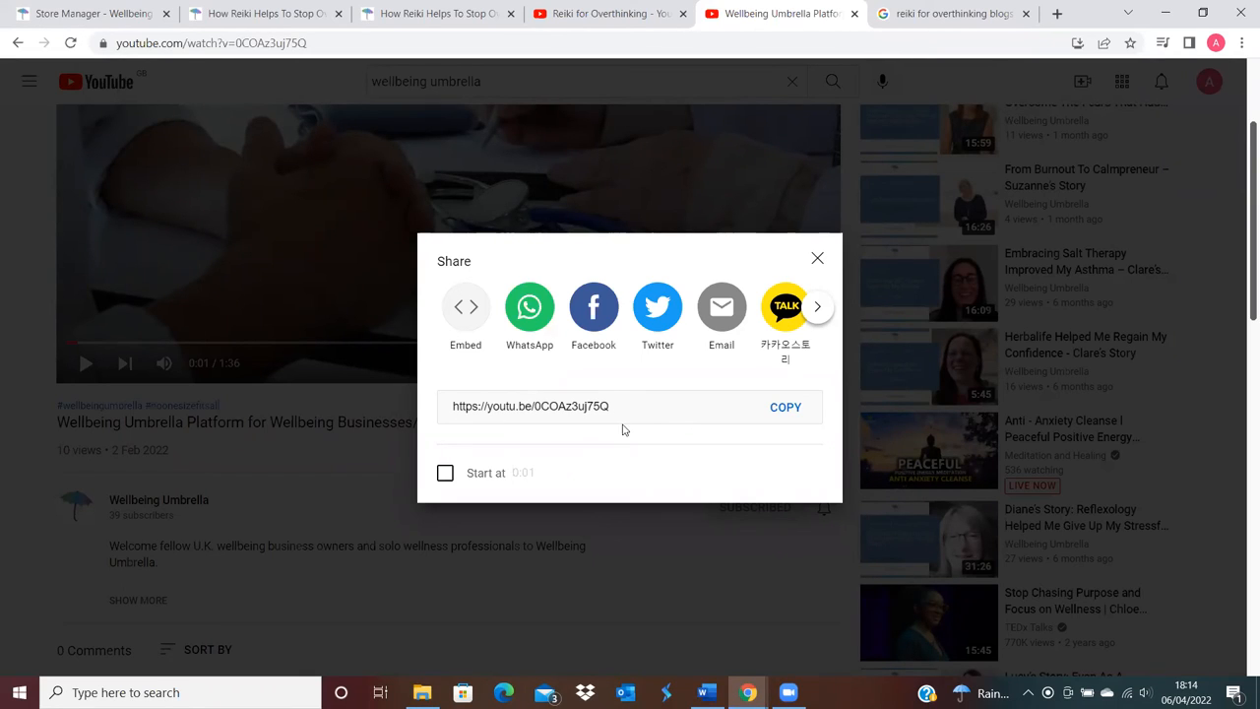
{"action": "mouse_move", "coordinate": [449, 275]}
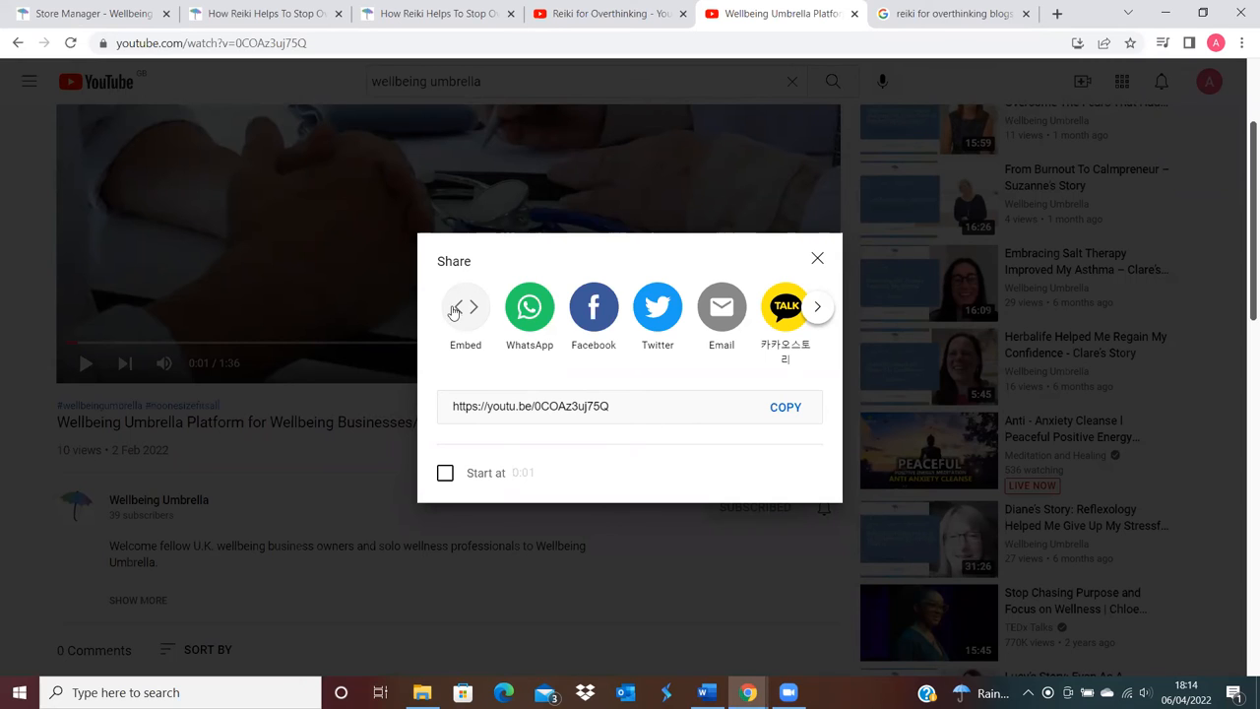
{"action": "left_click", "coordinate": [465, 308]}
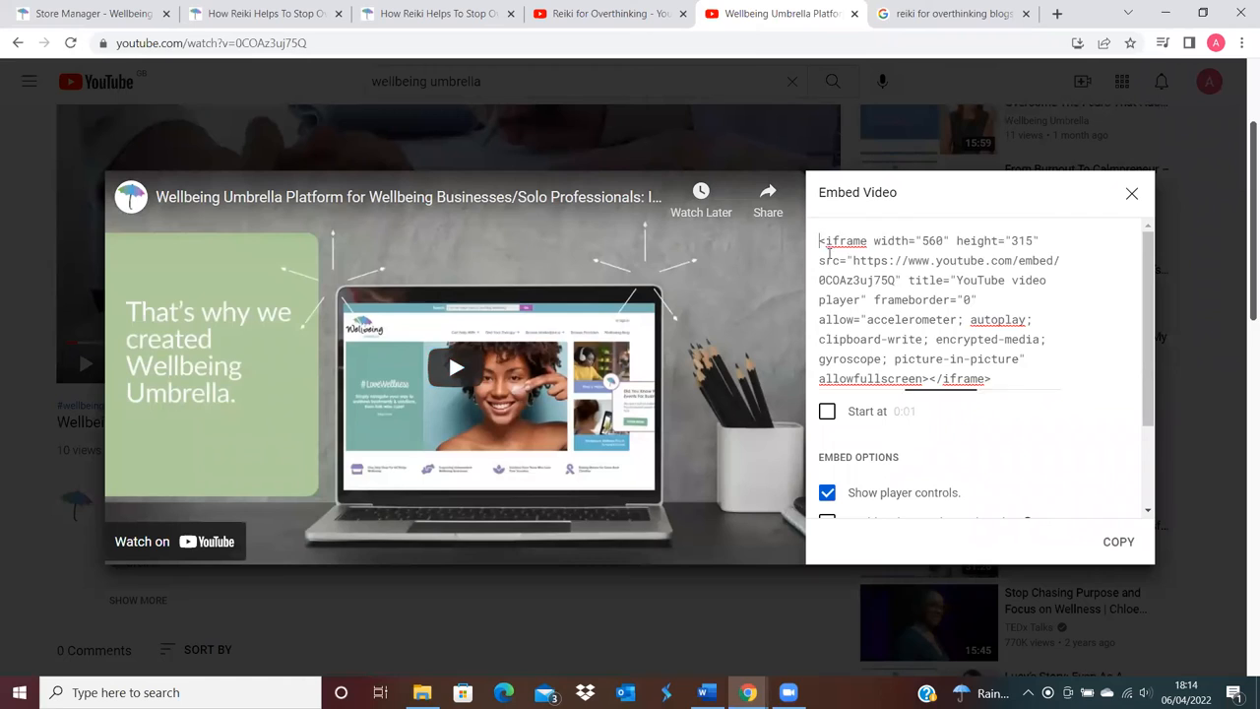
{"action": "triple_click", "coordinate": [936, 299]}
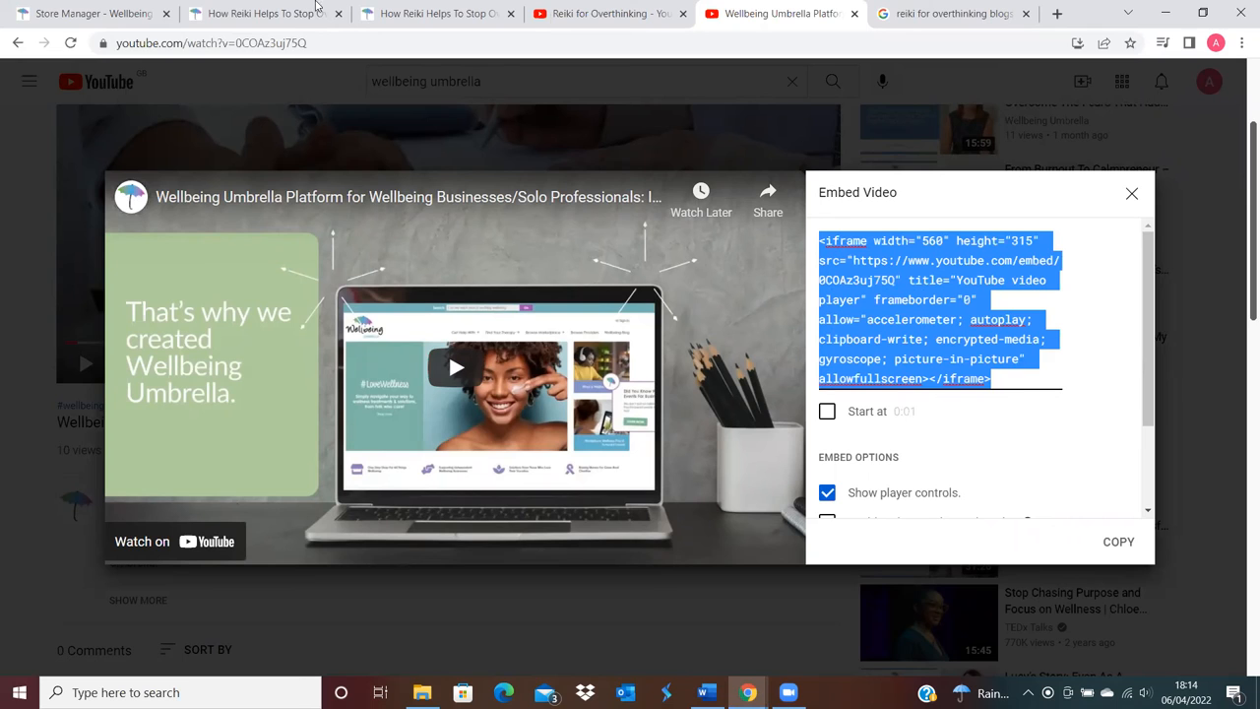
Paste the embed code into the article's Video Link, submit it and view the published page.
{"action": "left_click", "coordinate": [89, 14]}
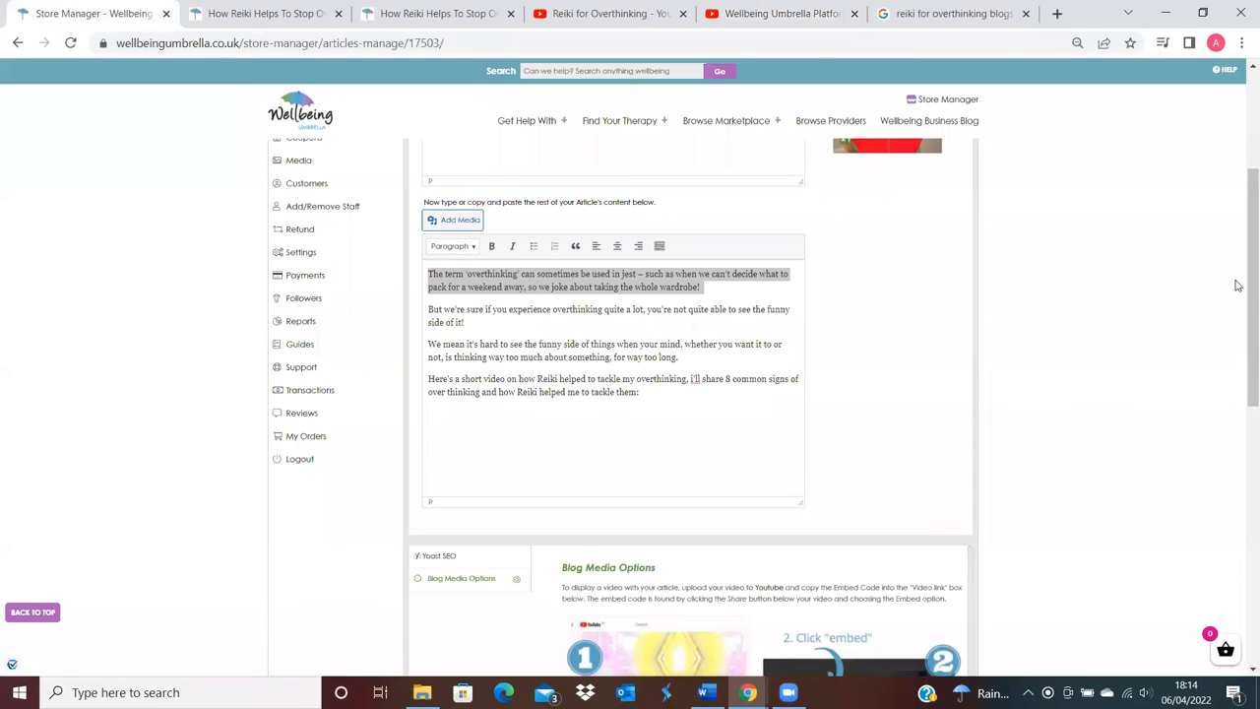
{"action": "scroll", "scroll_direction": "down", "scroll_amount": 3}
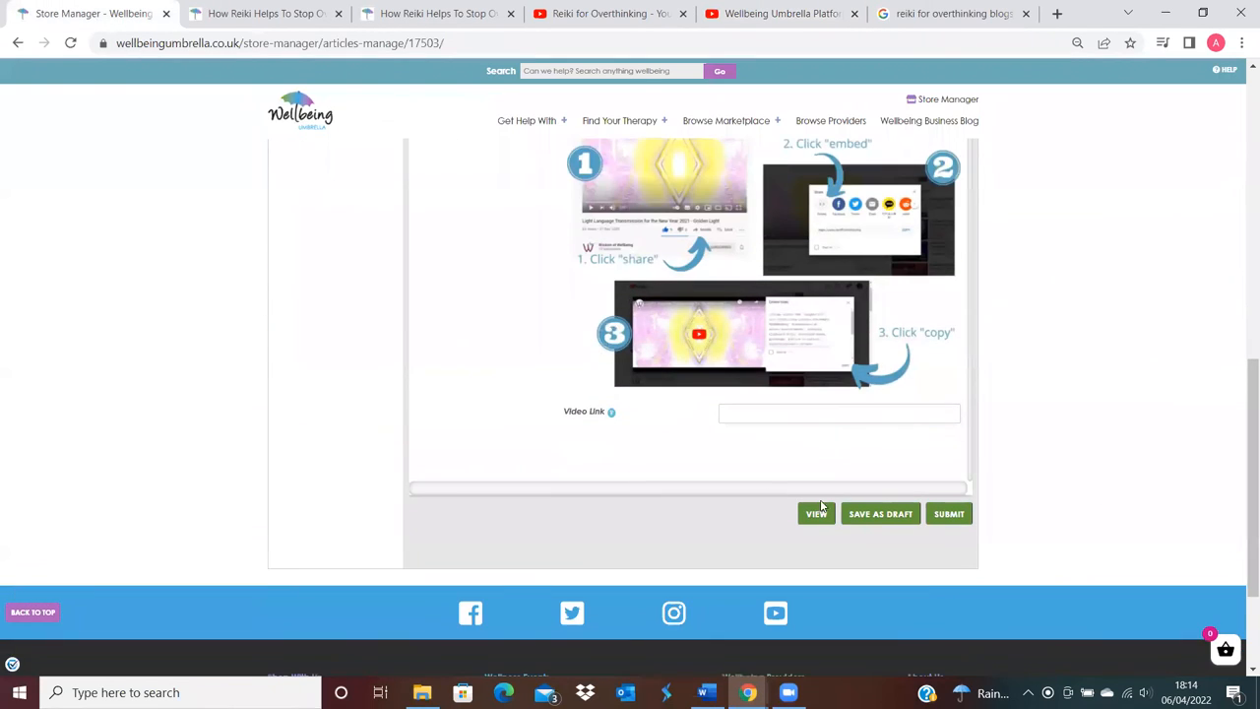
{"action": "left_click", "coordinate": [837, 413]}
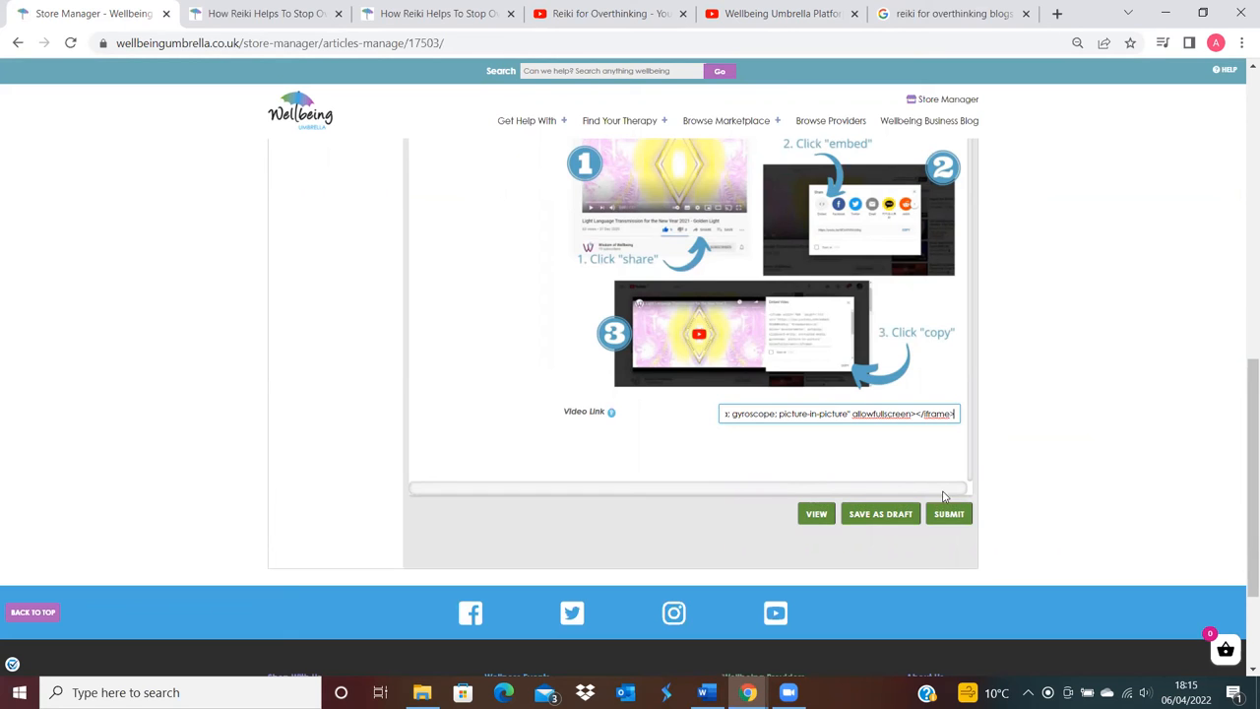
{"action": "left_click", "coordinate": [950, 512]}
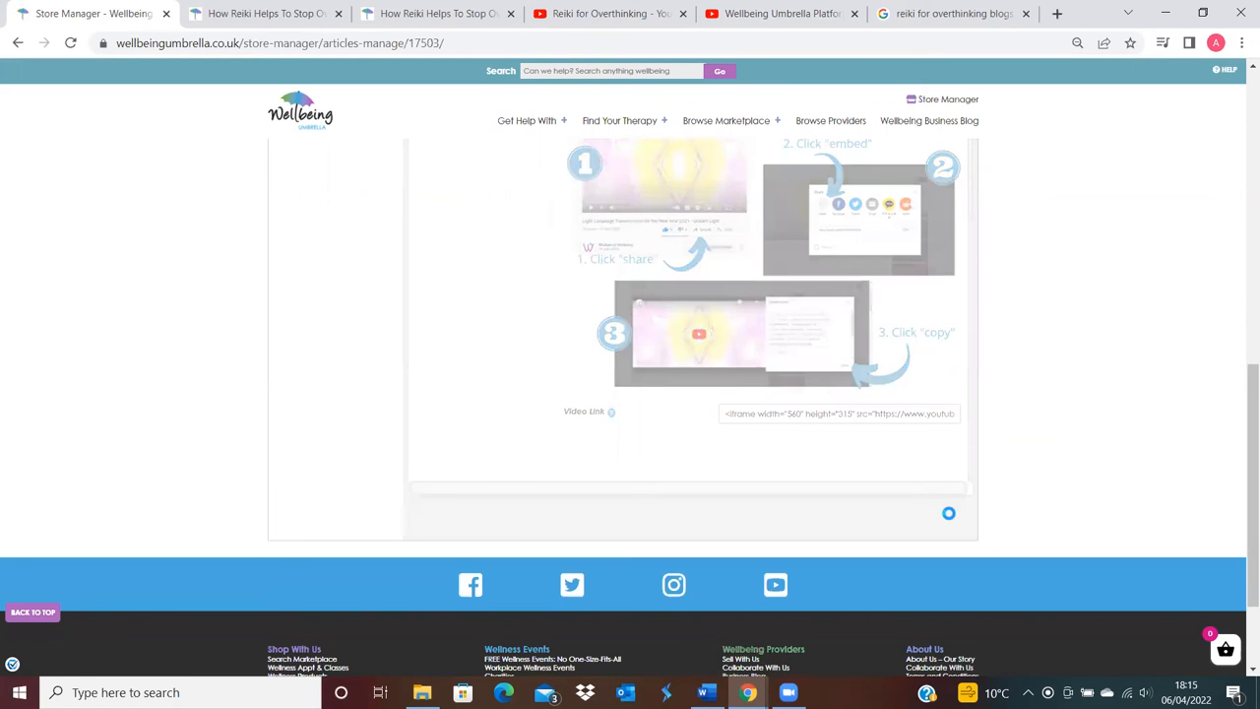
{"action": "left_click", "coordinate": [950, 553]}
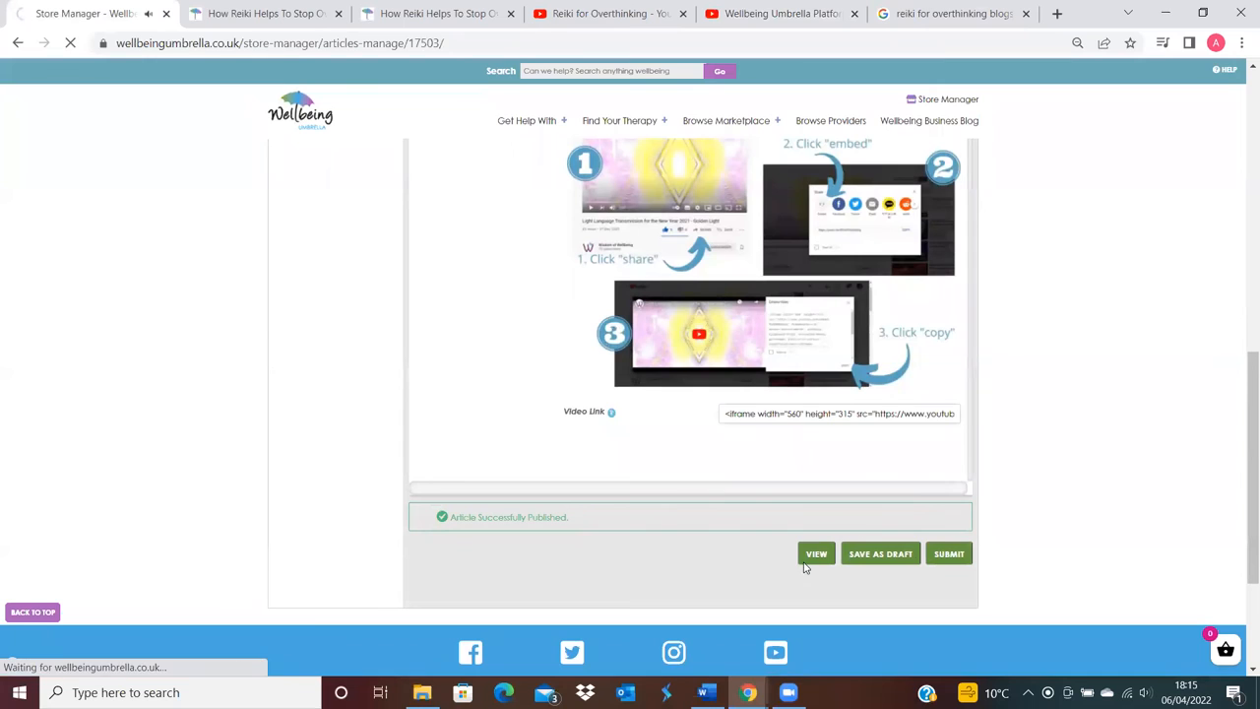
{"action": "left_click", "coordinate": [815, 553]}
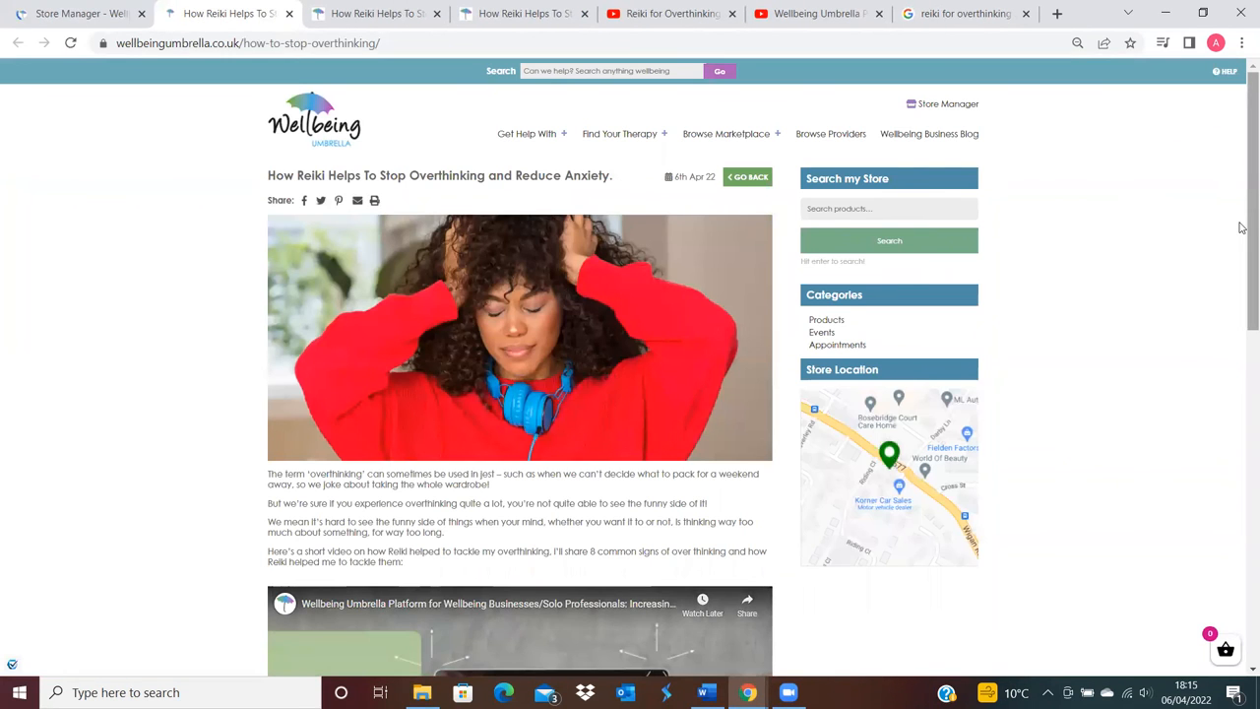
{"action": "scroll", "scroll_direction": "down", "scroll_amount": 3}
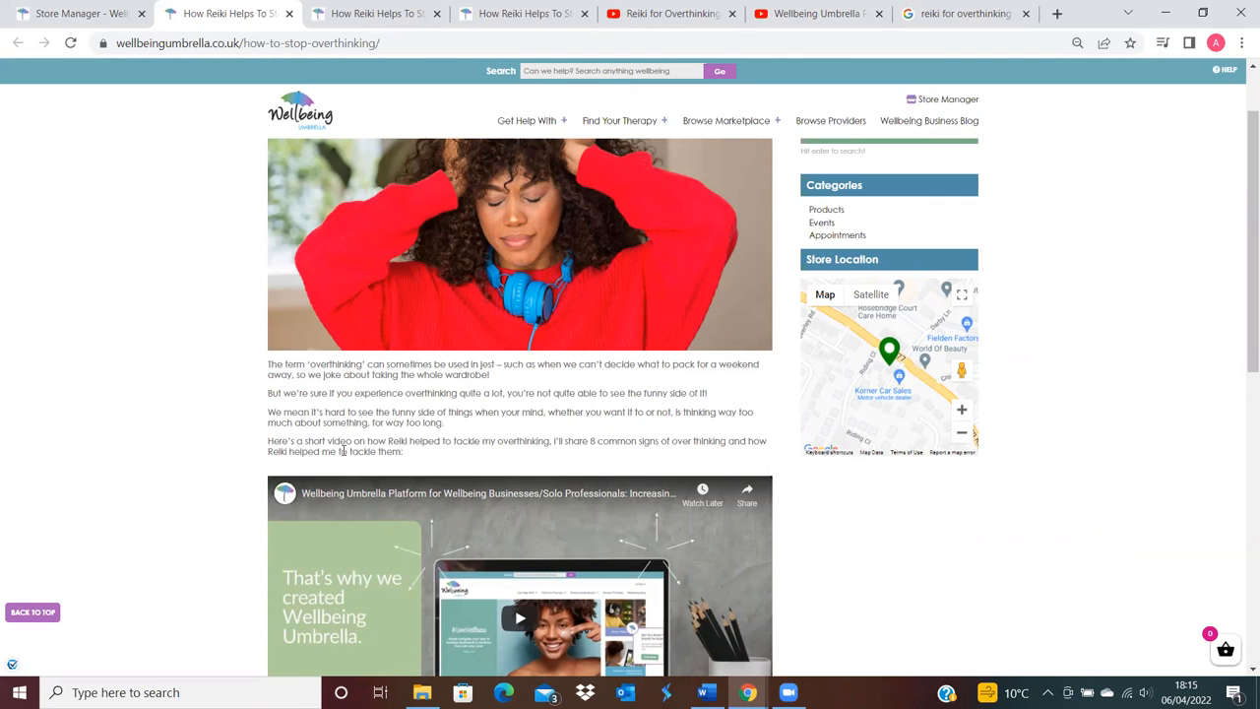
{"action": "mouse_move", "coordinate": [740, 559]}
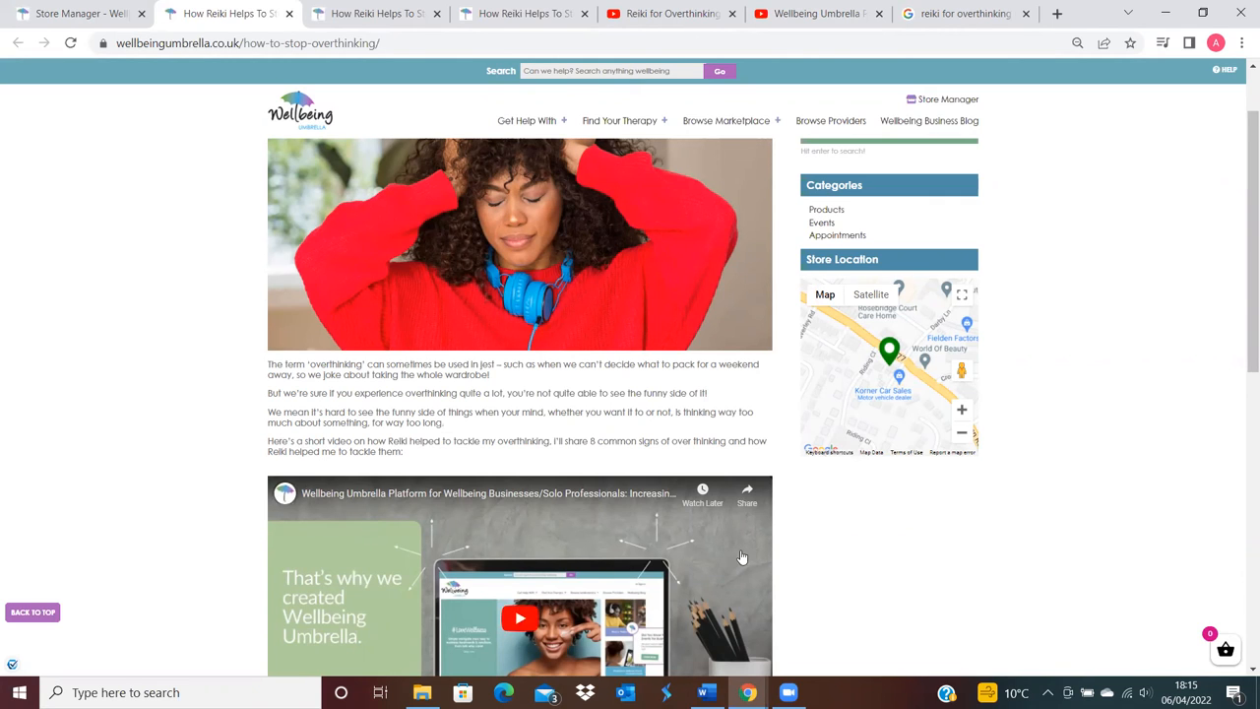
{"action": "scroll", "scroll_direction": "down", "scroll_amount": 3}
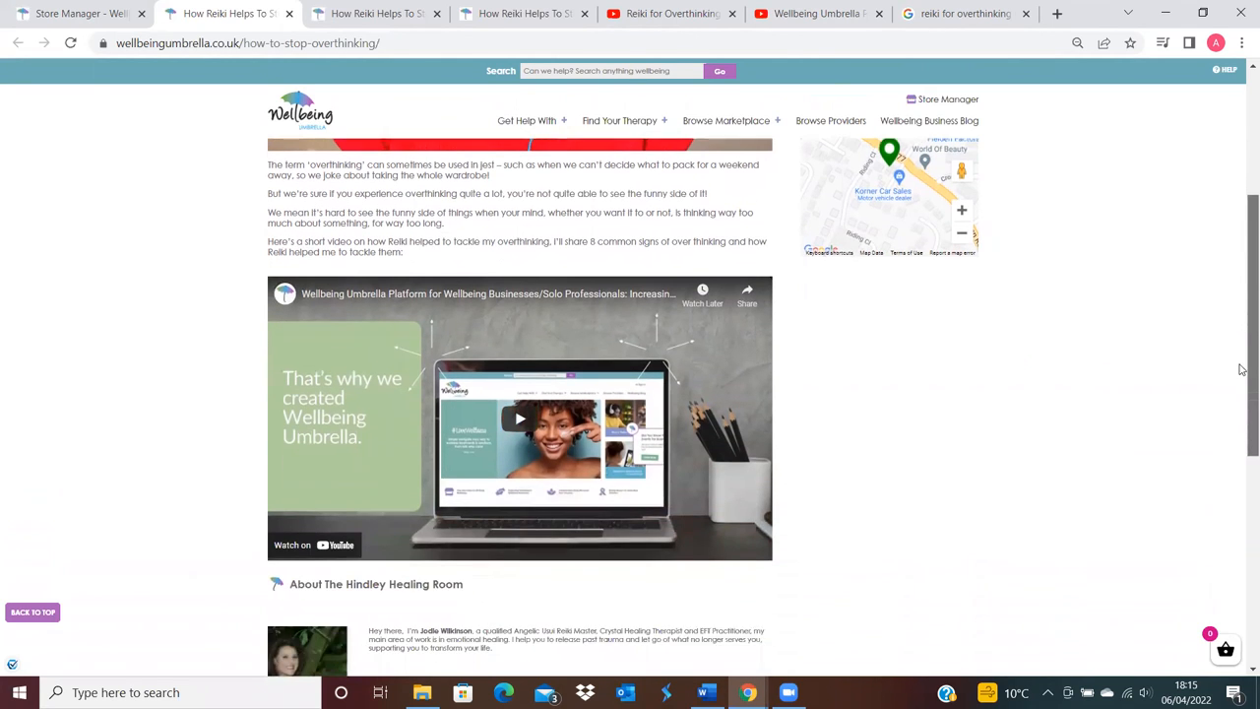
{"action": "scroll", "scroll_direction": "up", "scroll_amount": 3}
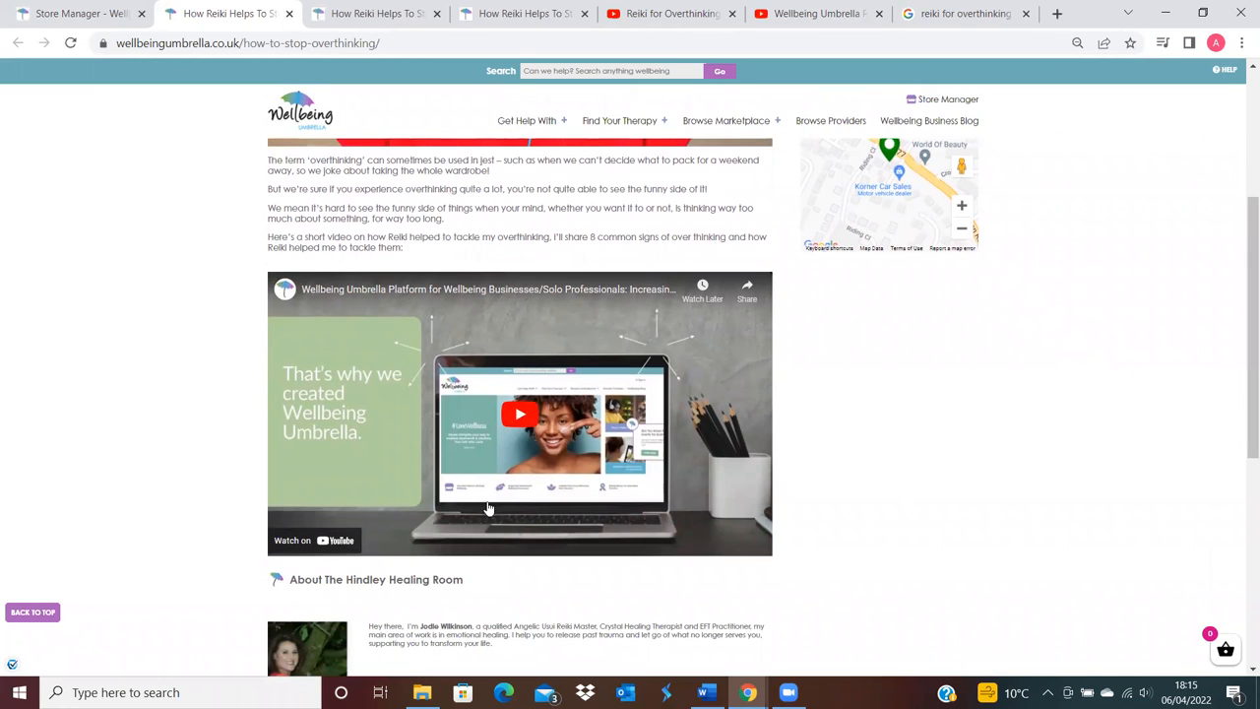
{"action": "scroll", "scroll_direction": "down", "scroll_amount": 3}
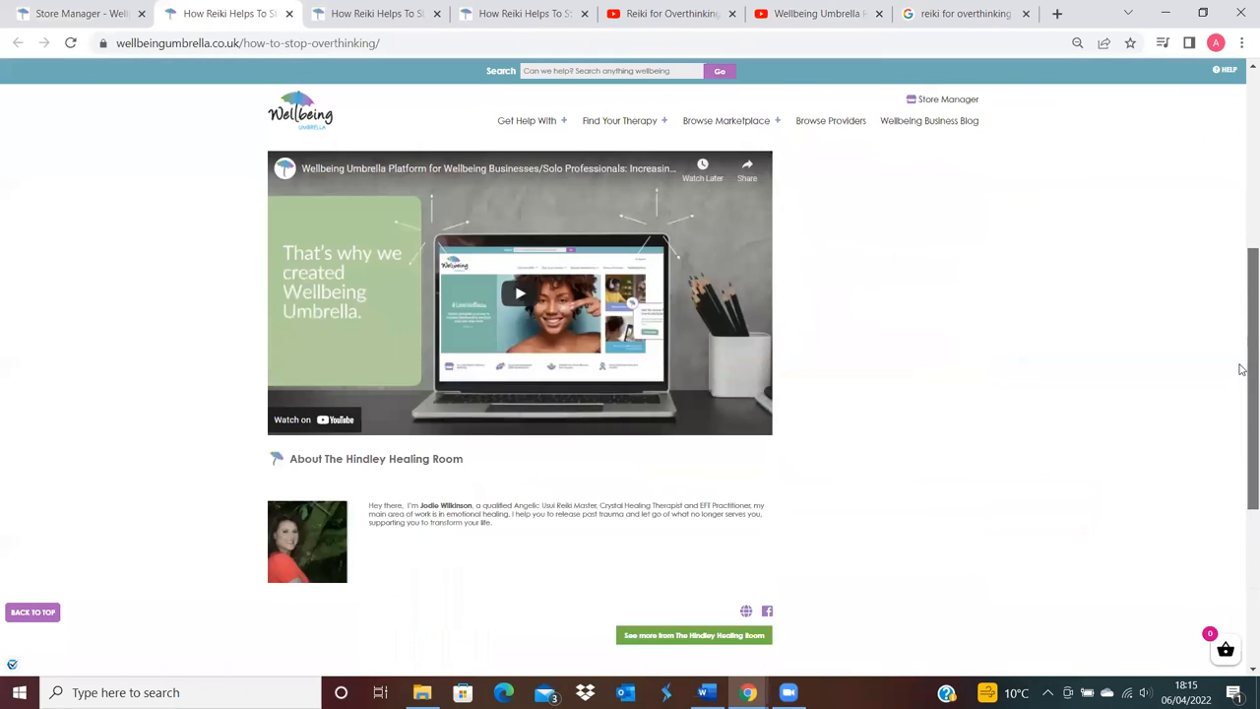
{"action": "mouse_move", "coordinate": [543, 528]}
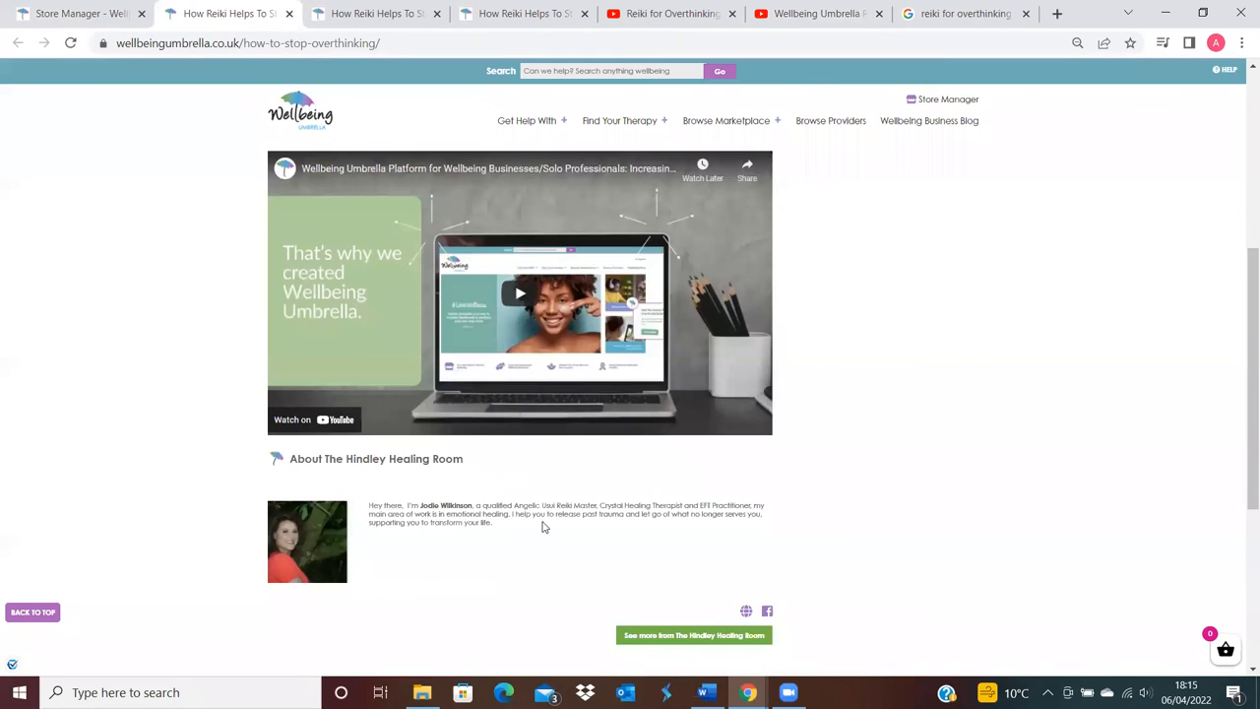
{"action": "scroll", "scroll_direction": "up", "scroll_amount": 3}
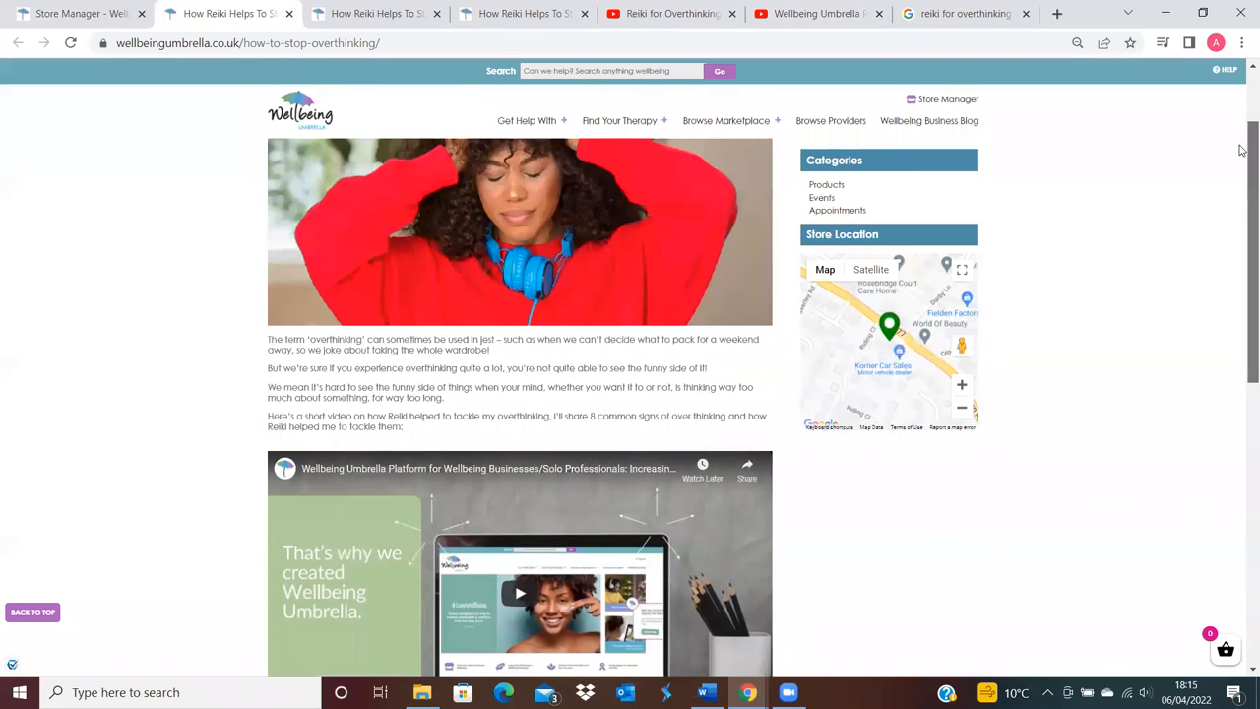
{"action": "scroll", "scroll_direction": "up", "scroll_amount": 3}
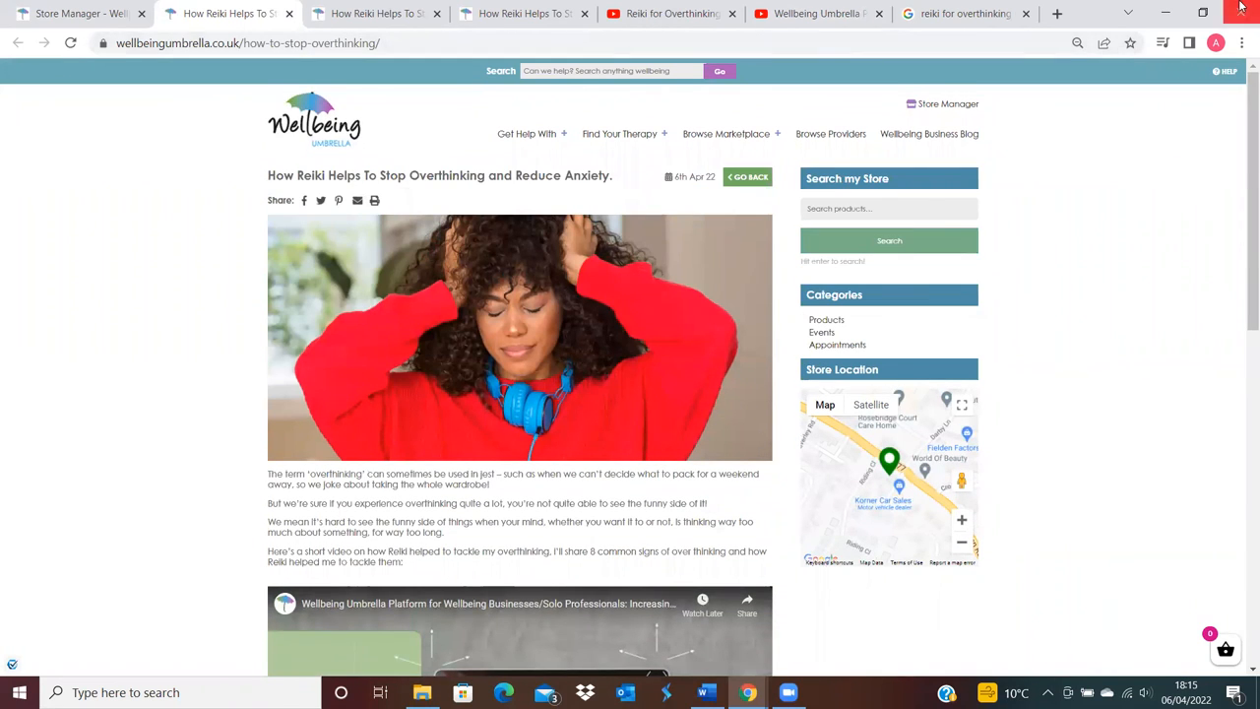
{"action": "scroll", "scroll_direction": "down", "scroll_amount": 3}
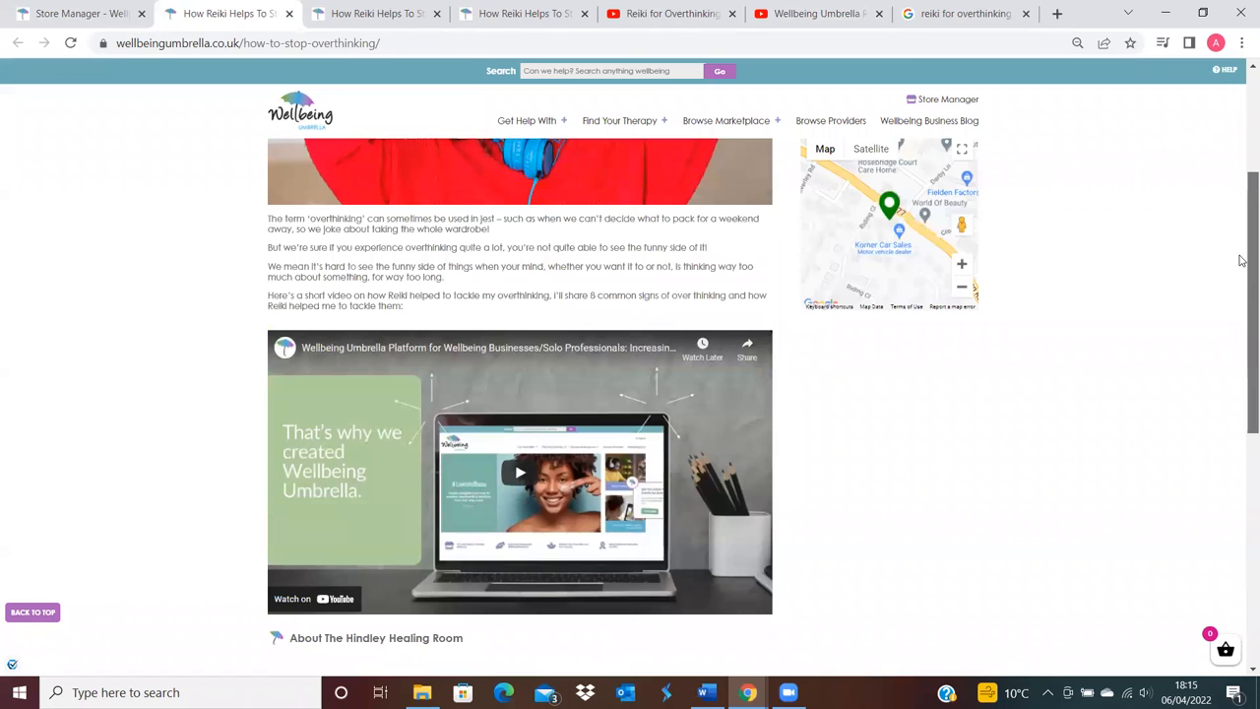
{"action": "scroll", "scroll_direction": "down", "scroll_amount": 3}
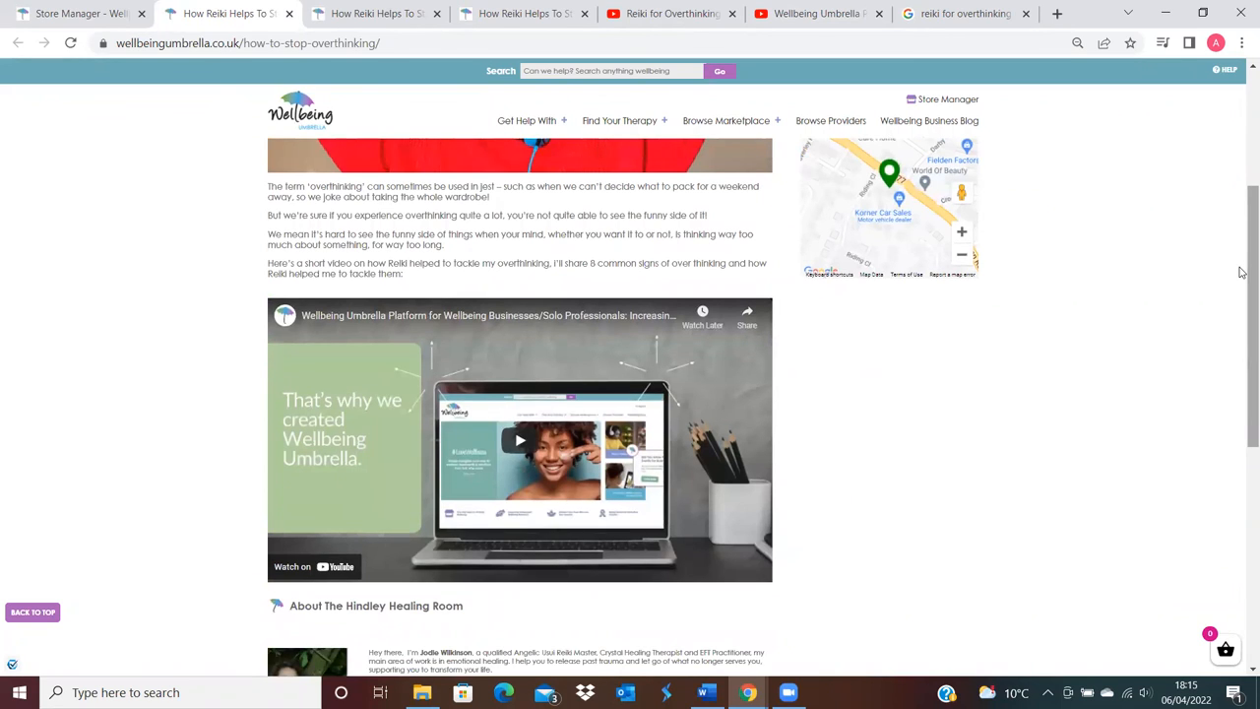